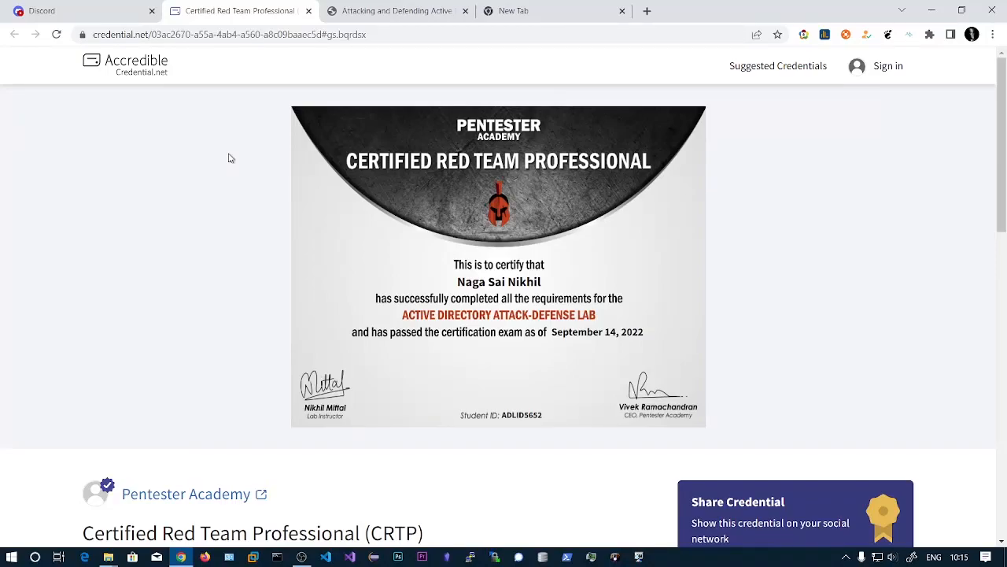
mouse_move(255, 212)
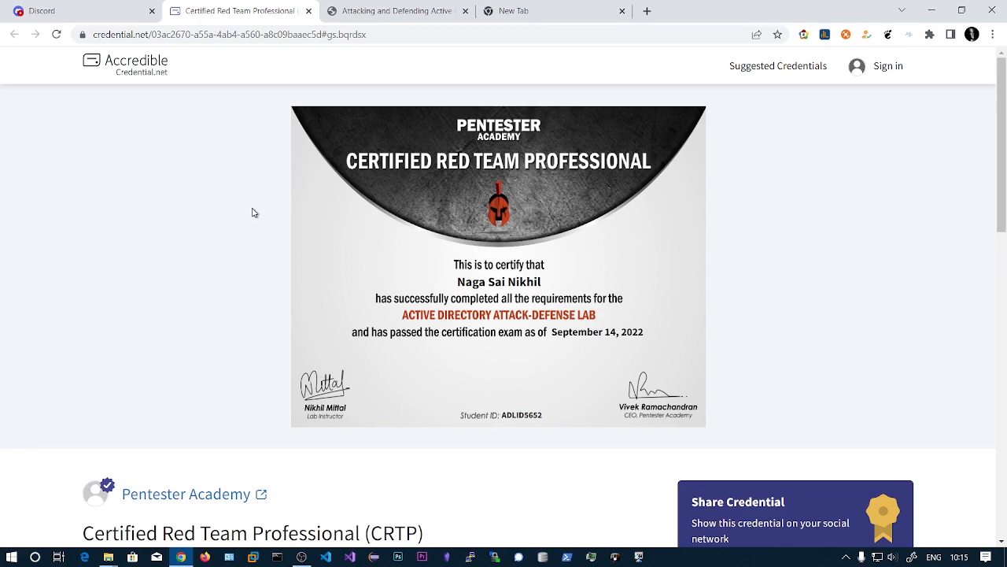
mouse_move(211, 245)
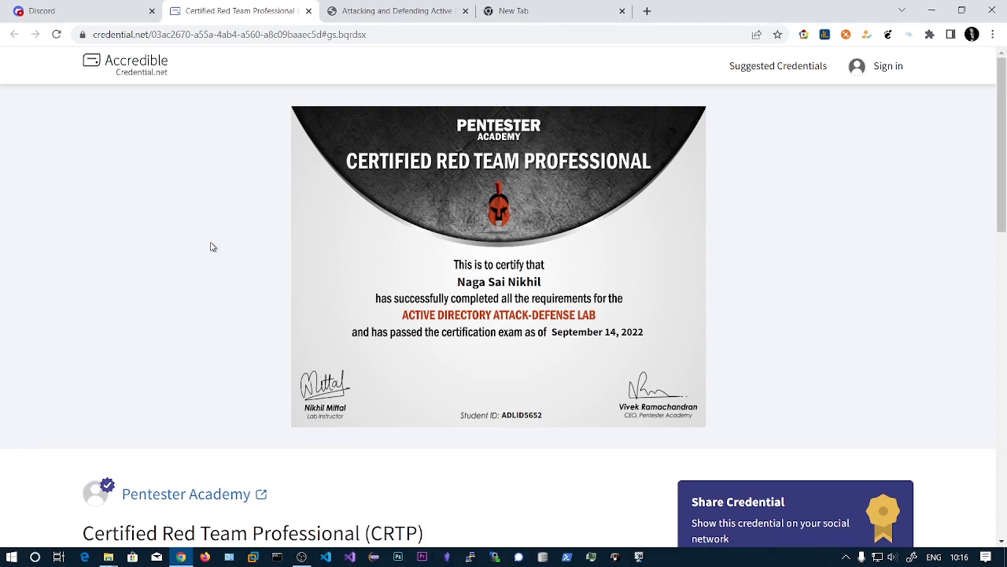
mouse_move(199, 261)
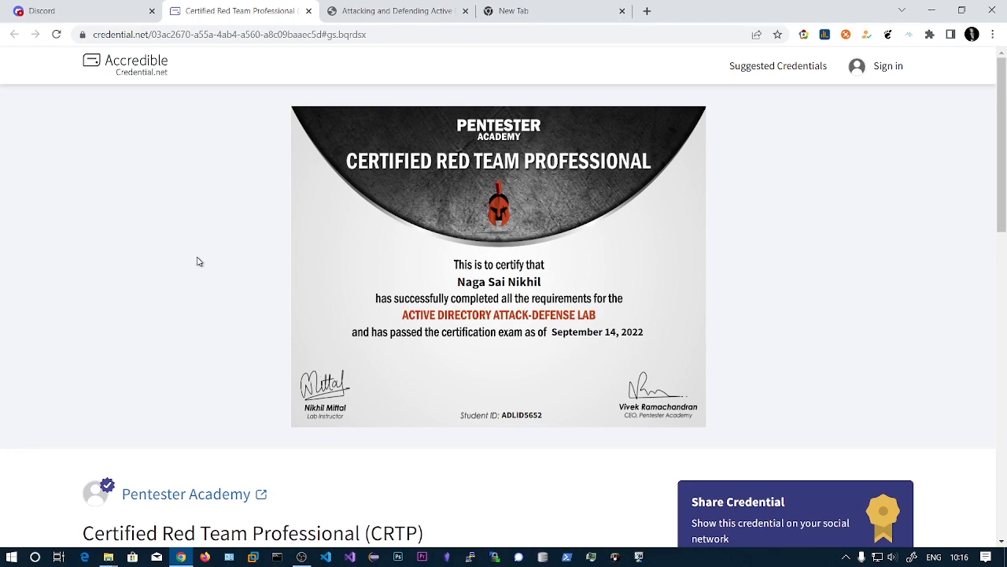
mouse_move(189, 273)
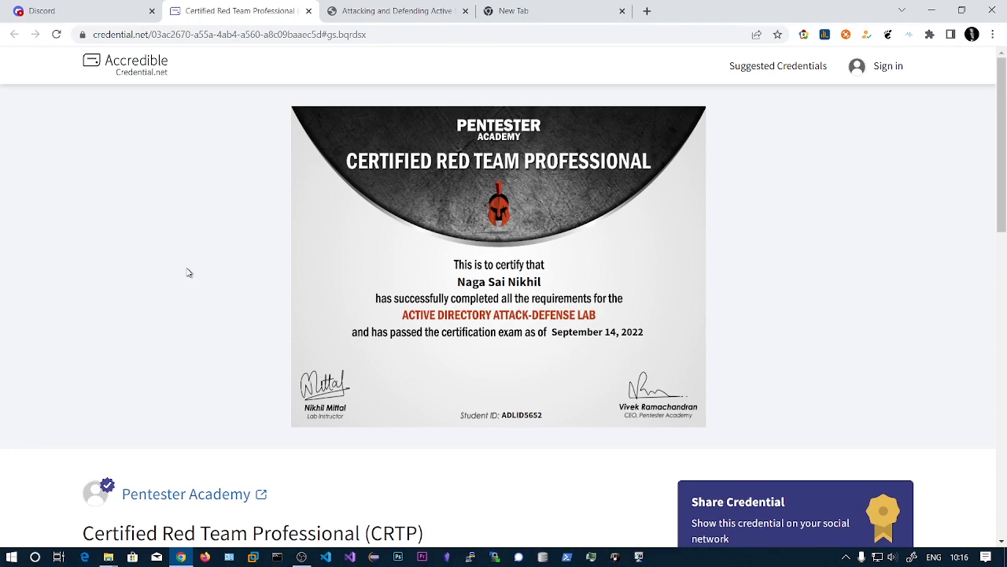
mouse_move(238, 282)
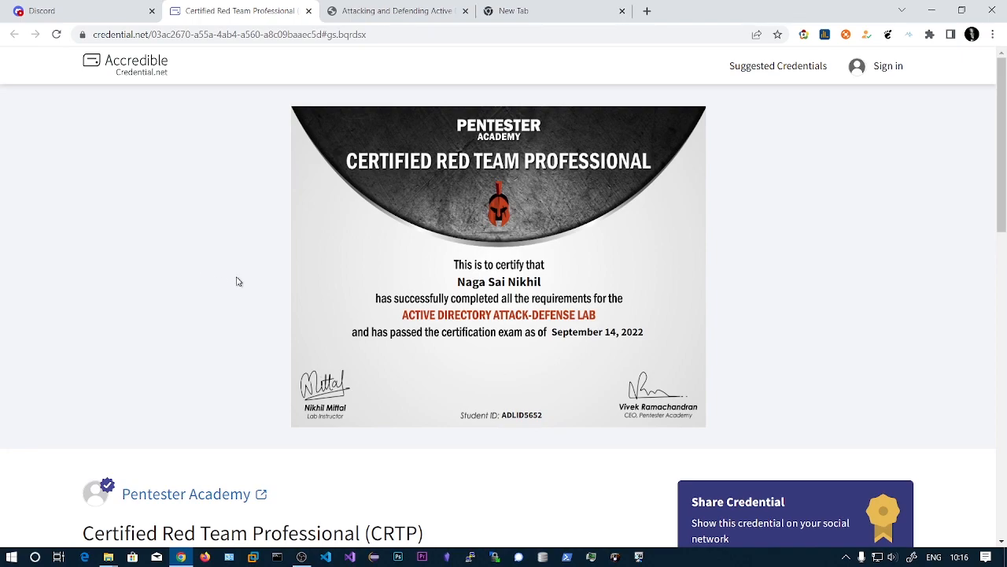
mouse_move(265, 372)
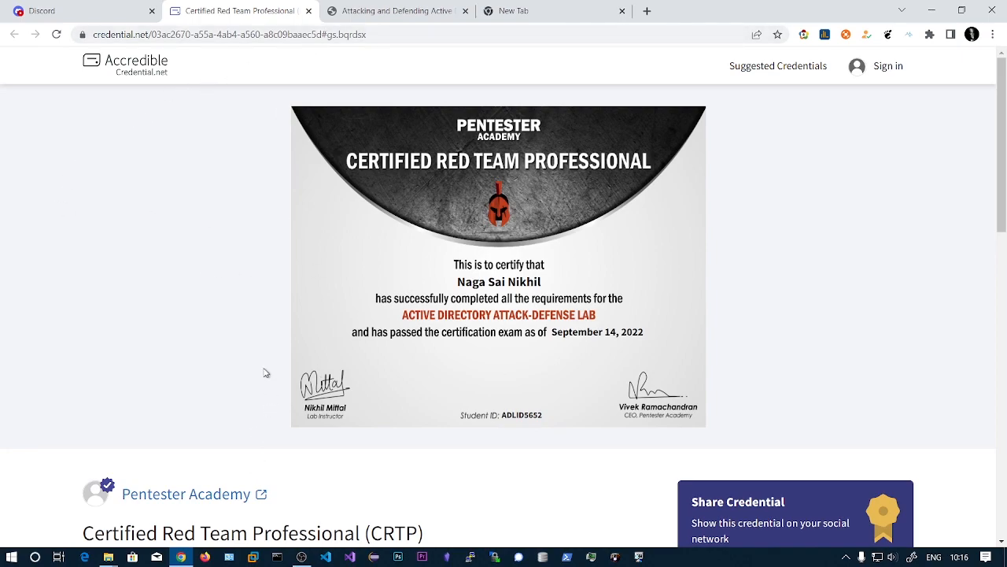
mouse_move(409, 29)
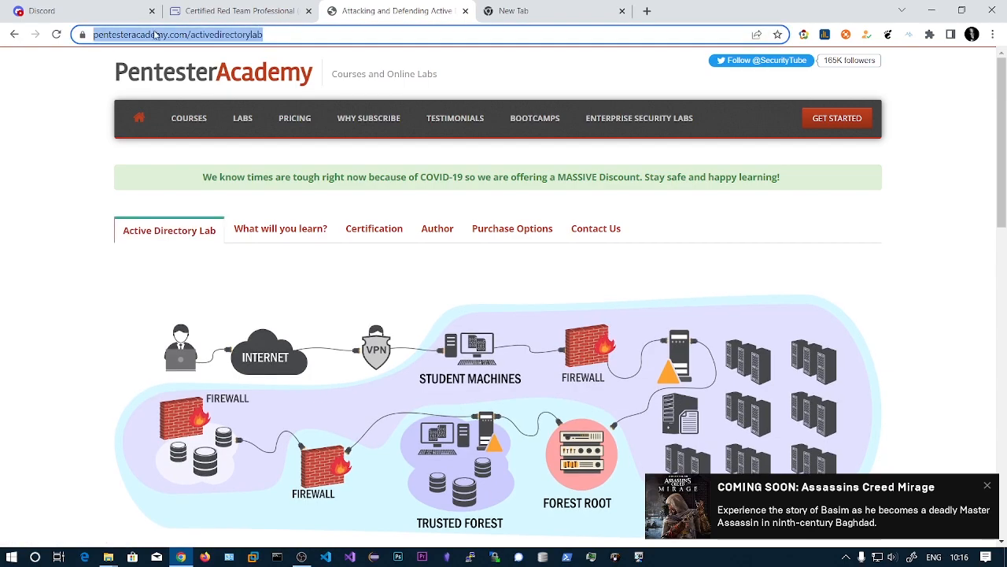
mouse_move(262, 52)
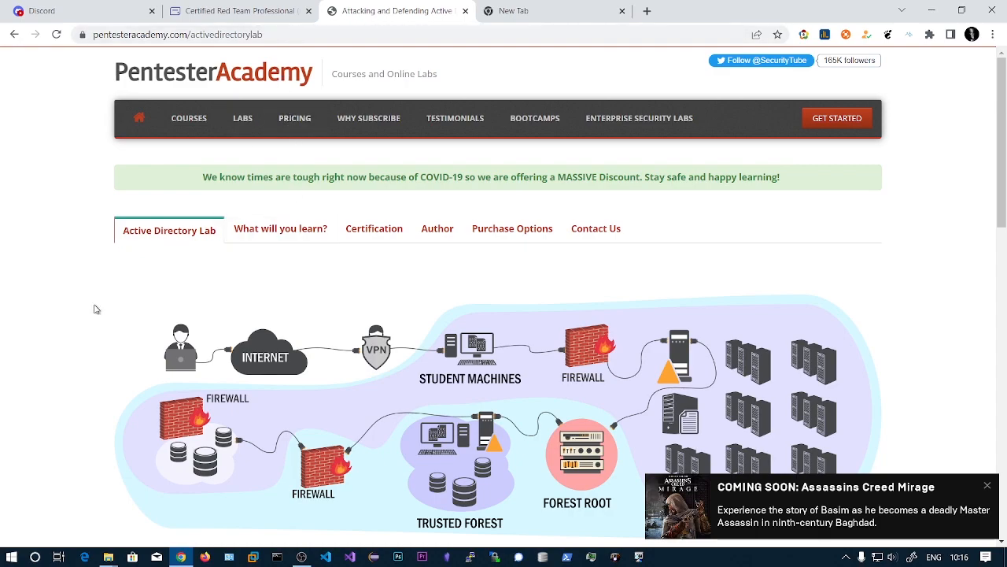
Show the Active Directory Lab's 23 learning objectives and read the enumeration sections
left_click(281, 229)
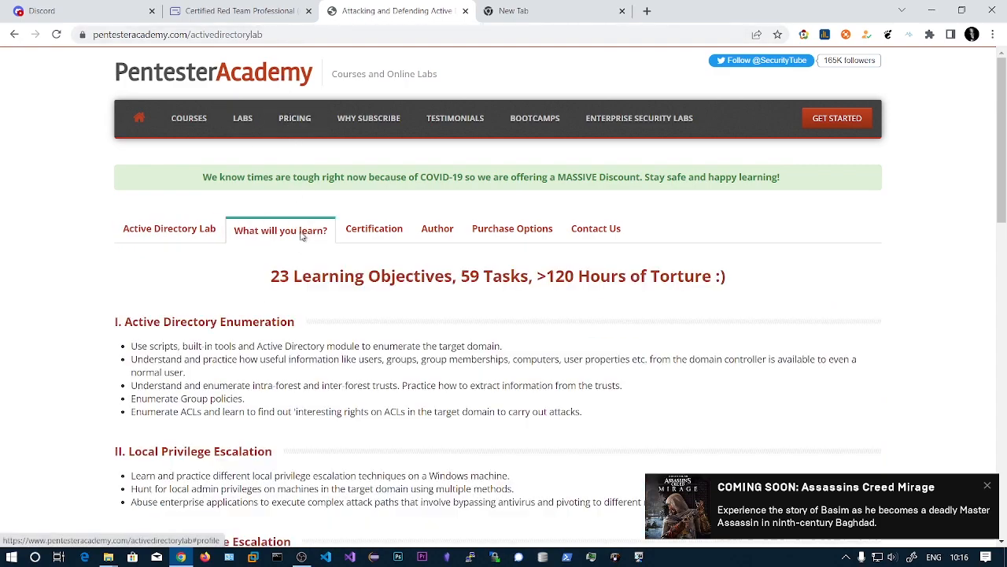
scroll("down", 3)
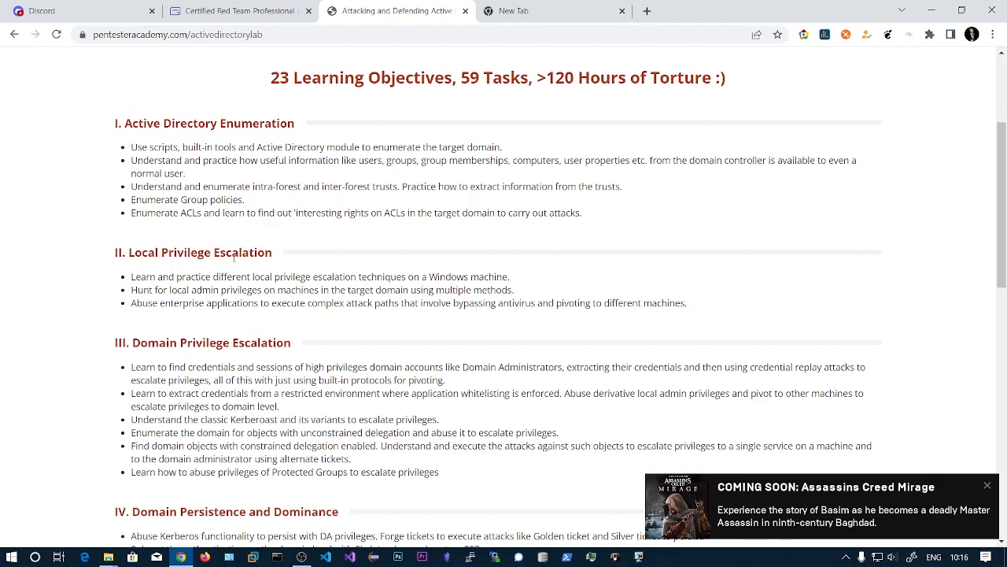
scroll("down", 3)
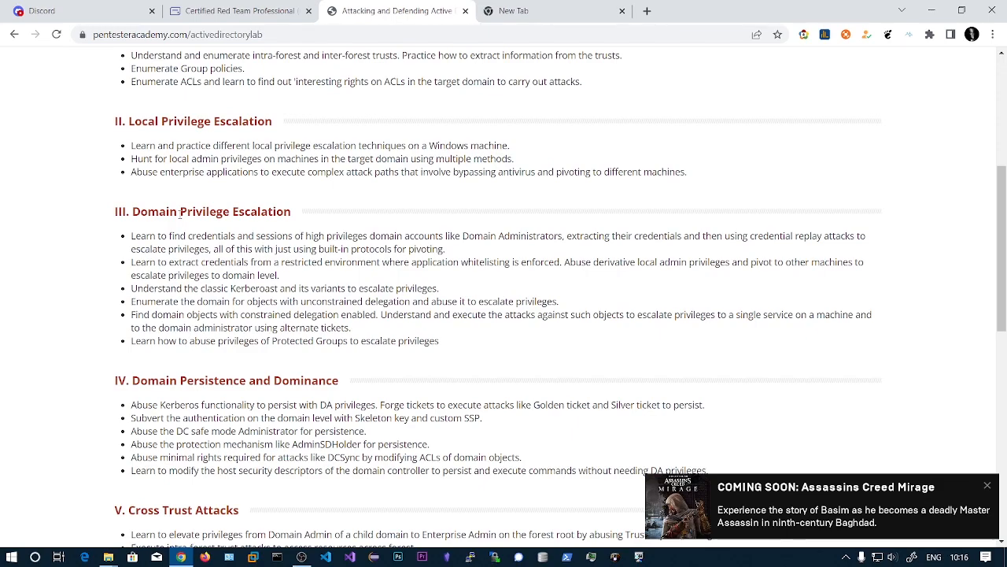
mouse_move(183, 233)
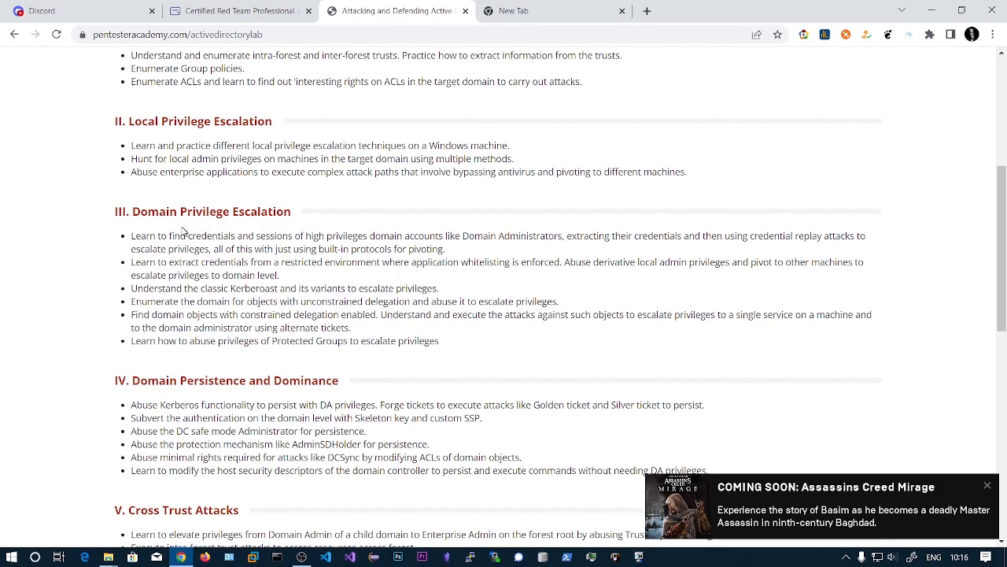
mouse_move(308, 296)
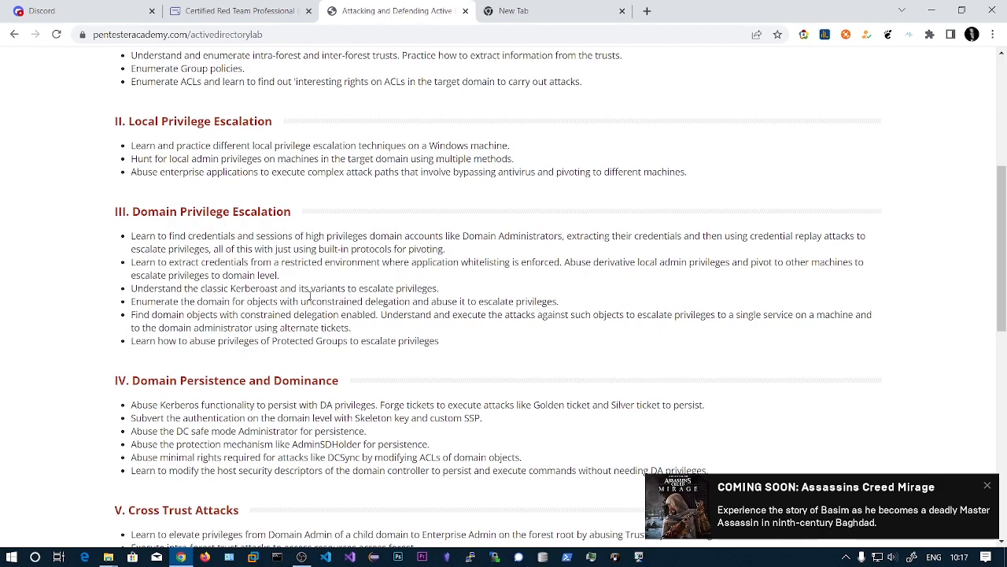
Continue down the objectives through to the Forest Persistence section
scroll("down", 3)
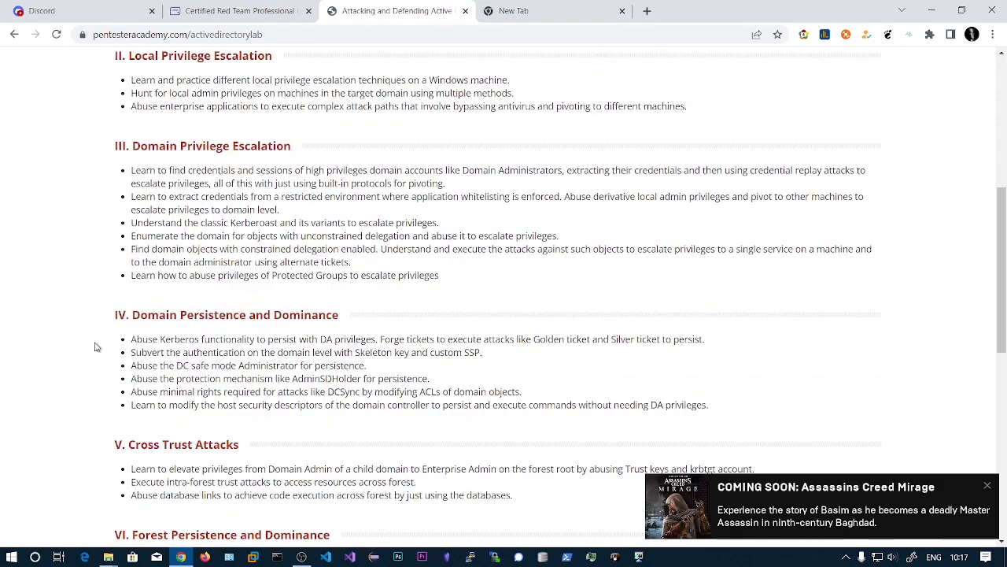
scroll("down", 3)
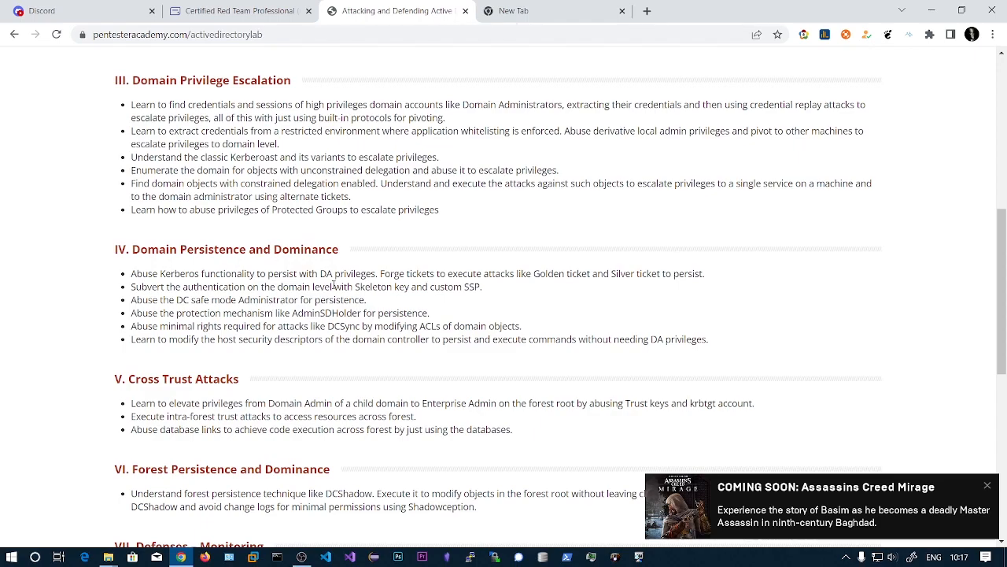
scroll("down", 3)
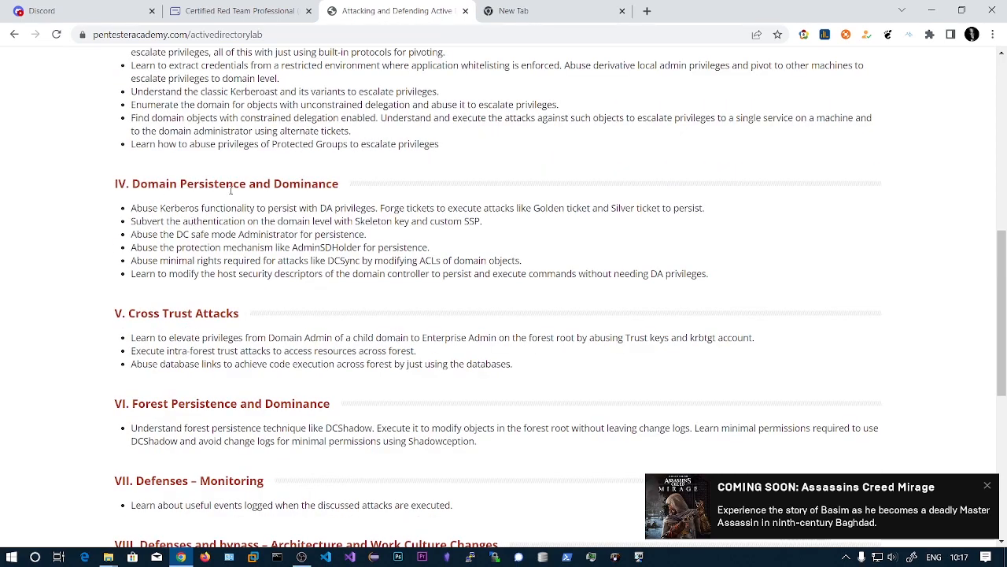
scroll("down", 3)
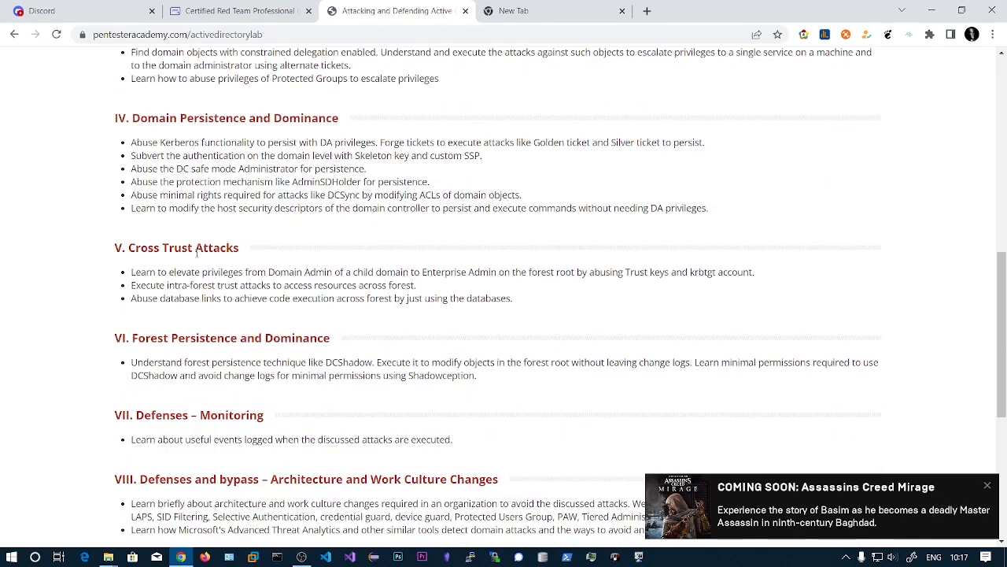
mouse_move(245, 261)
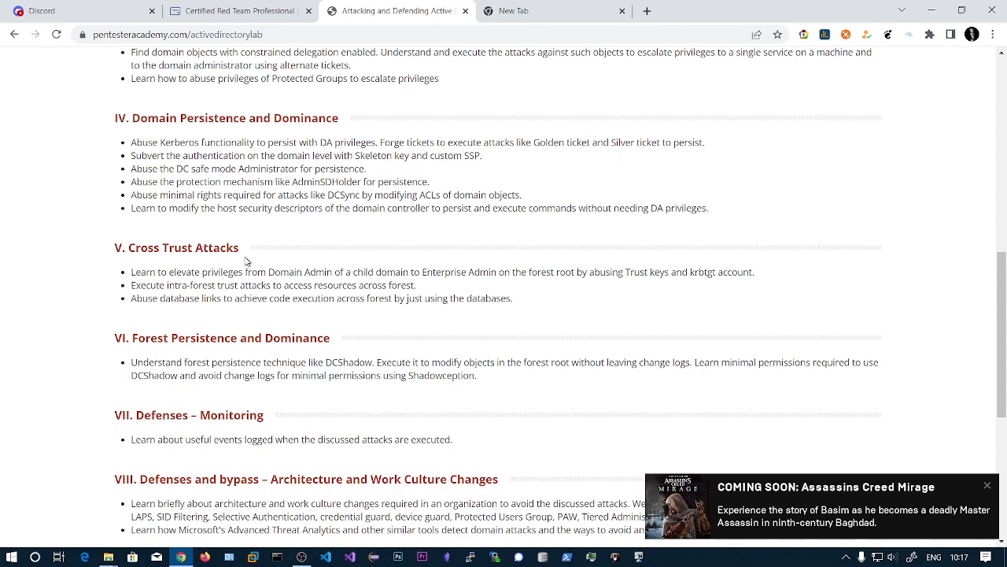
Dismiss the game announcement, read down to the PowerShell defenses, then return to the list start
left_click(985, 484)
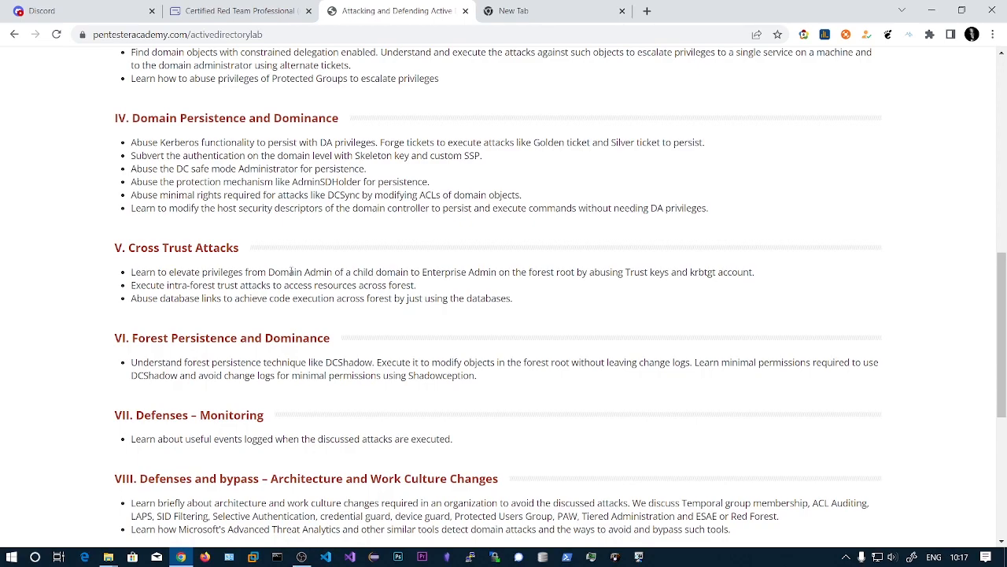
mouse_move(296, 244)
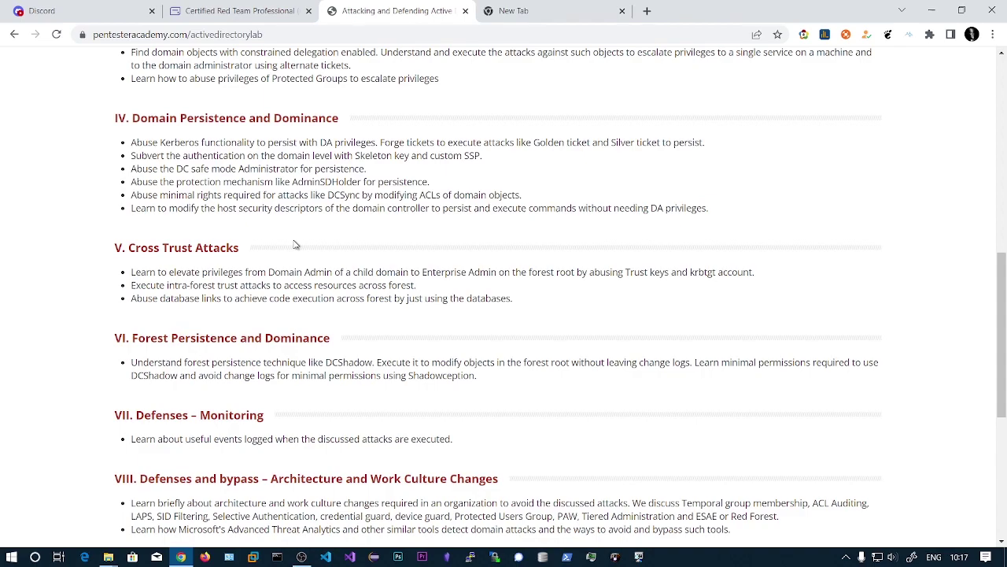
mouse_move(165, 239)
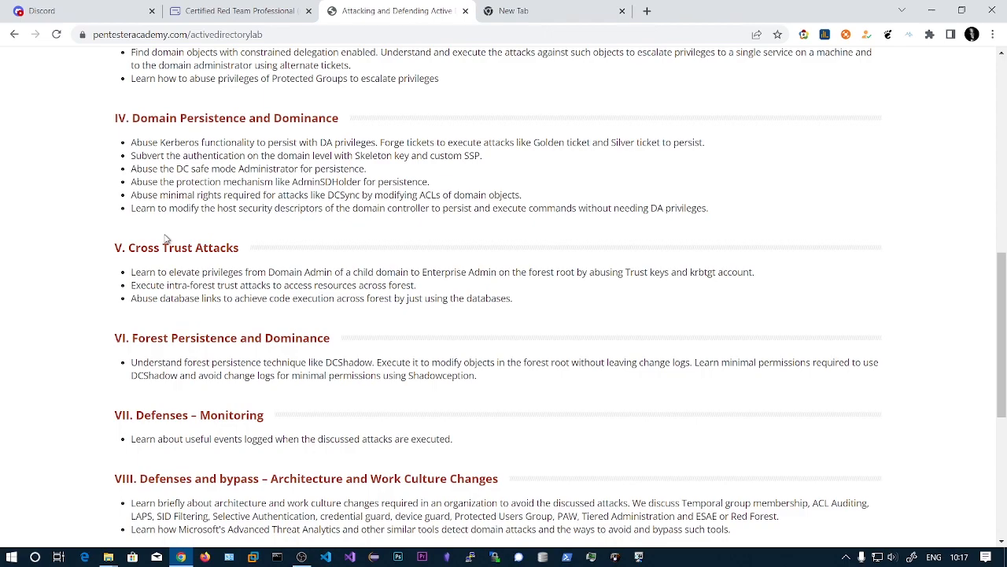
scroll("down", 3)
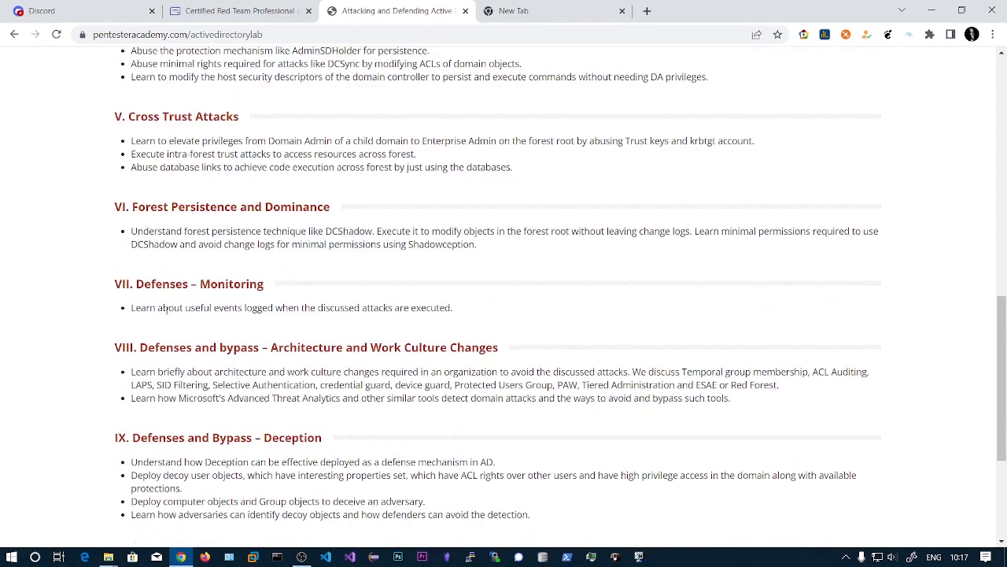
scroll("down", 3)
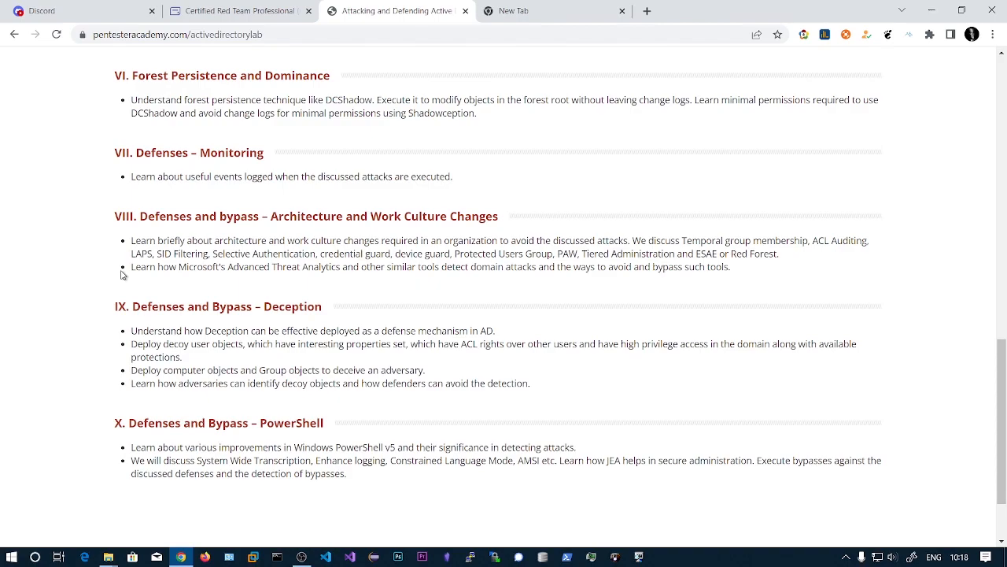
mouse_move(293, 285)
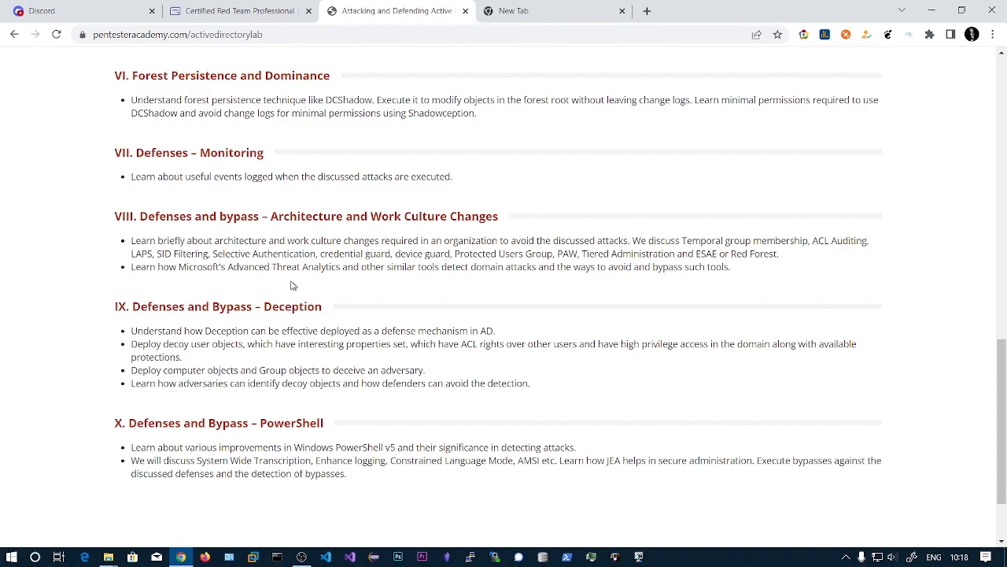
mouse_move(276, 236)
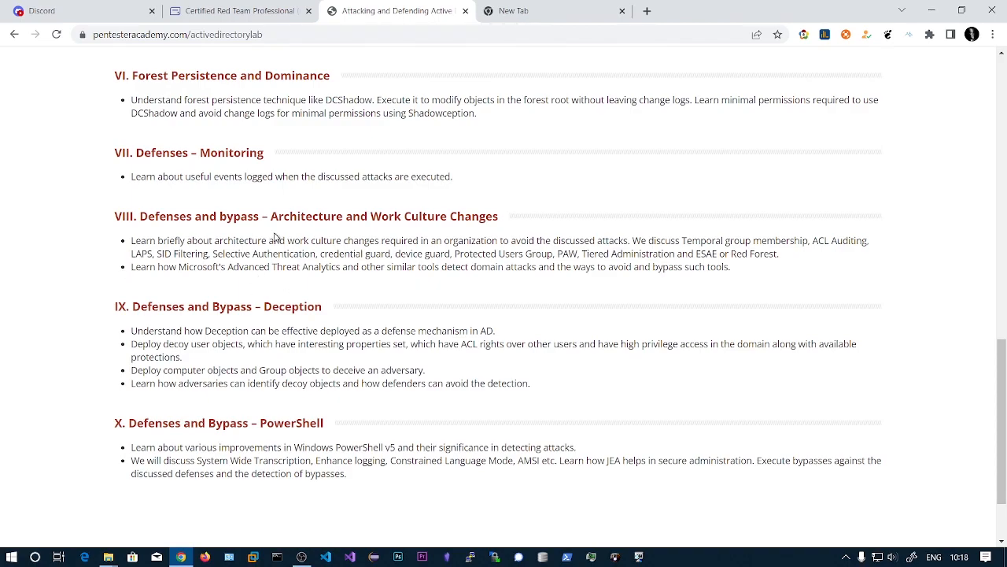
scroll("up", 3)
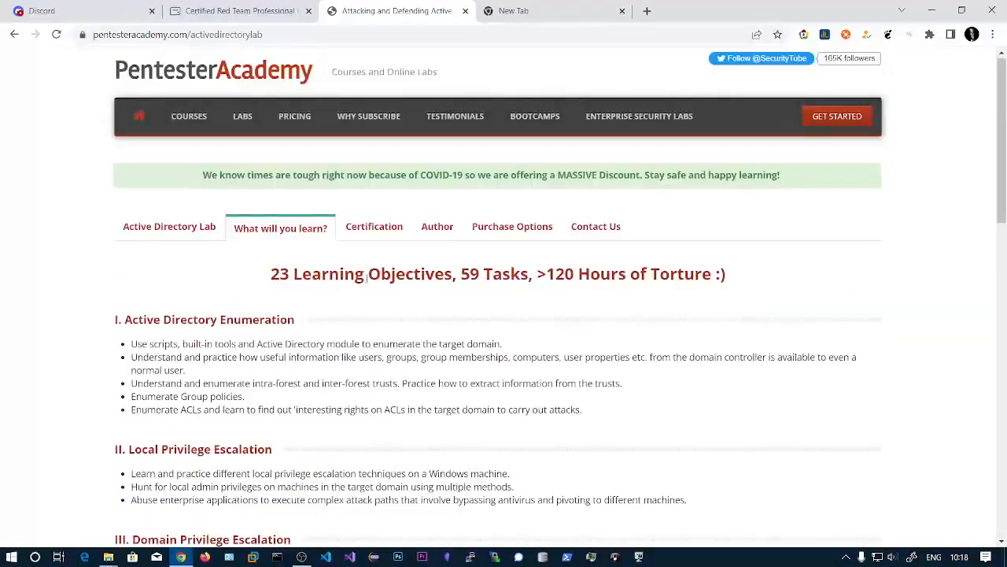
left_click(437, 227)
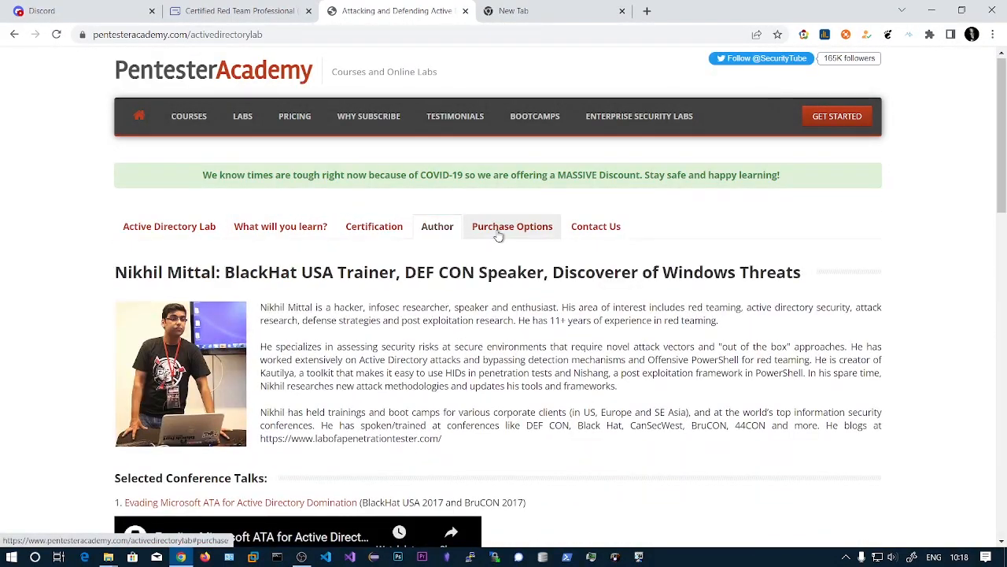
left_click(512, 227)
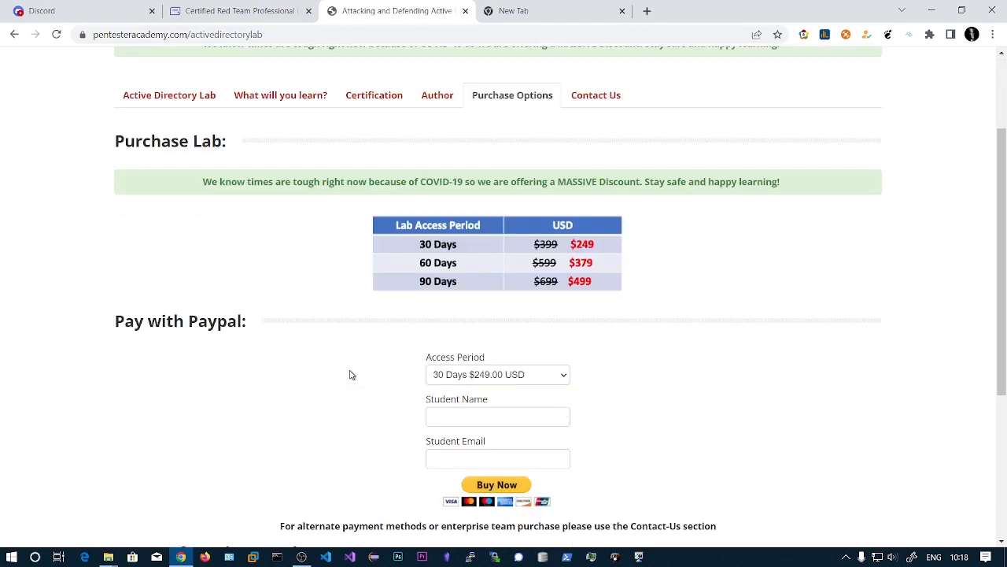
mouse_move(457, 251)
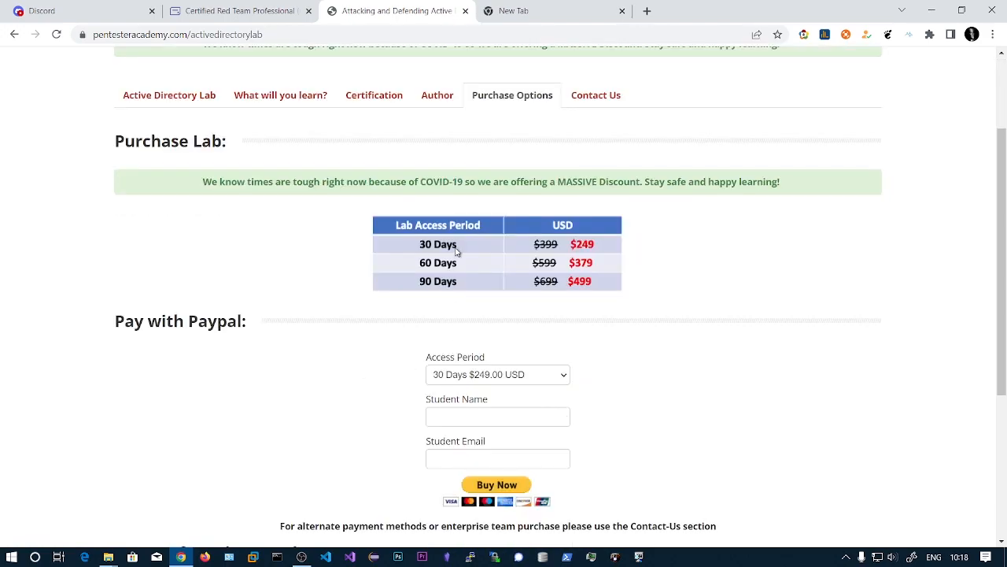
mouse_move(599, 261)
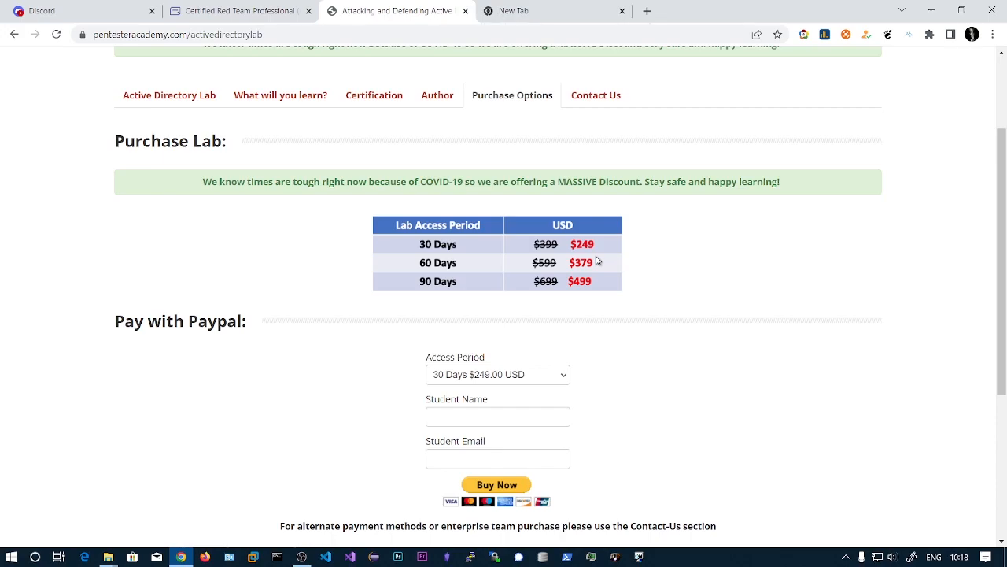
mouse_move(401, 245)
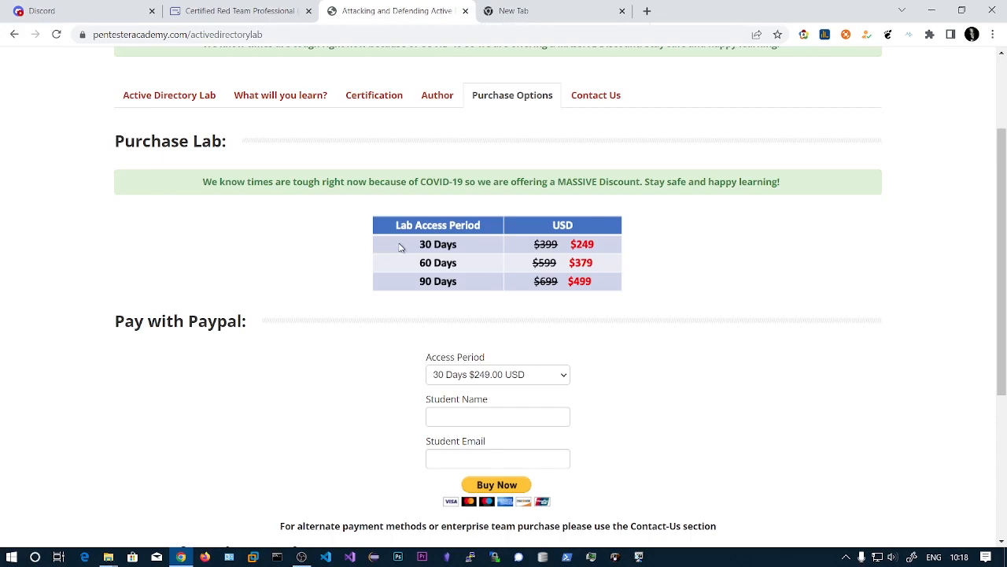
mouse_move(554, 246)
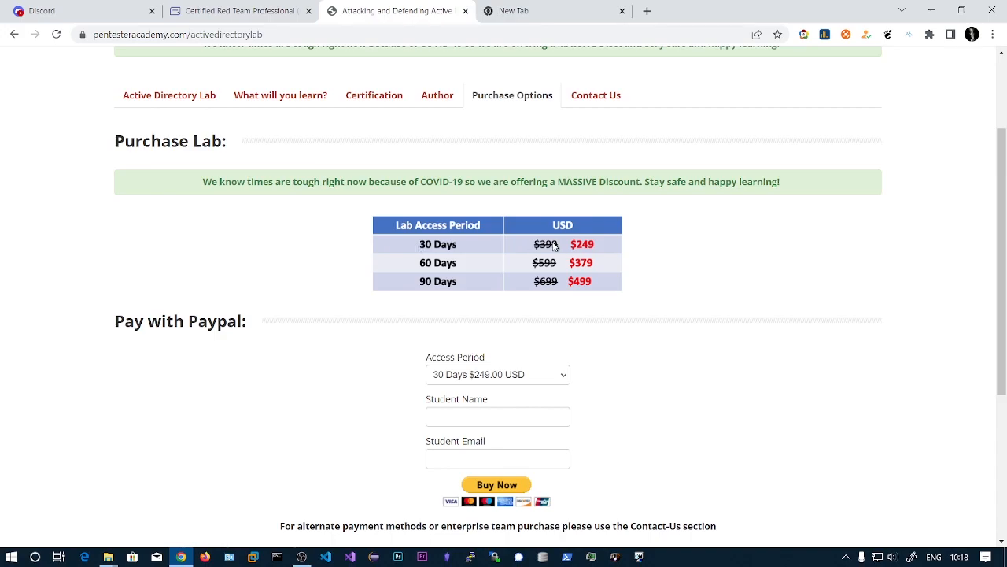
mouse_move(354, 227)
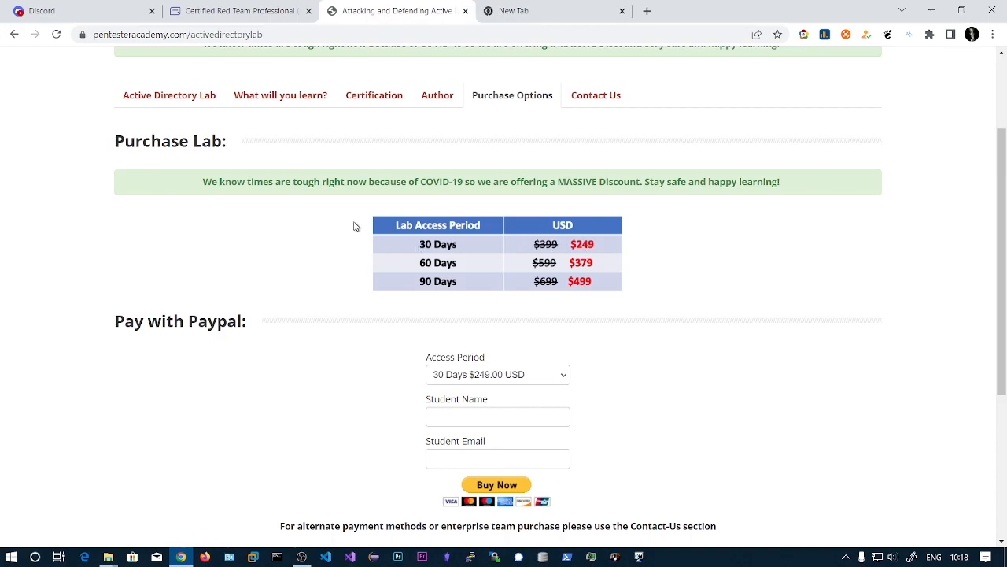
mouse_move(457, 252)
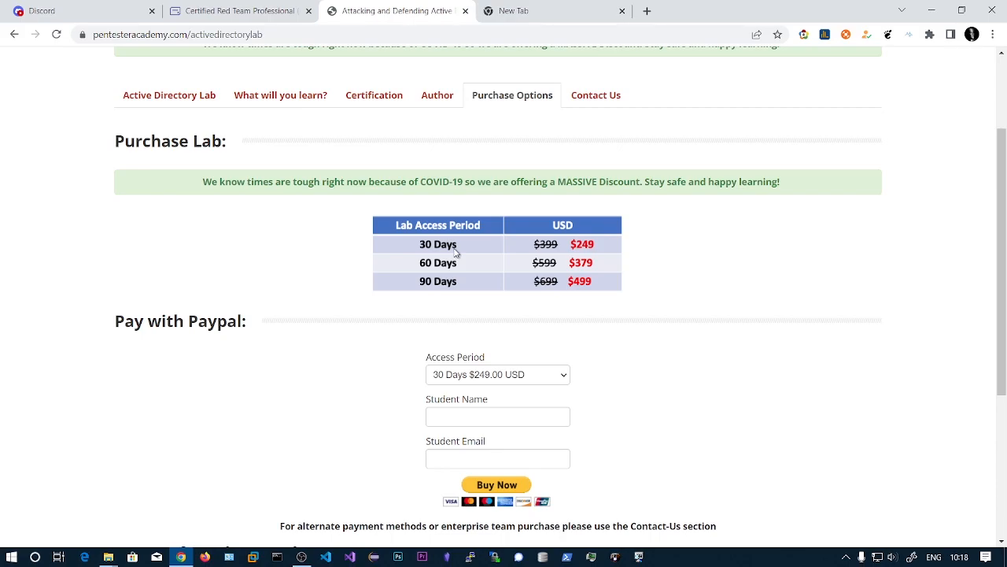
mouse_move(431, 242)
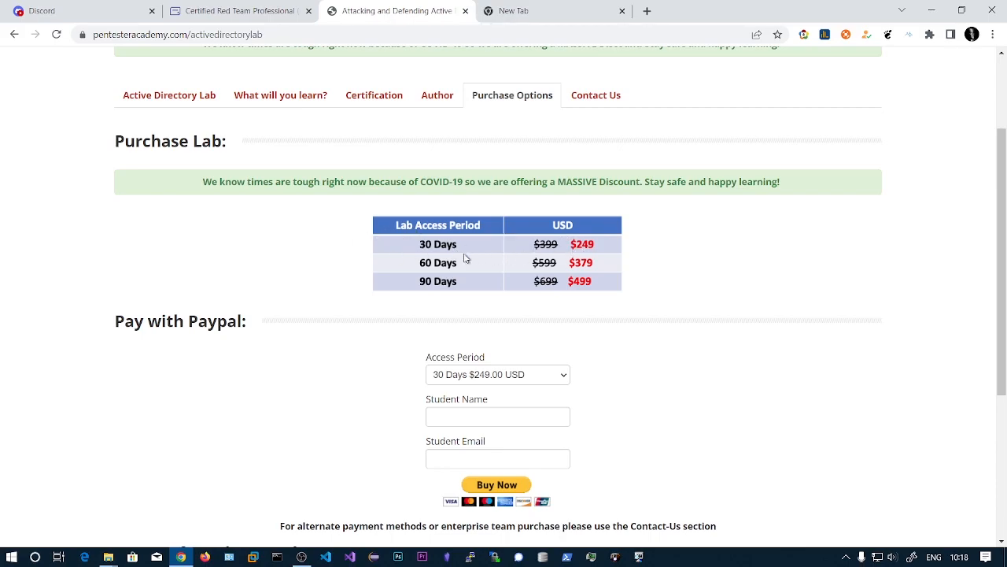
mouse_move(521, 256)
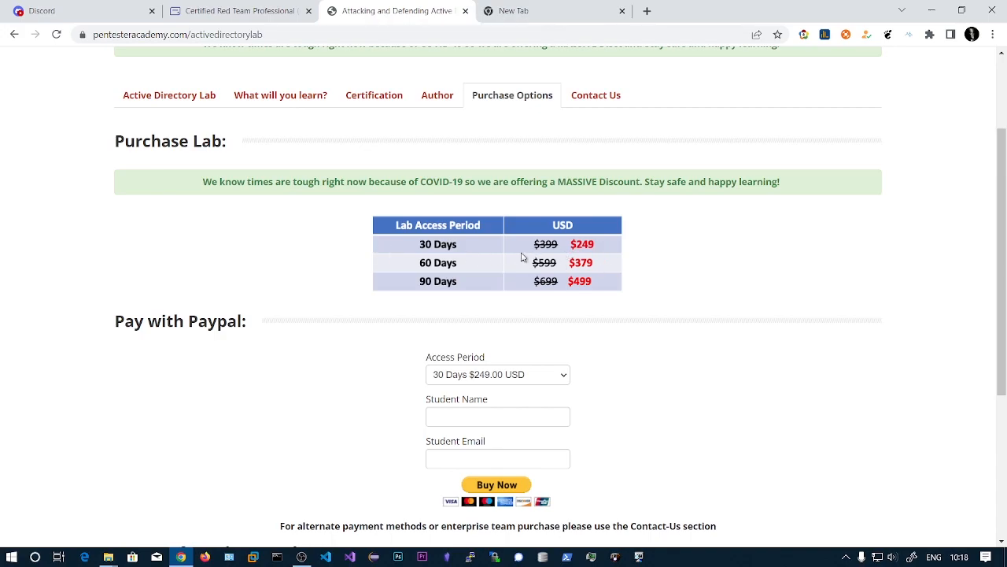
mouse_move(581, 250)
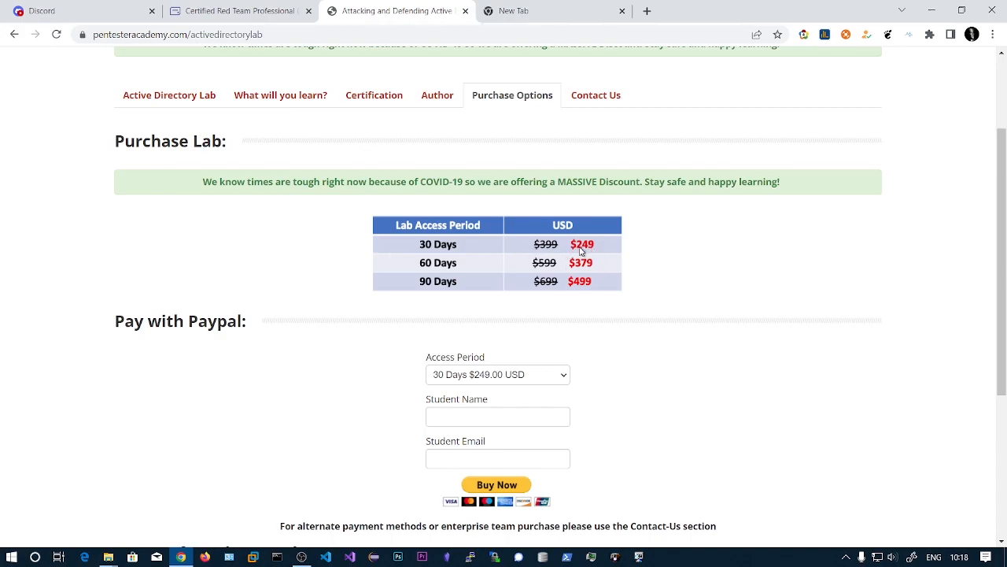
mouse_move(403, 242)
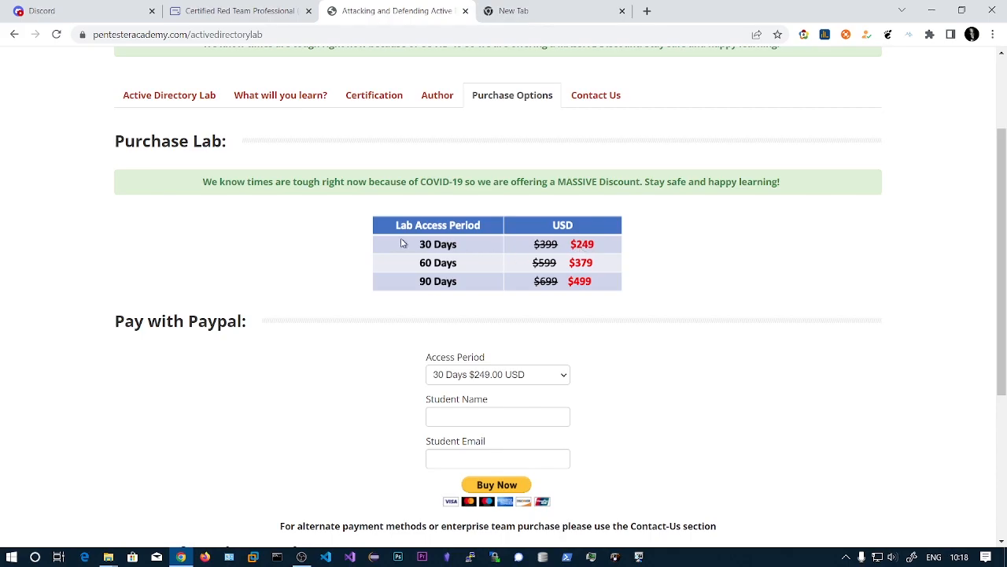
mouse_move(409, 258)
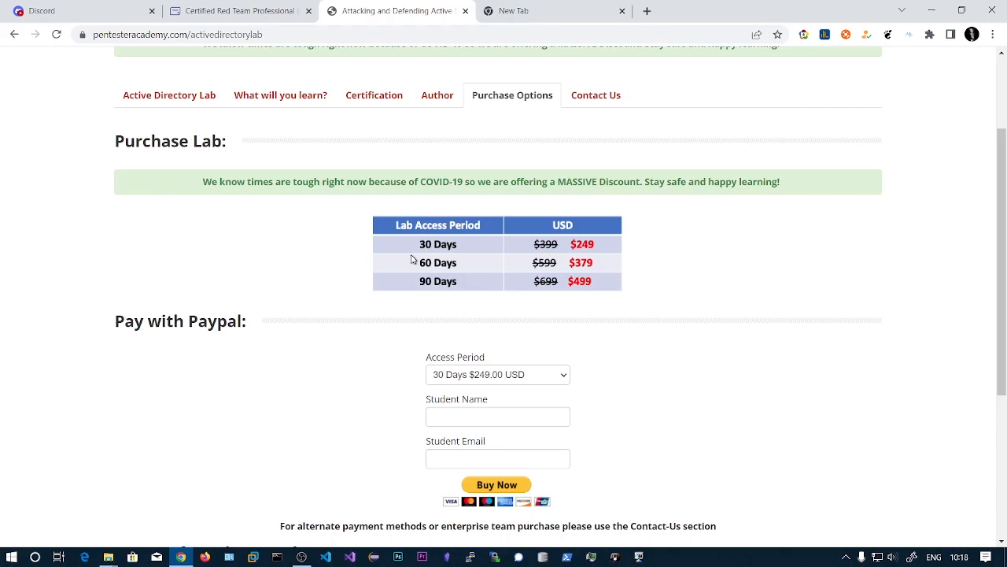
mouse_move(461, 245)
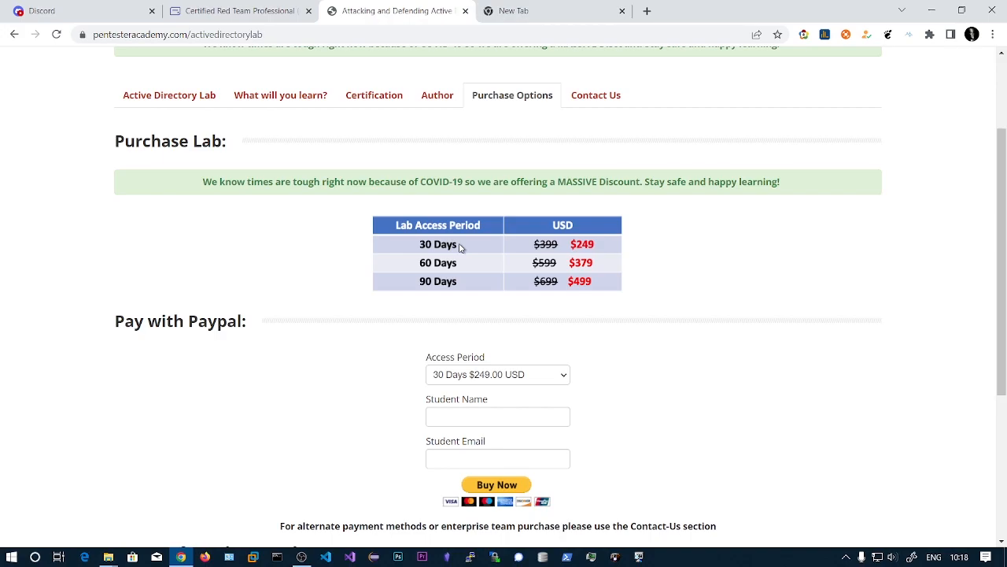
mouse_move(450, 253)
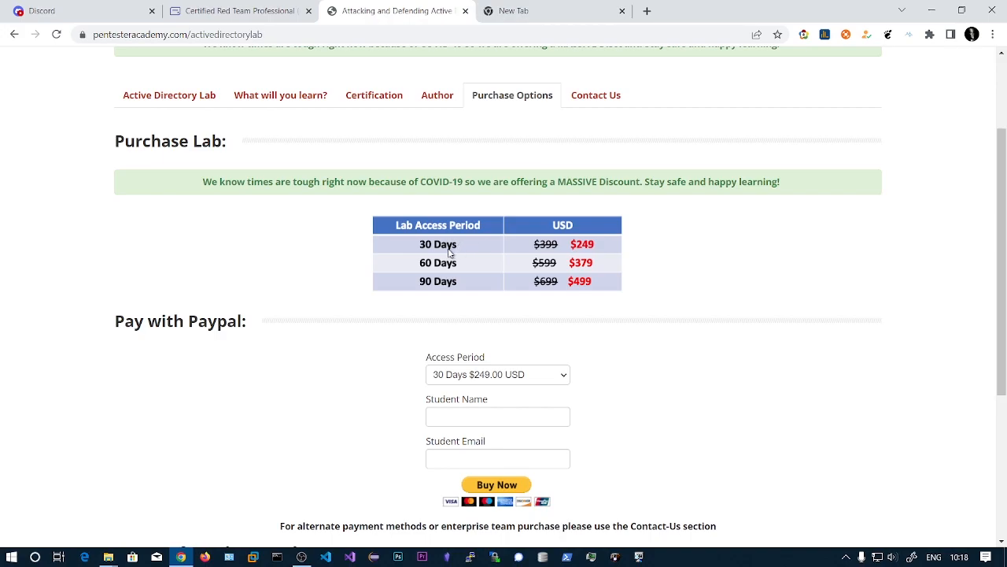
mouse_move(512, 249)
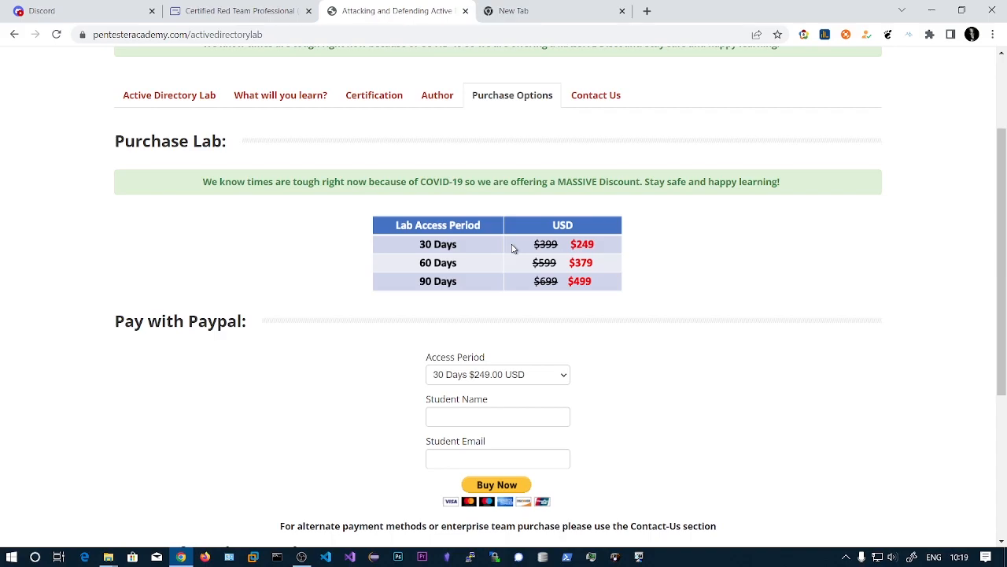
mouse_move(636, 255)
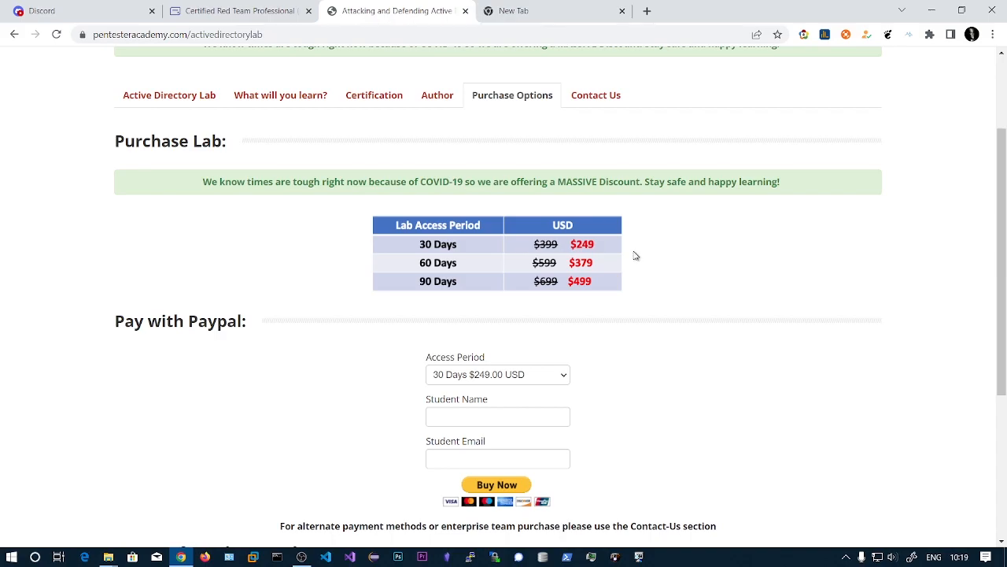
mouse_move(591, 258)
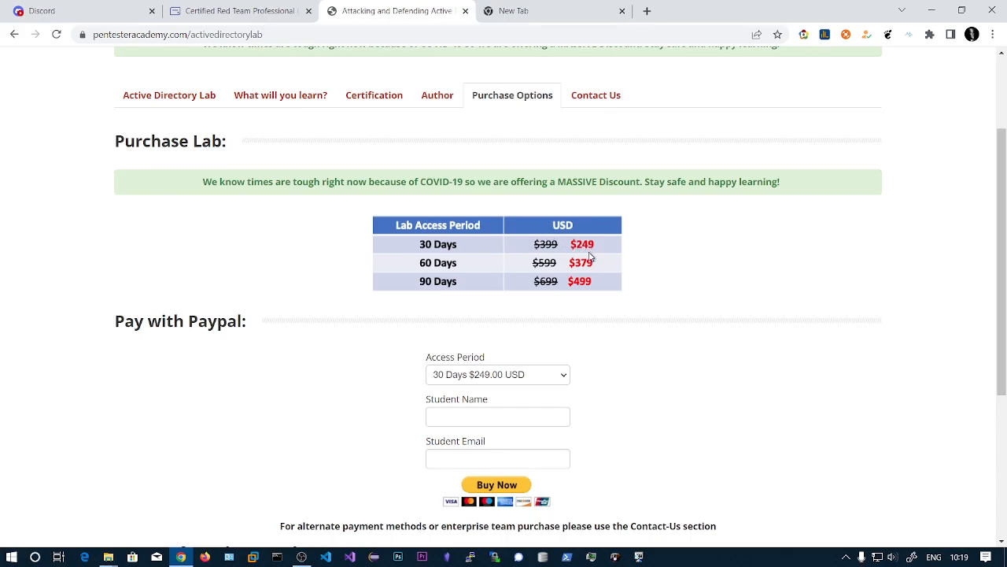
mouse_move(582, 266)
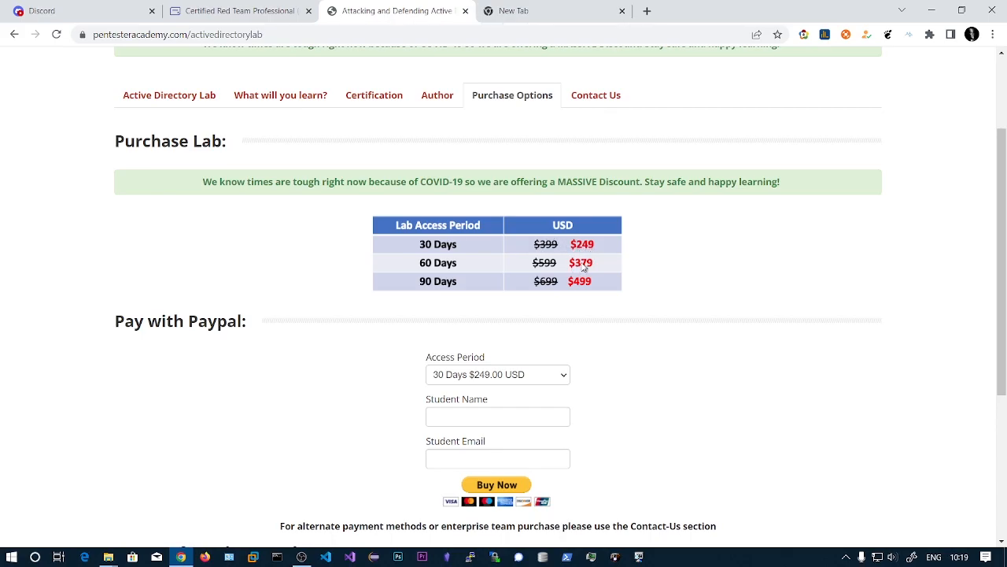
mouse_move(428, 280)
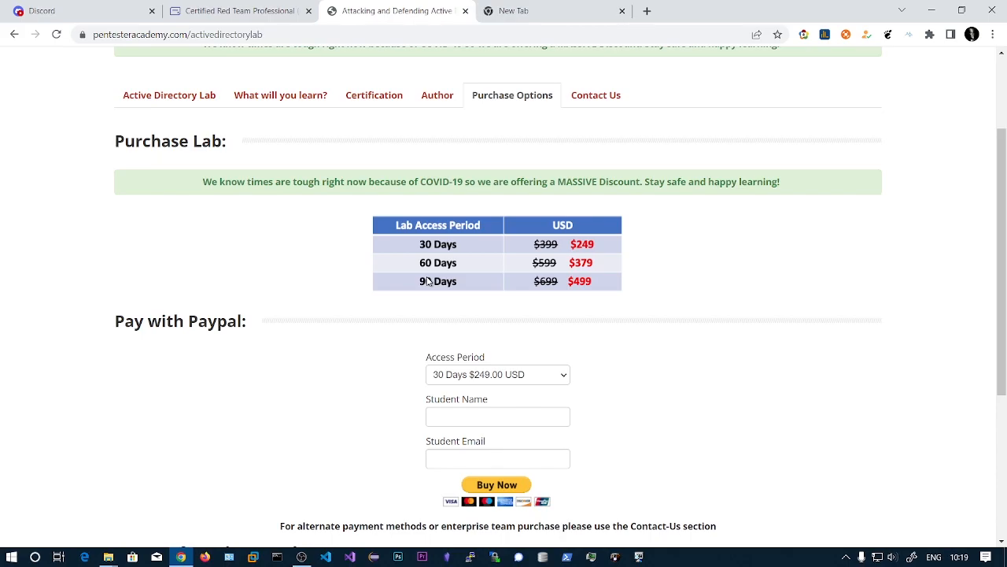
mouse_move(428, 256)
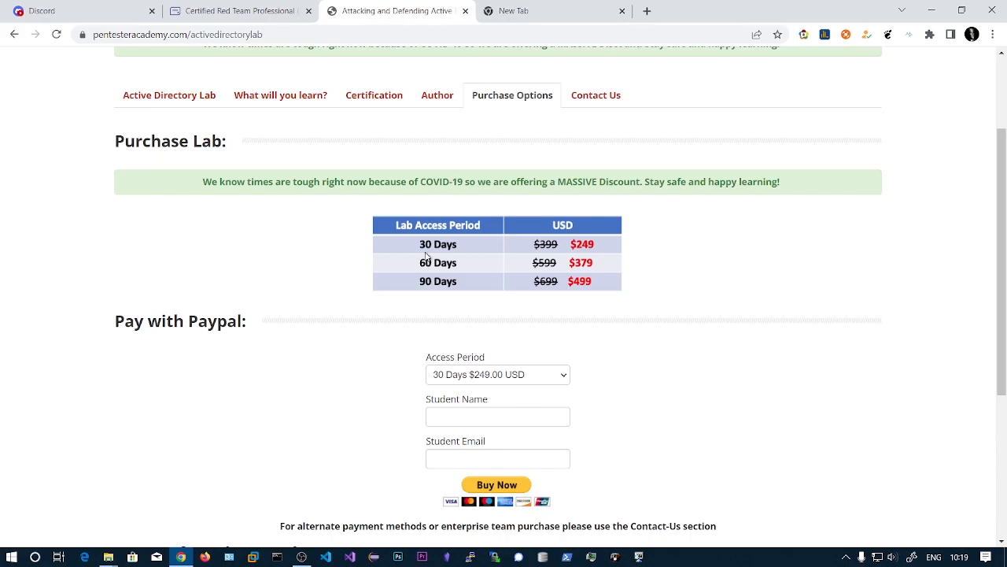
mouse_move(275, 265)
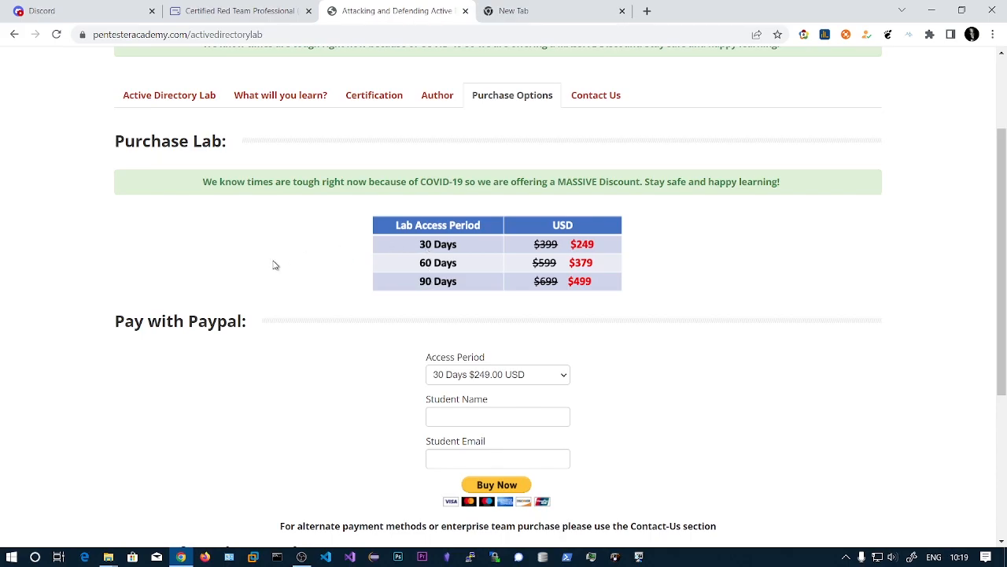
mouse_move(310, 271)
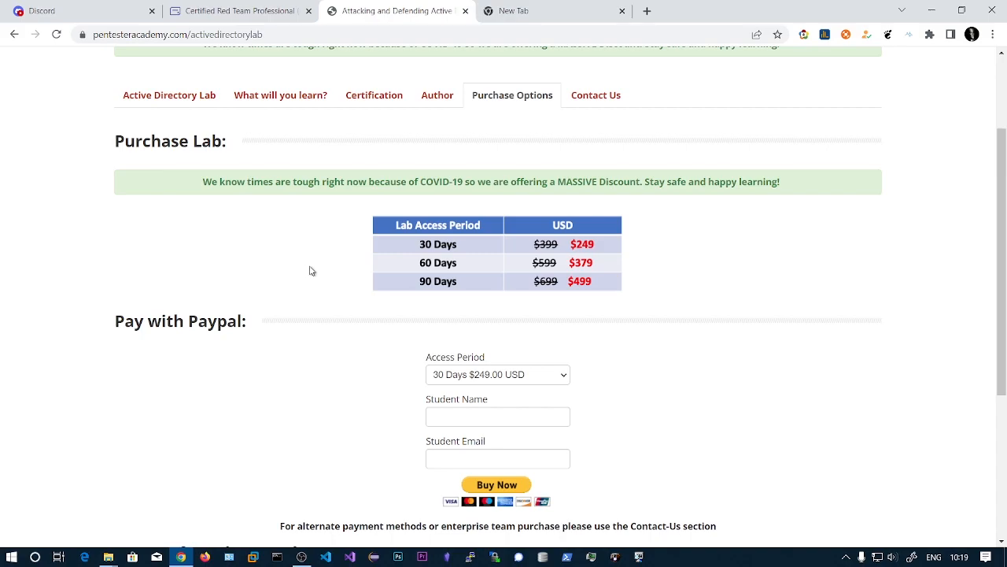
mouse_move(428, 286)
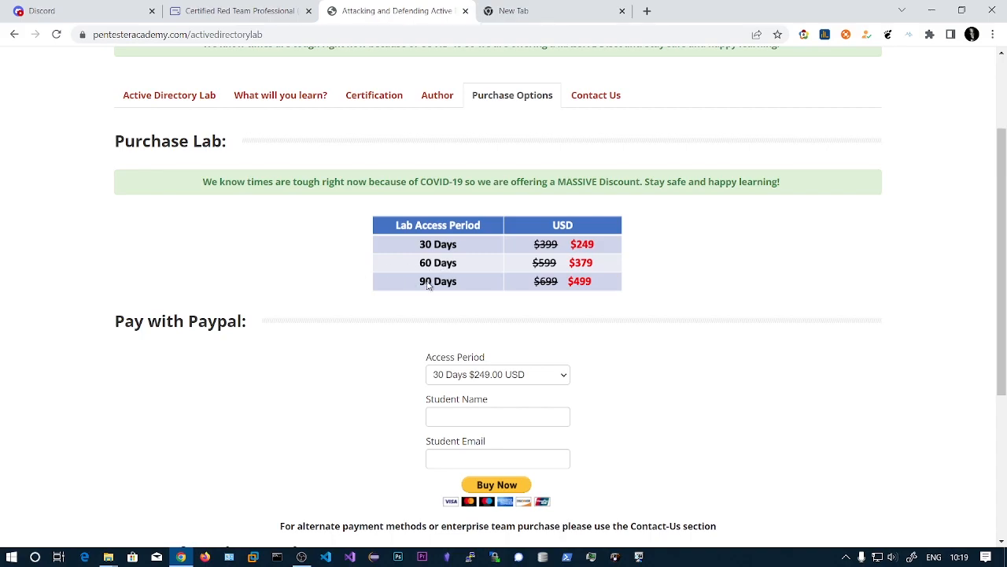
mouse_move(426, 265)
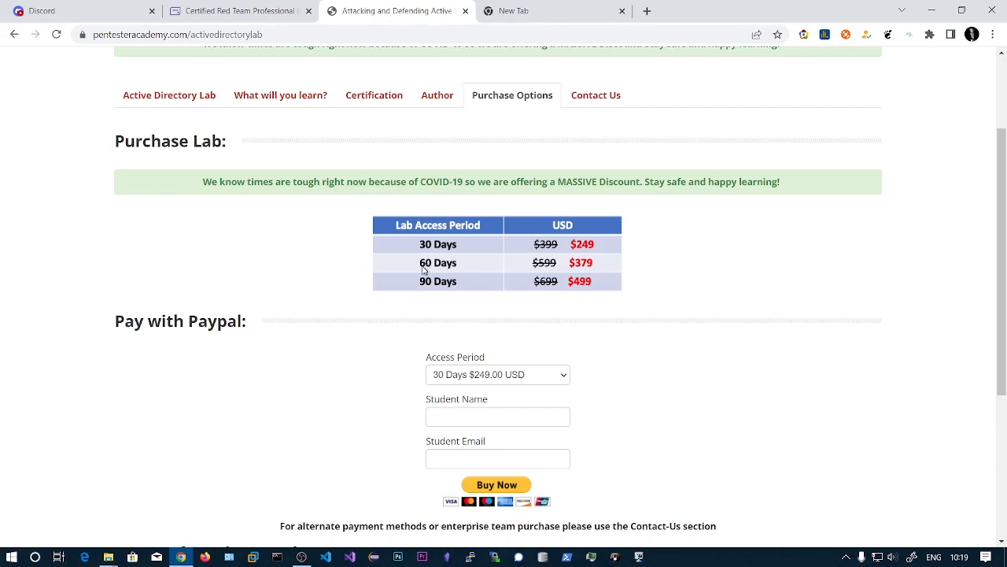
mouse_move(422, 268)
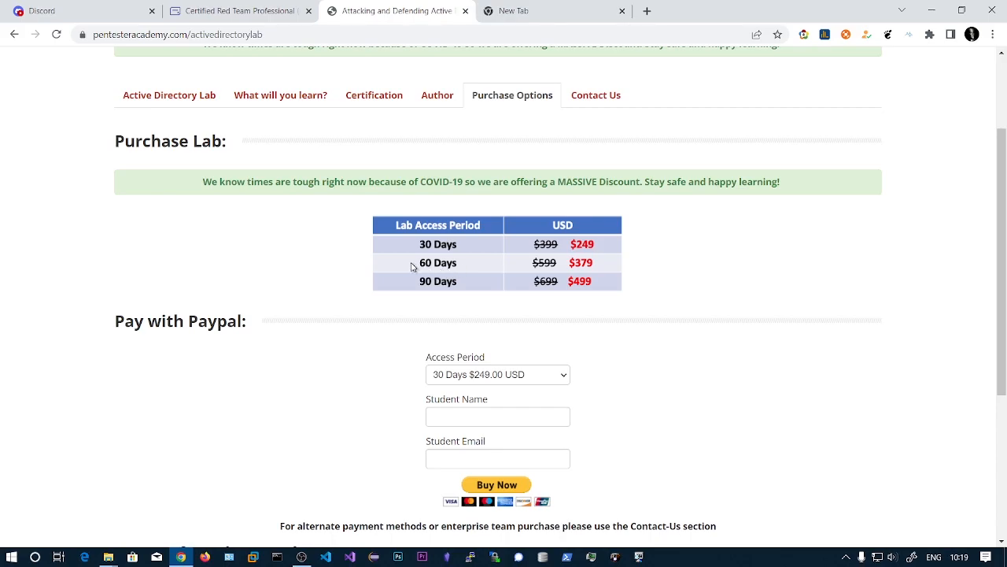
mouse_move(471, 267)
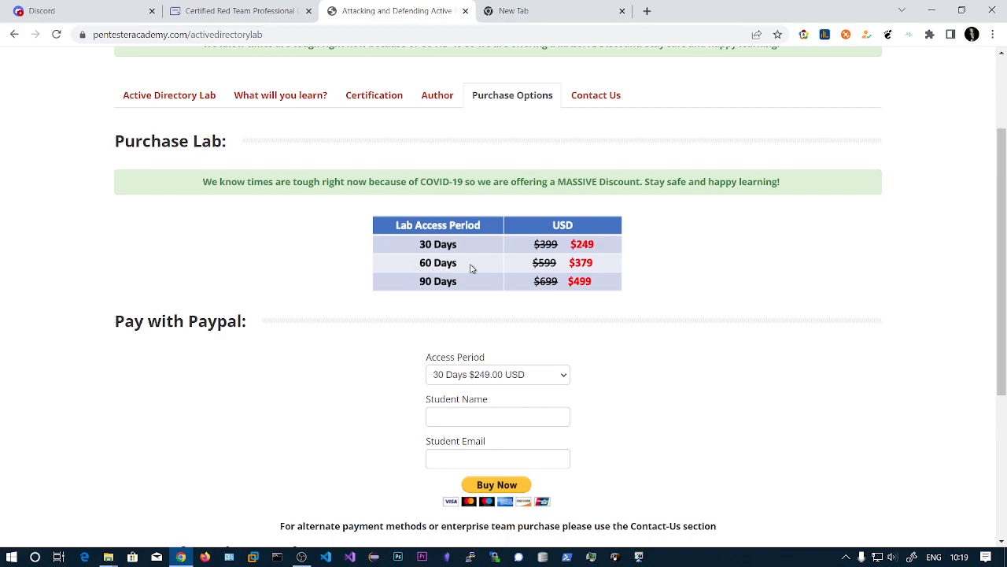
mouse_move(416, 248)
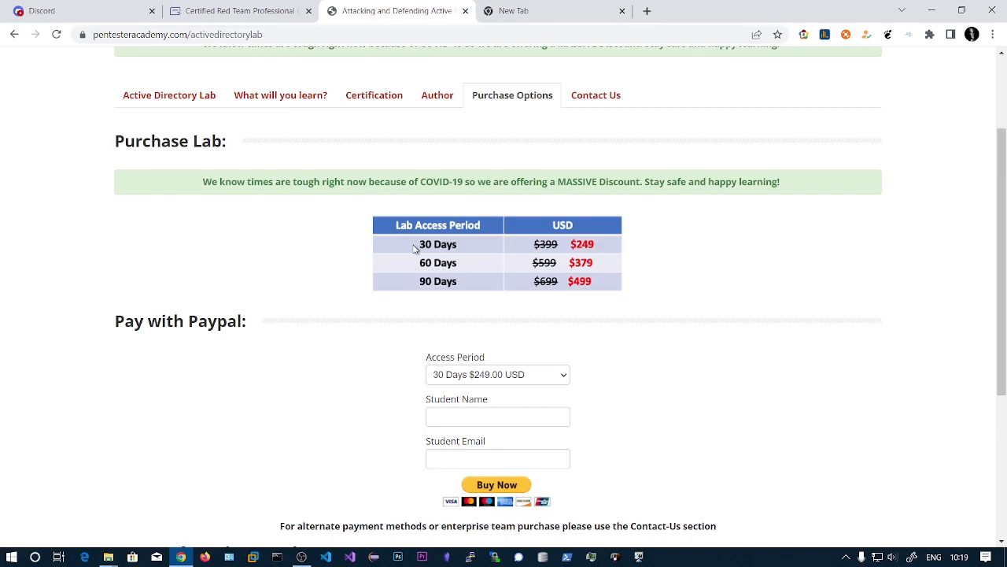
Read the PayPal payment form and terms of purchase, then scroll back to the Purchase Options
scroll("down", 3)
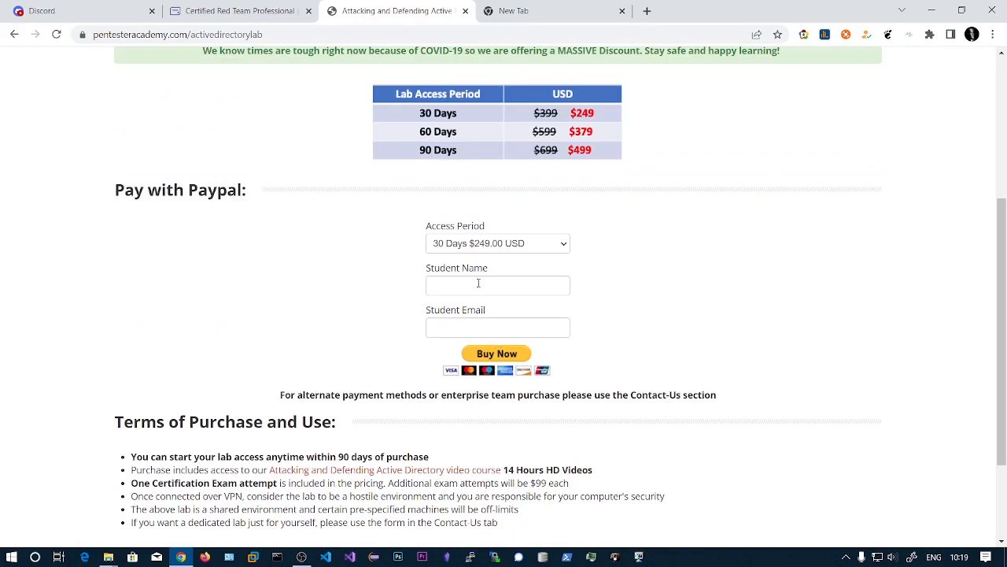
mouse_move(307, 171)
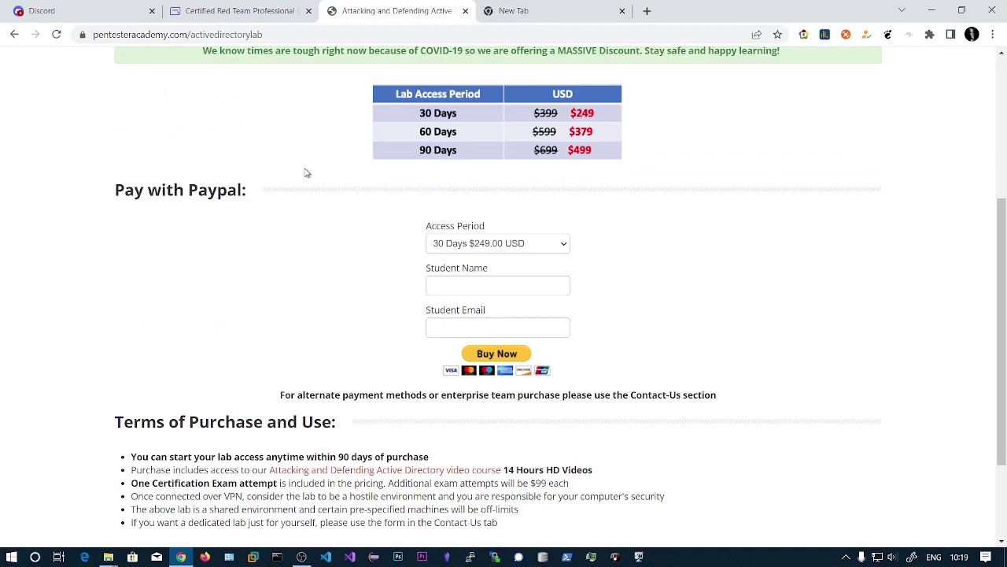
mouse_move(463, 217)
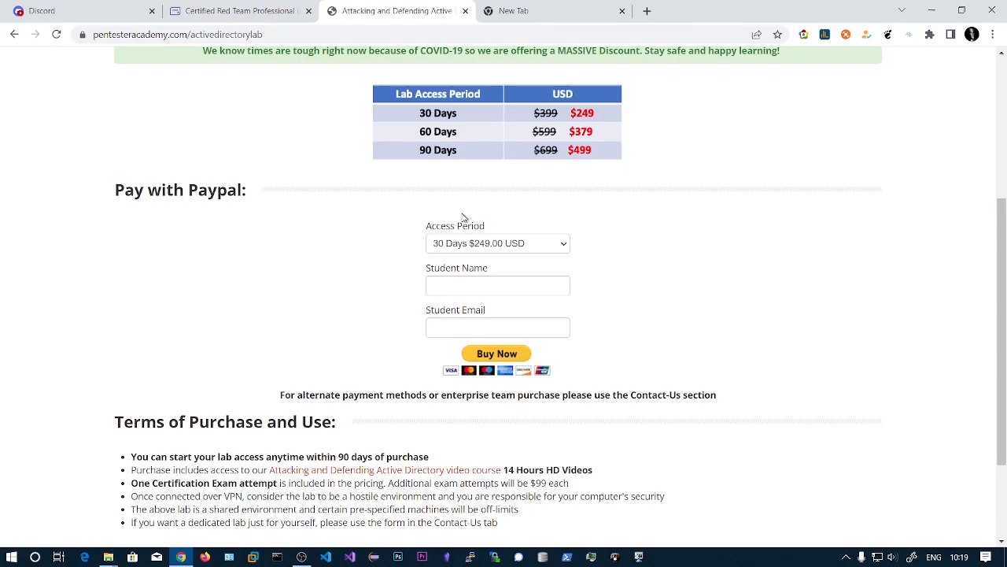
mouse_move(386, 227)
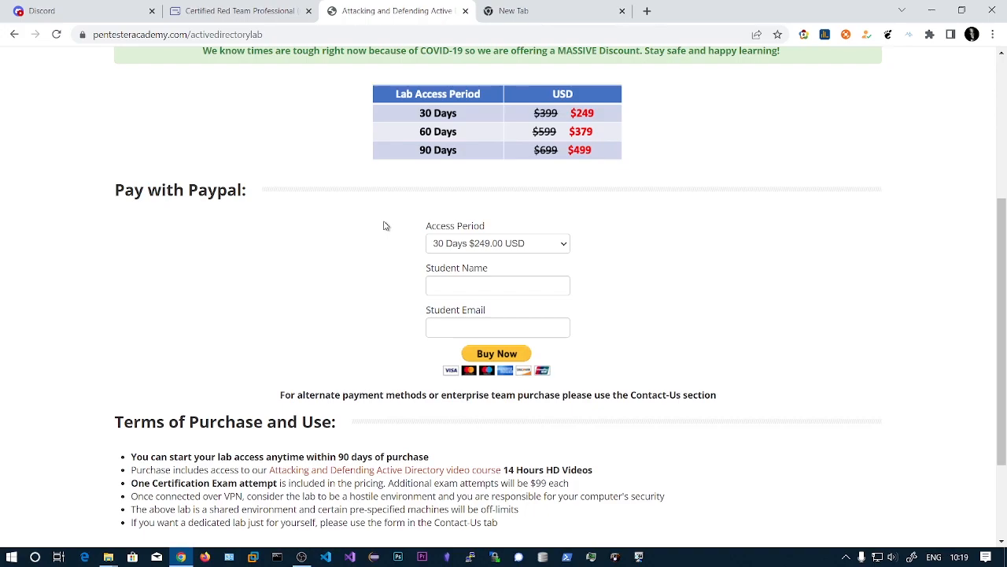
scroll("up", 3)
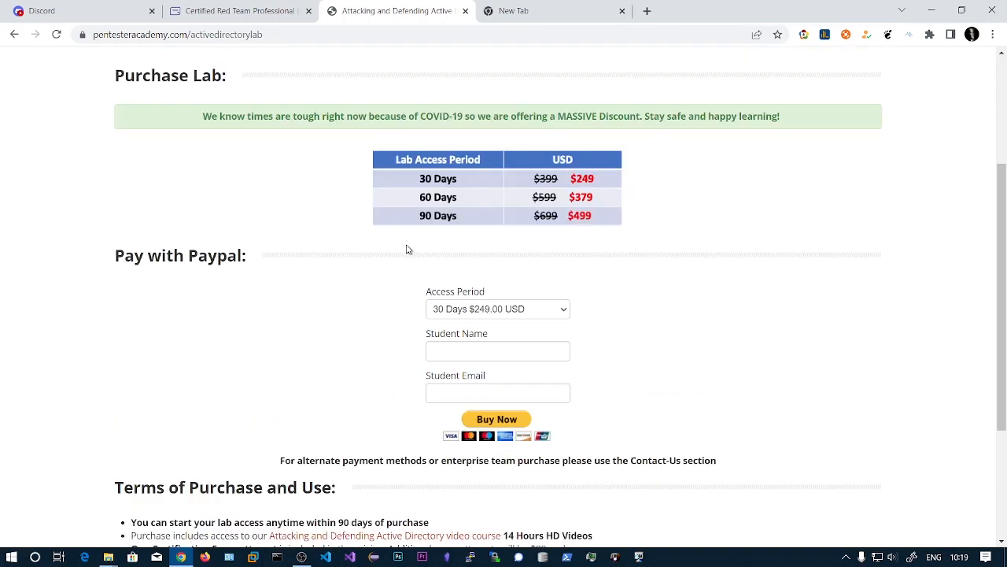
scroll("up", 3)
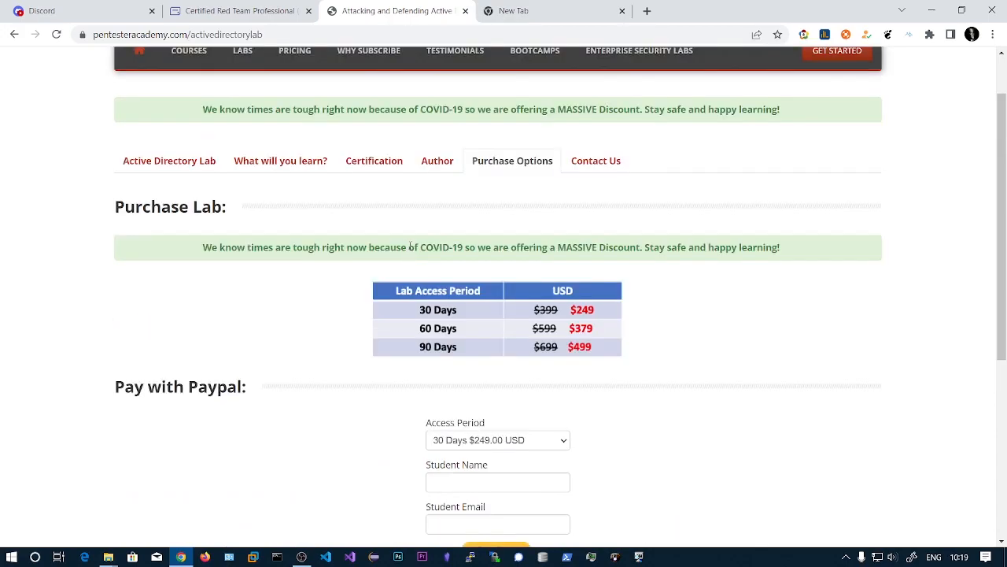
scroll("up", 3)
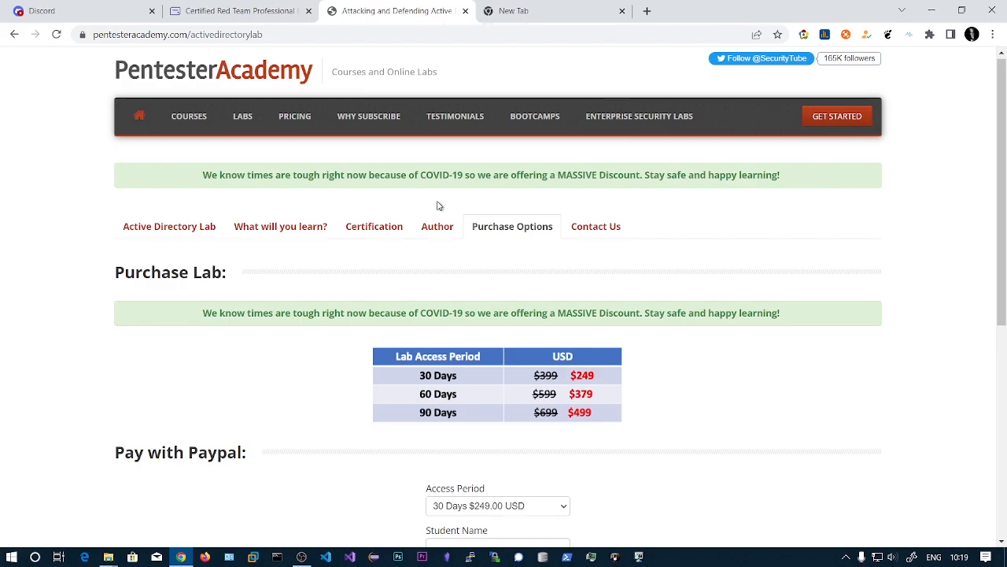
Bring the discounted 30, 60 and 90 day price table back into view
scroll("down", 3)
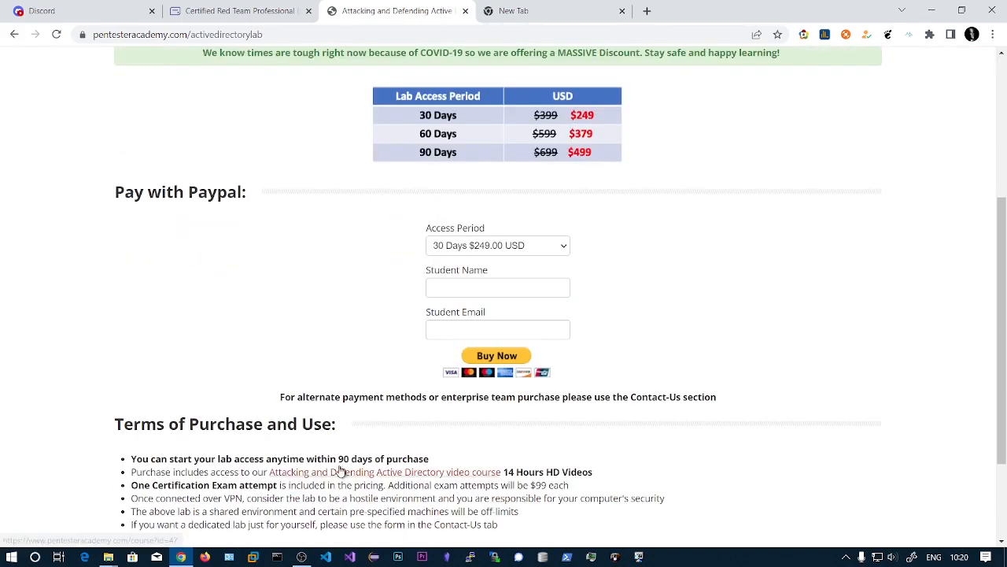
mouse_move(469, 463)
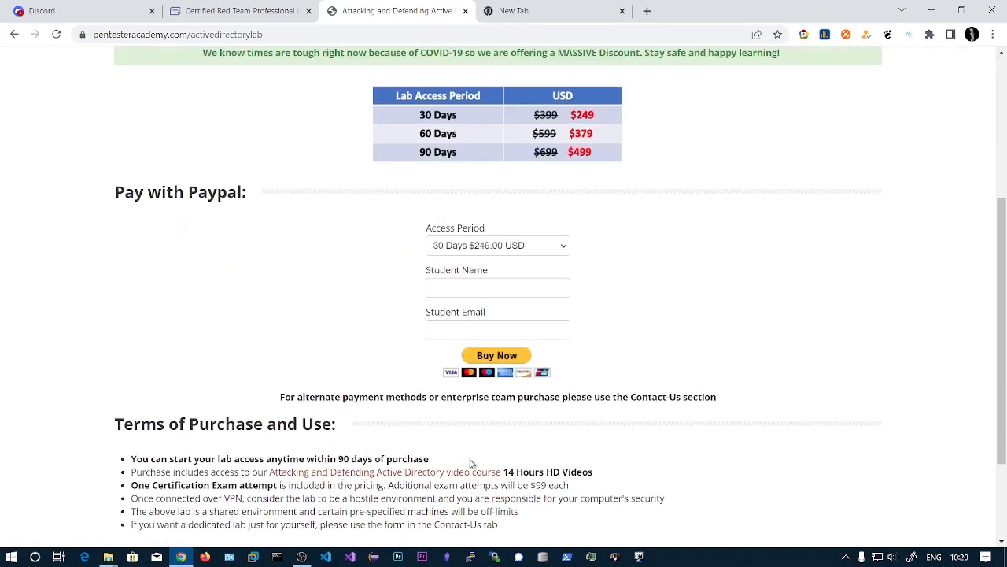
mouse_move(400, 453)
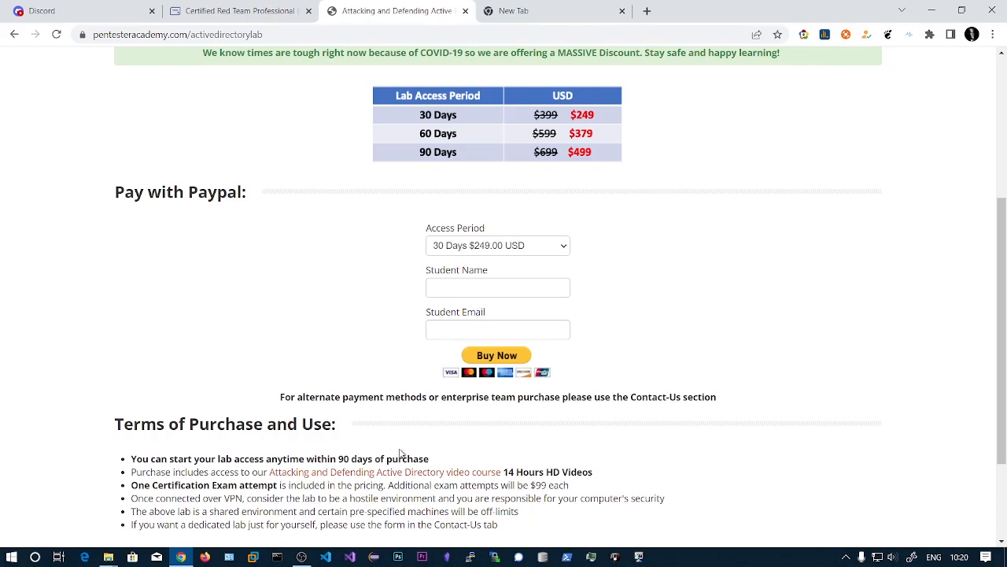
scroll("up", 3)
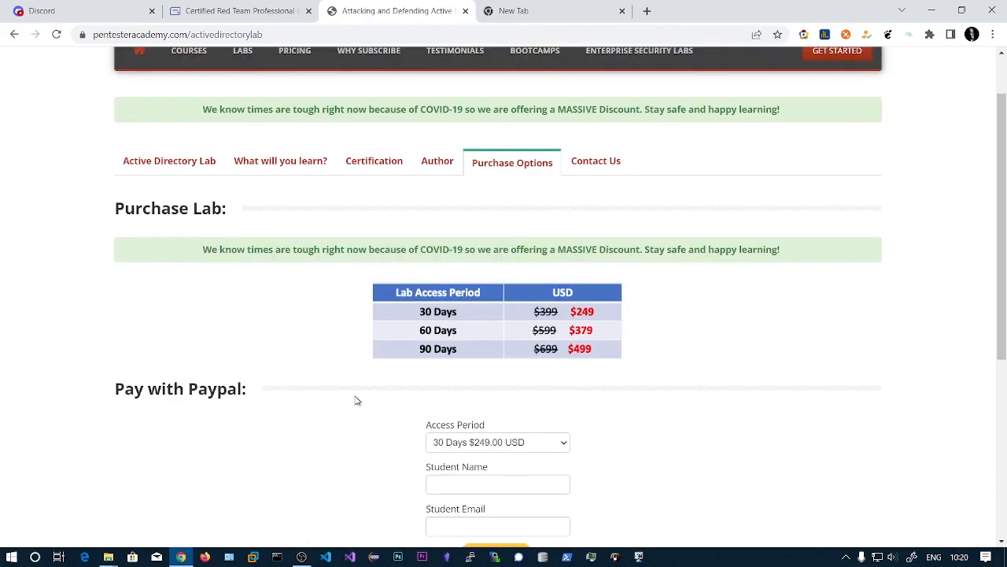
Sign in to the CRTP lab portal with the Google account and allow access
left_click(535, 10)
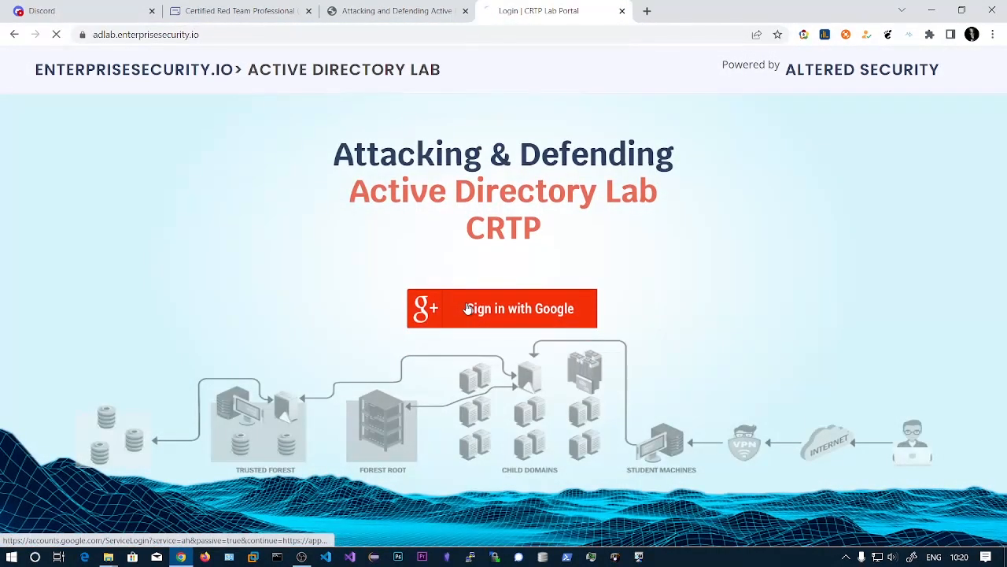
mouse_move(402, 5)
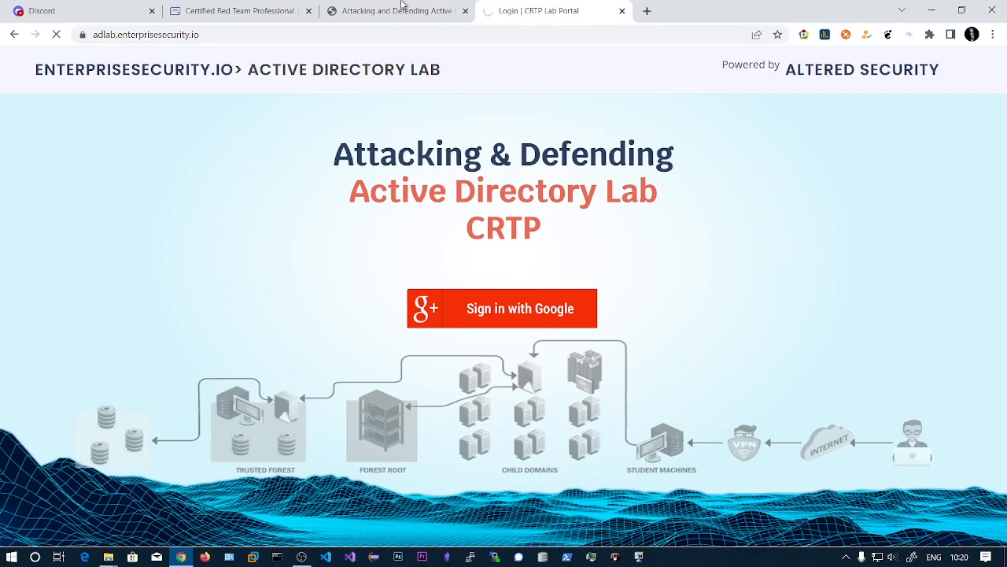
left_click(503, 307)
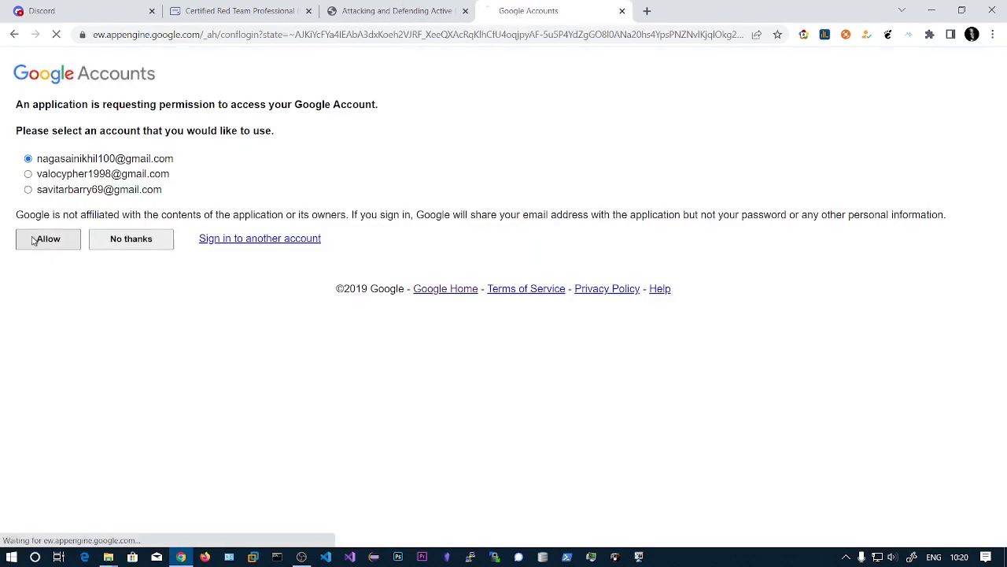
left_click(48, 239)
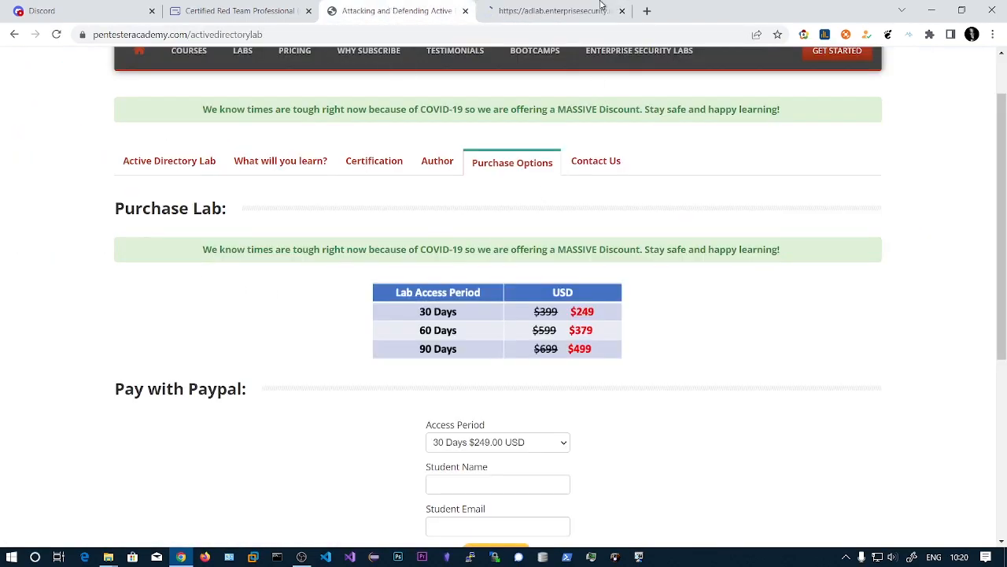
left_click(551, 9)
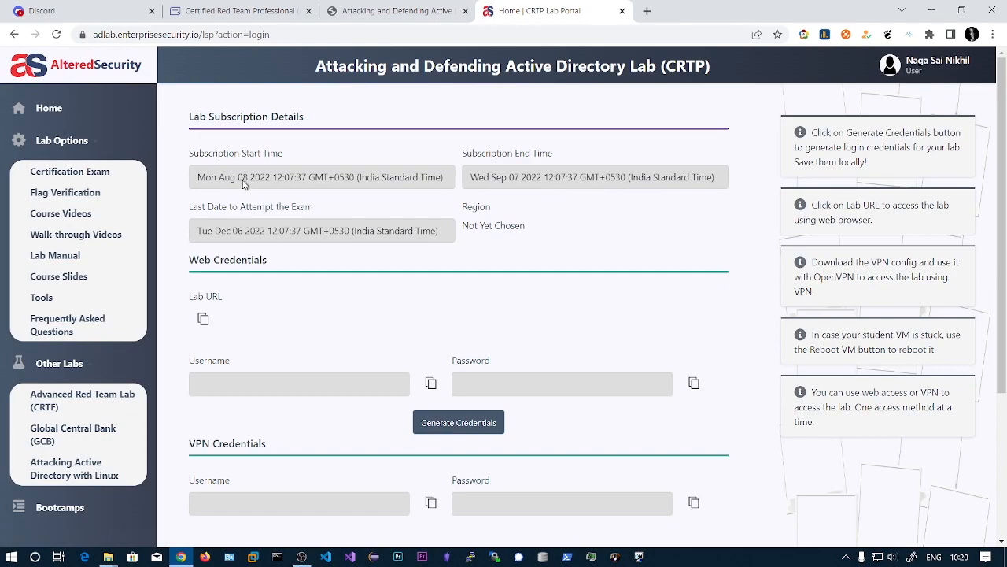
mouse_move(505, 183)
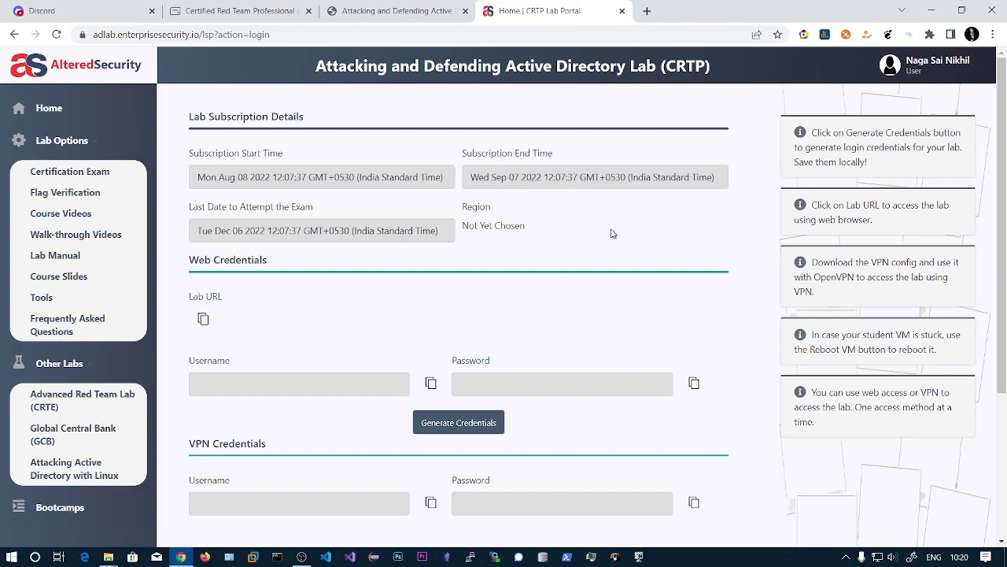
mouse_move(95, 176)
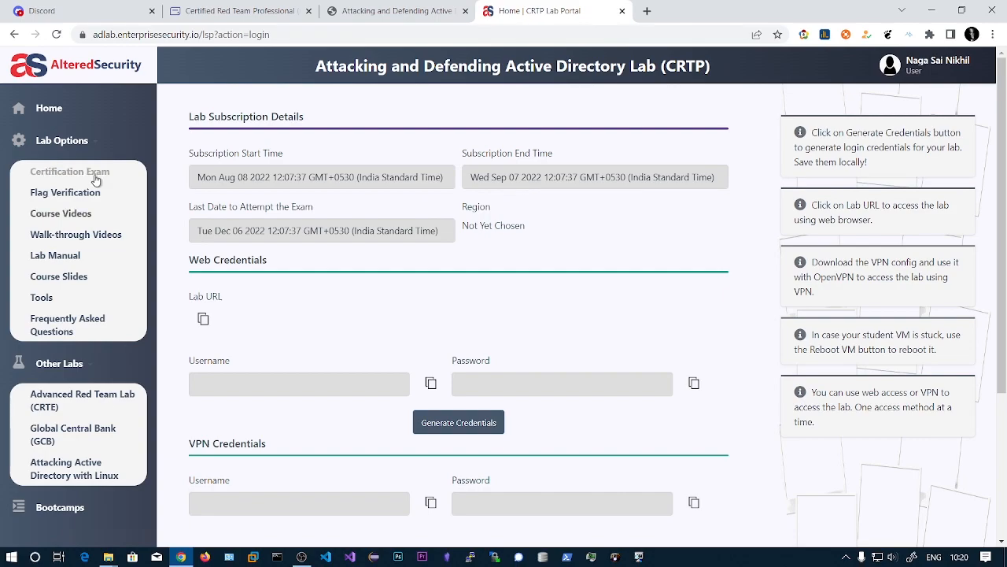
mouse_move(60, 213)
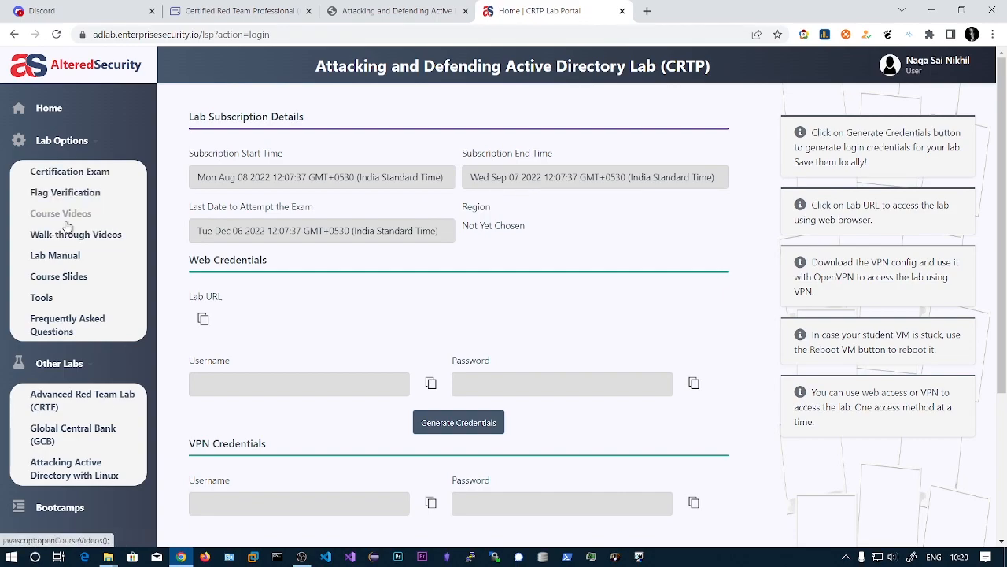
mouse_move(75, 233)
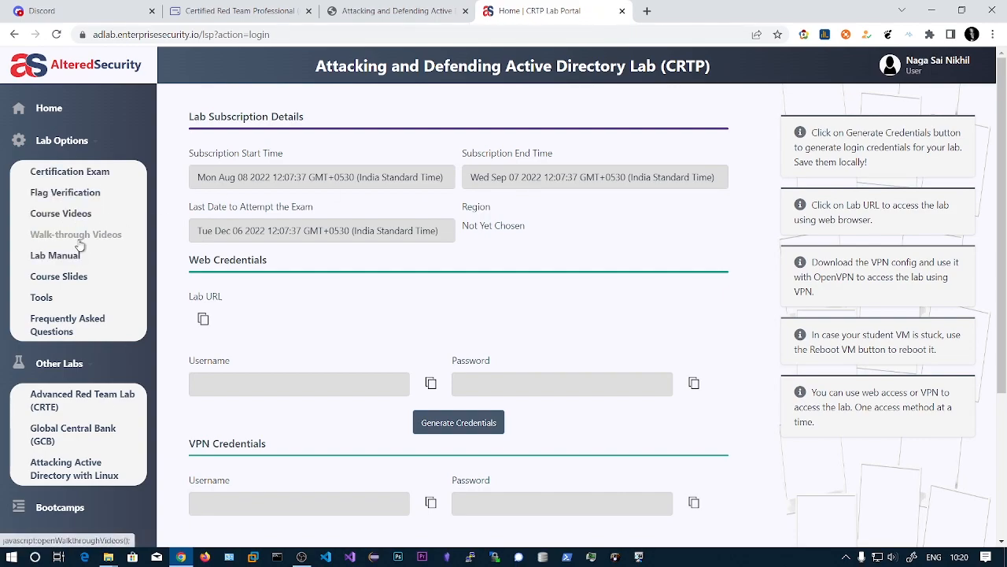
mouse_move(55, 255)
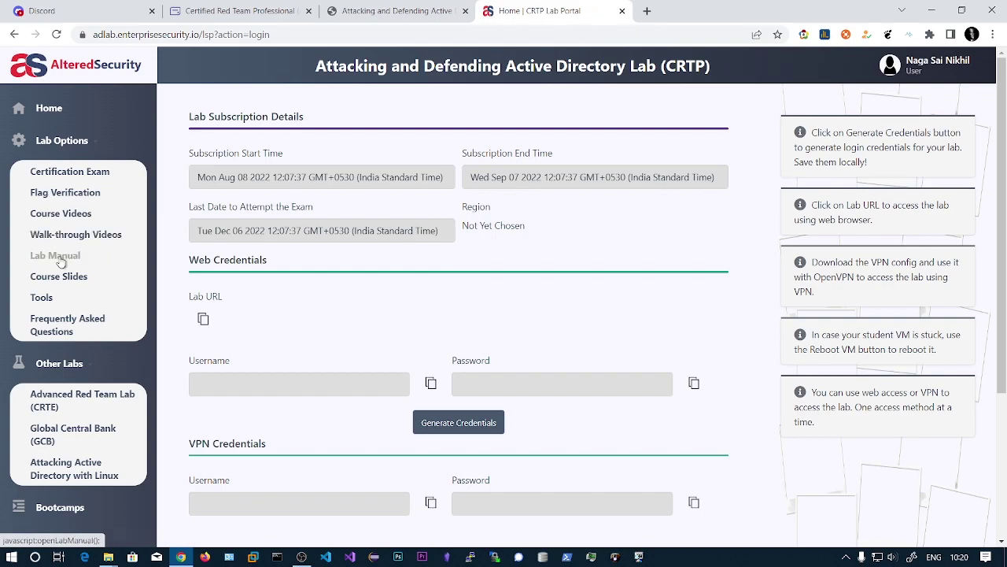
mouse_move(41, 296)
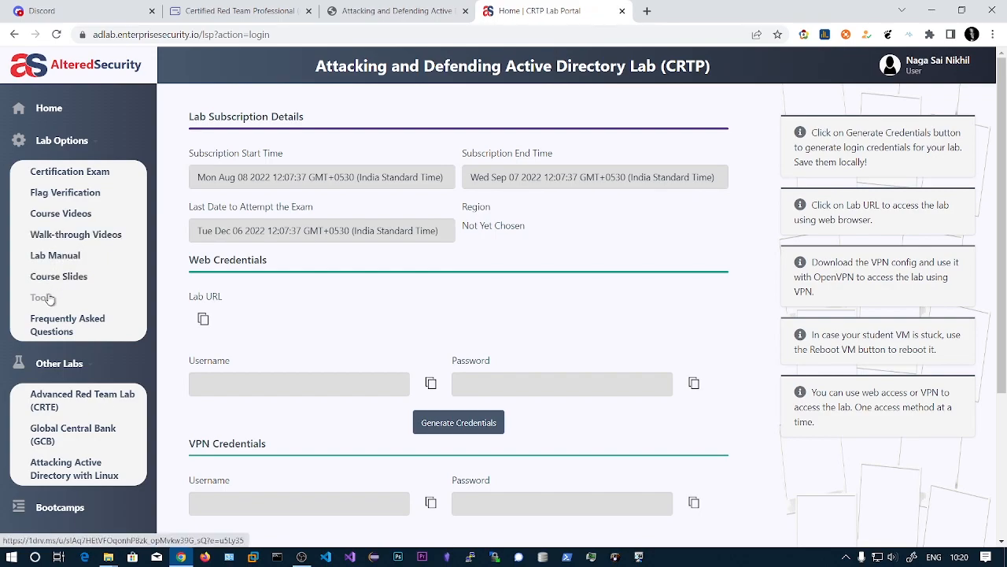
scroll("down", 3)
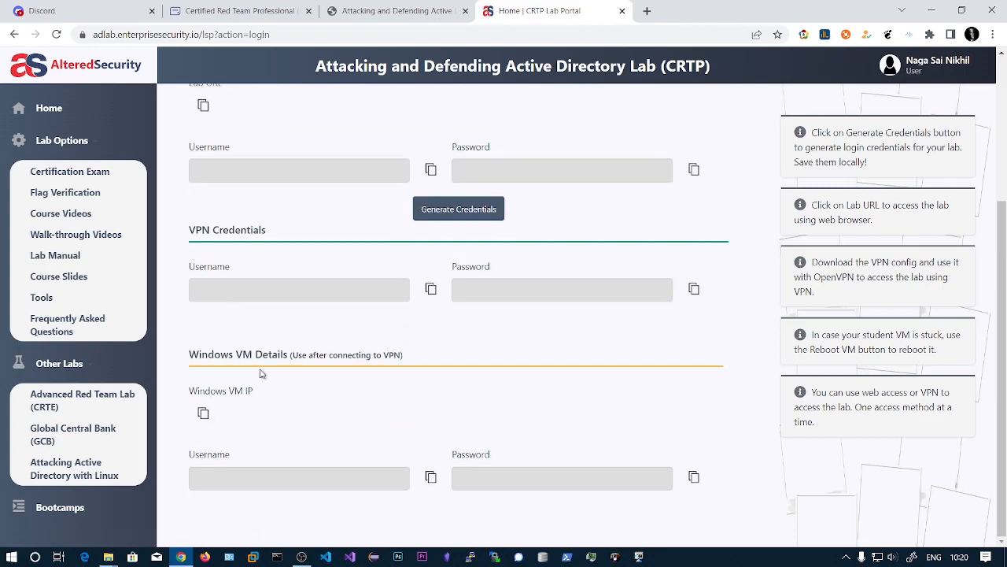
scroll("up", 3)
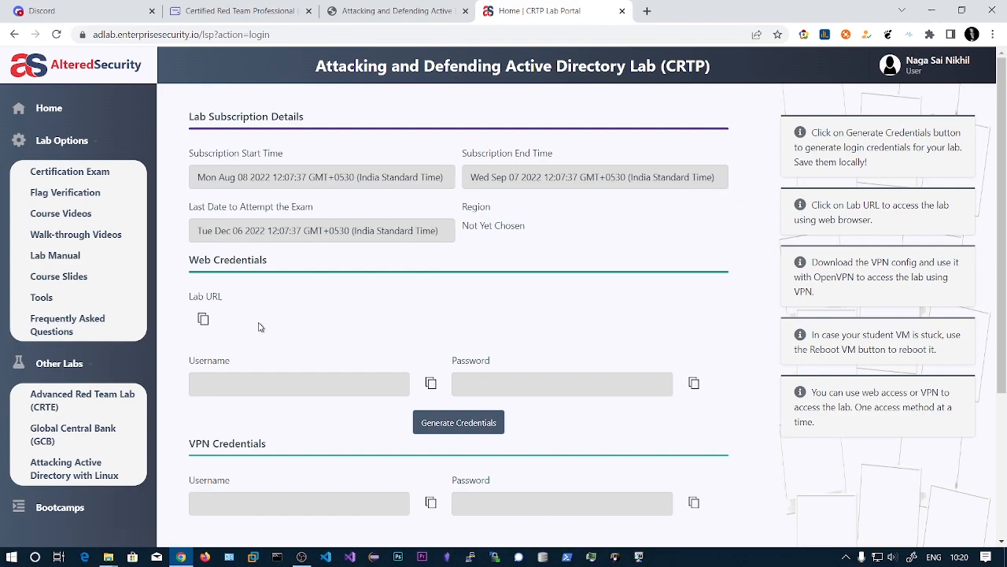
scroll("down", 3)
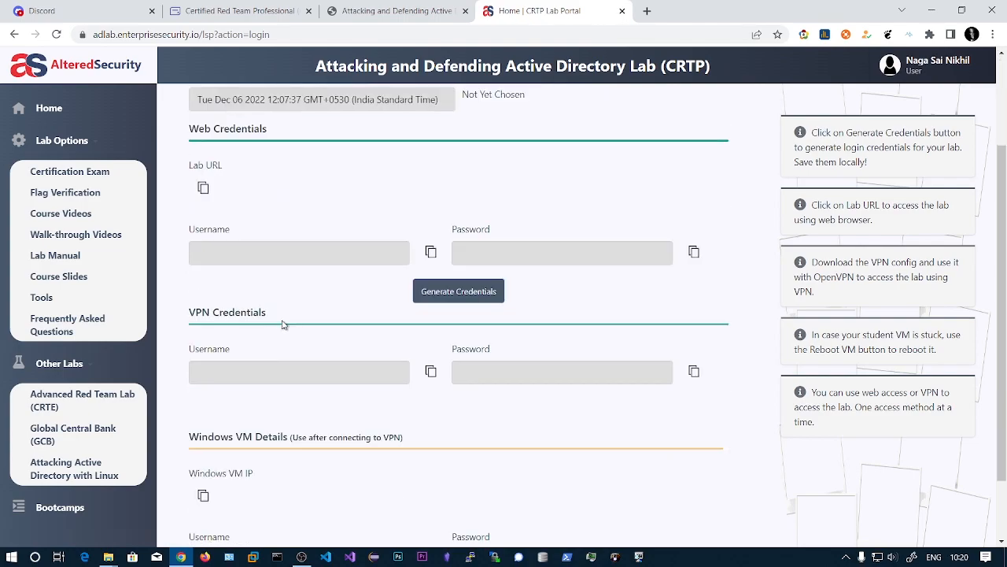
scroll("up", 3)
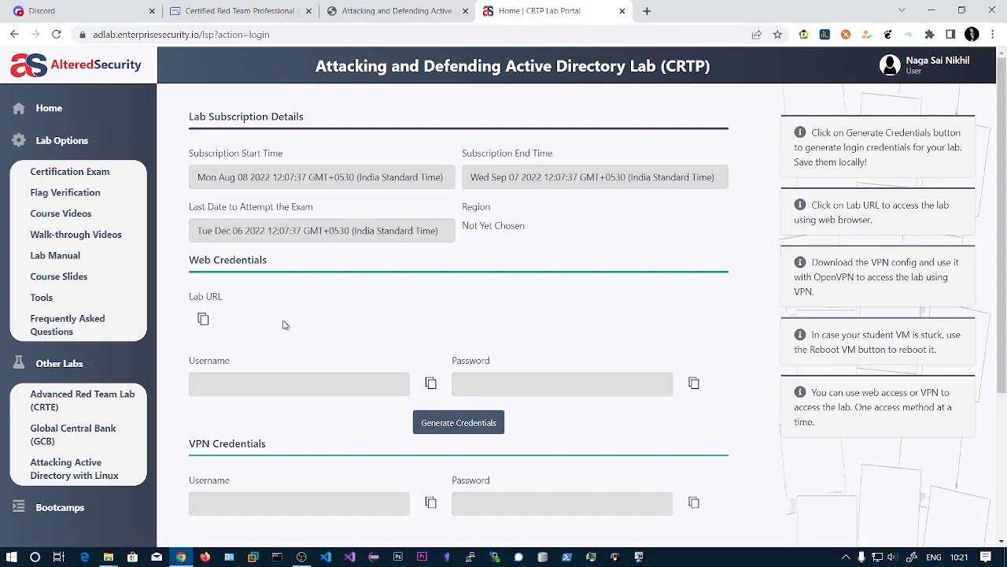
mouse_move(302, 334)
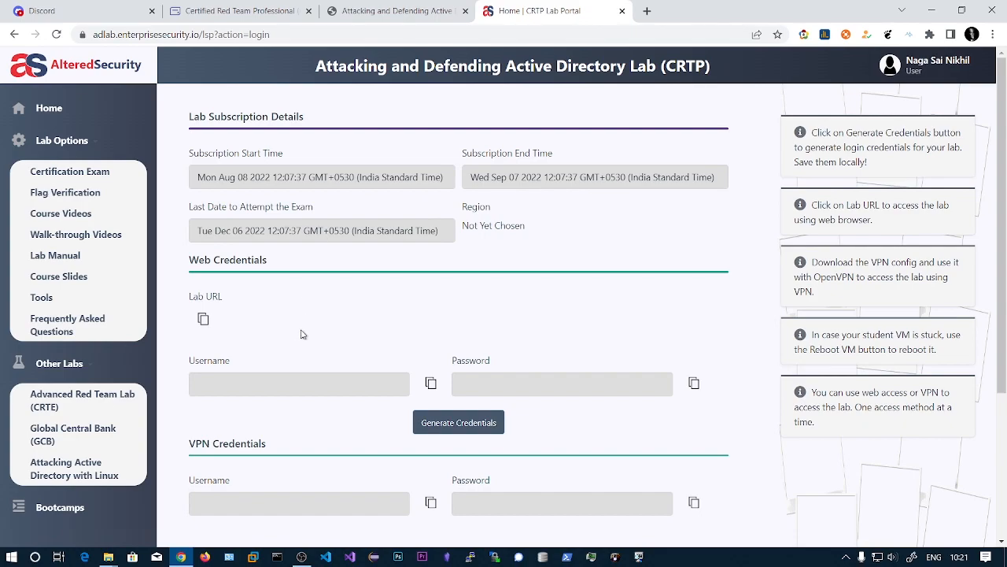
scroll("down", 3)
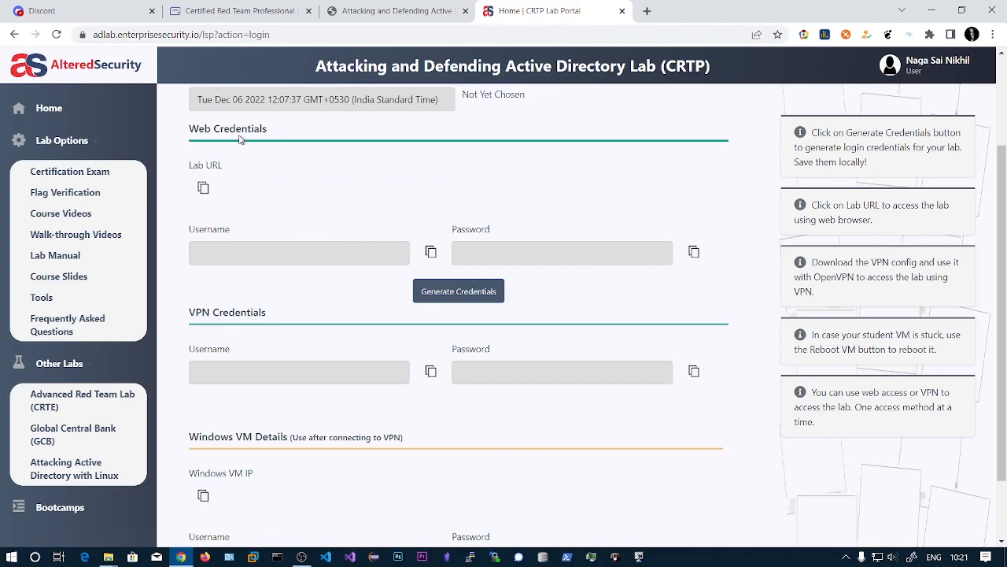
mouse_move(361, 230)
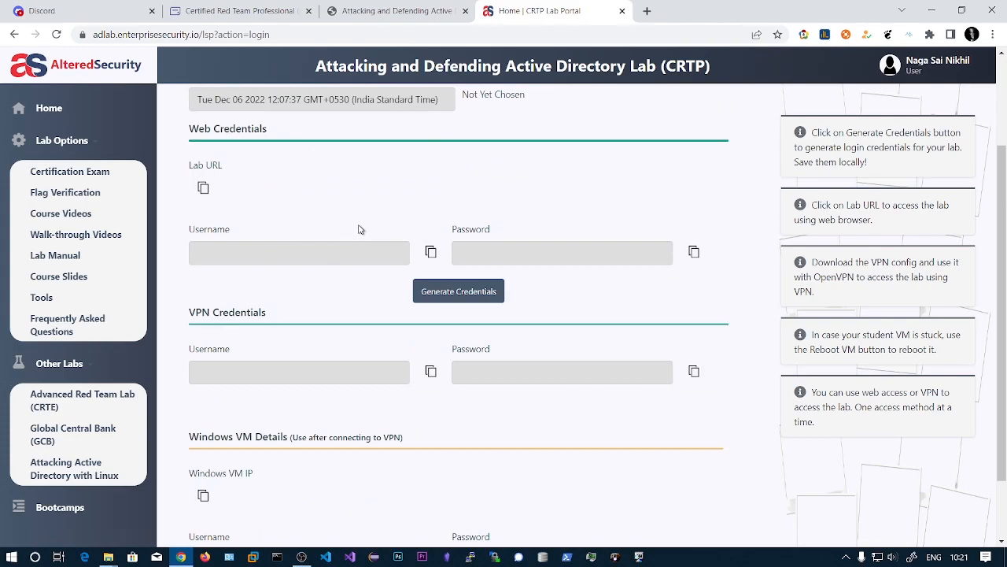
mouse_move(369, 225)
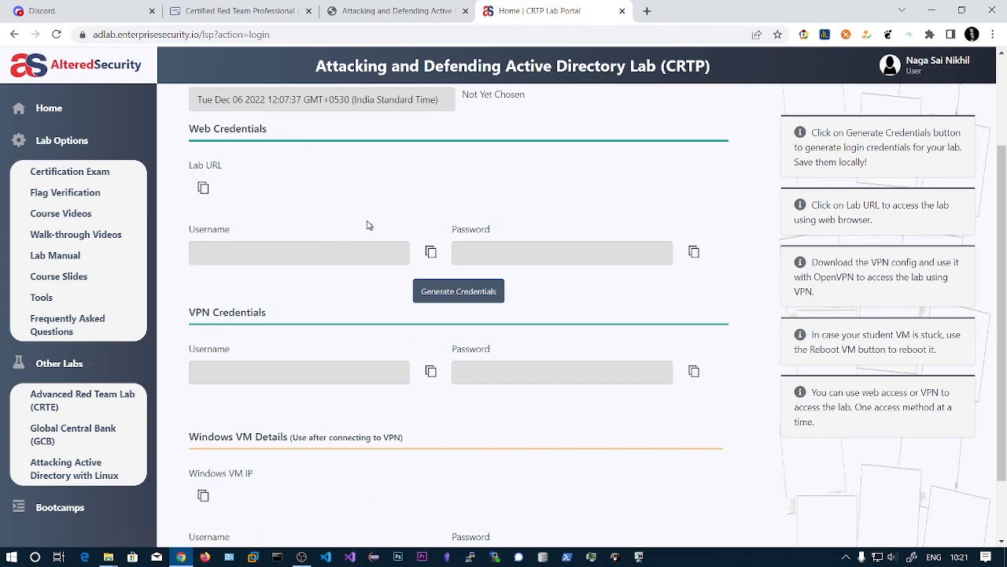
mouse_move(337, 183)
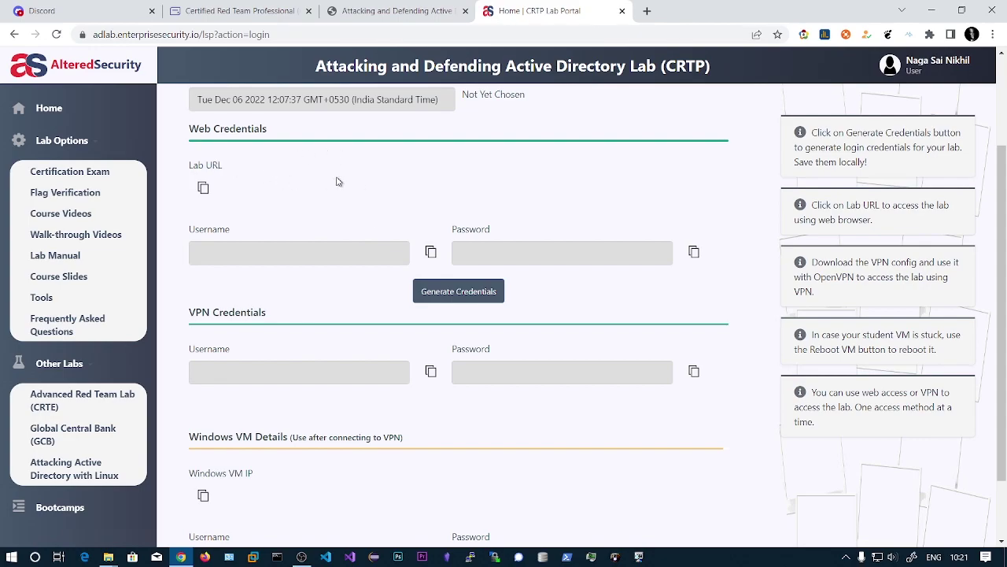
mouse_move(483, 309)
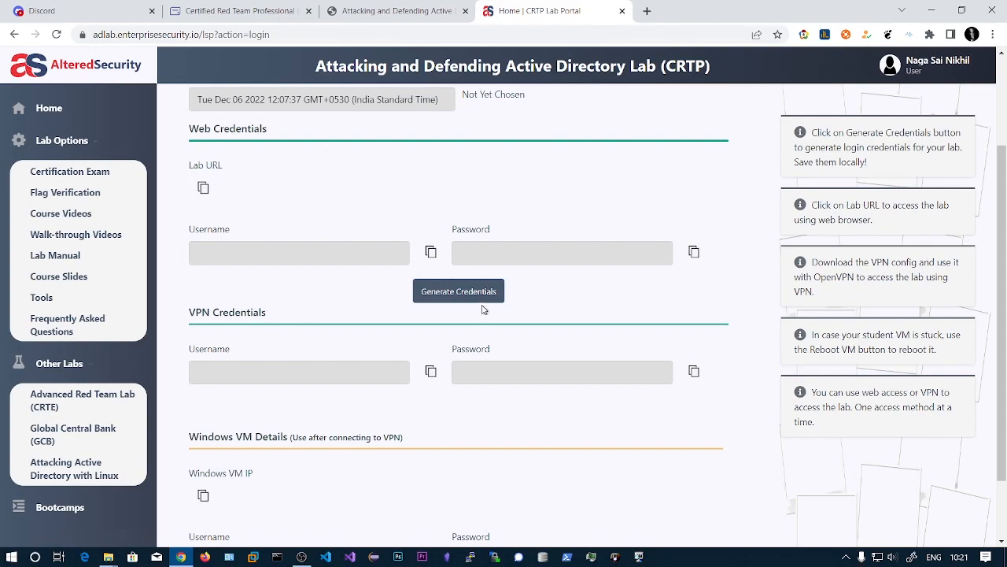
scroll("up", 3)
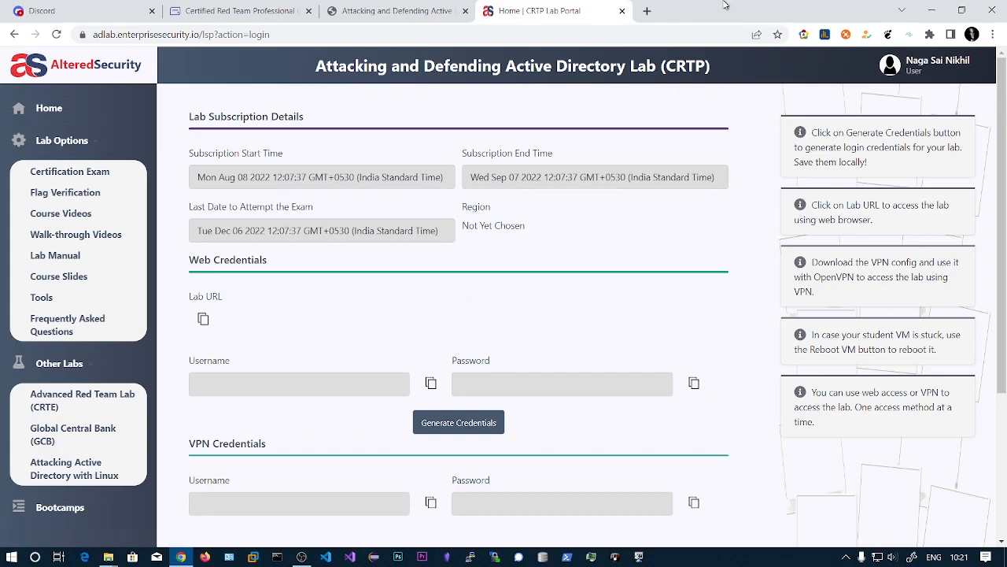
mouse_move(296, 350)
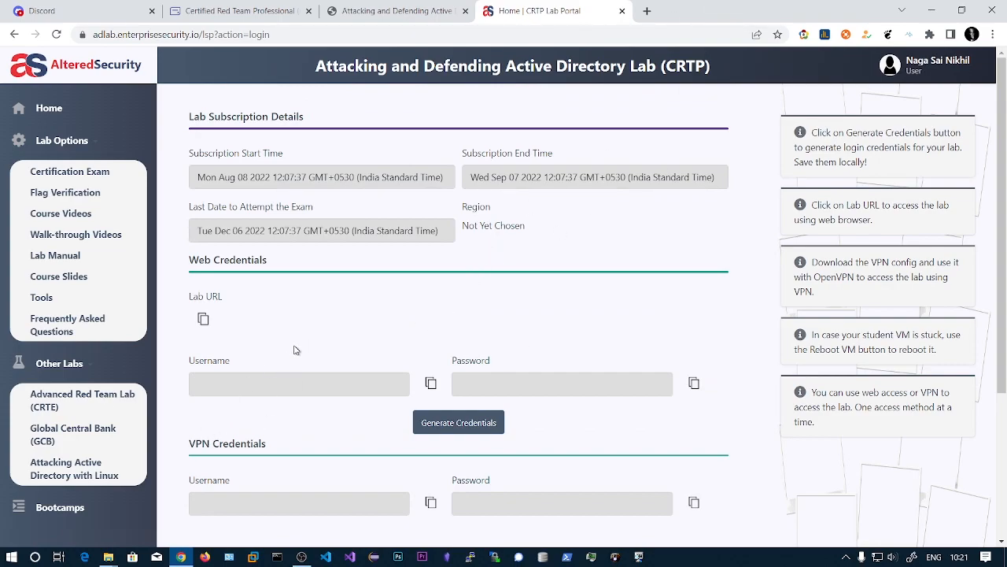
mouse_move(397, 444)
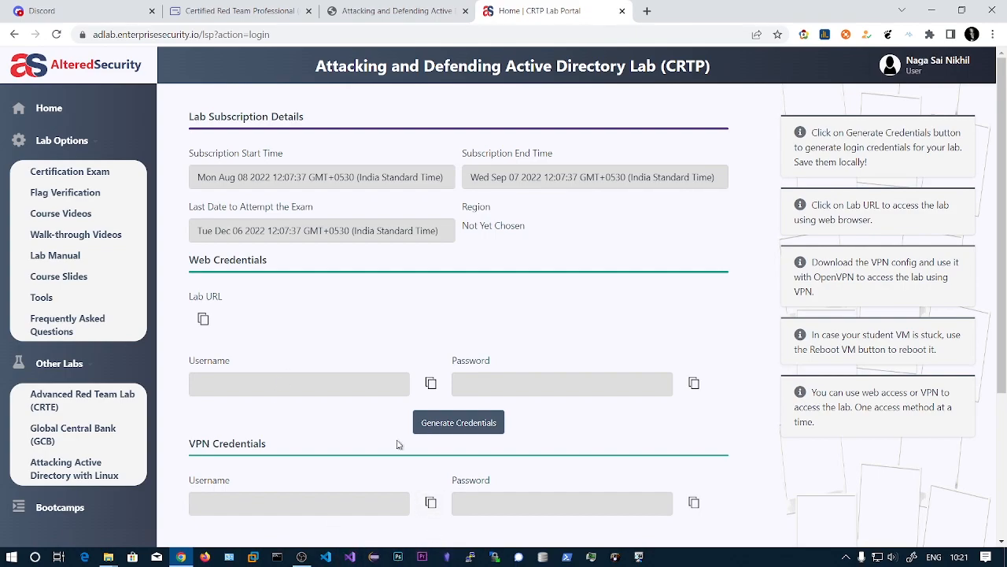
mouse_move(428, 338)
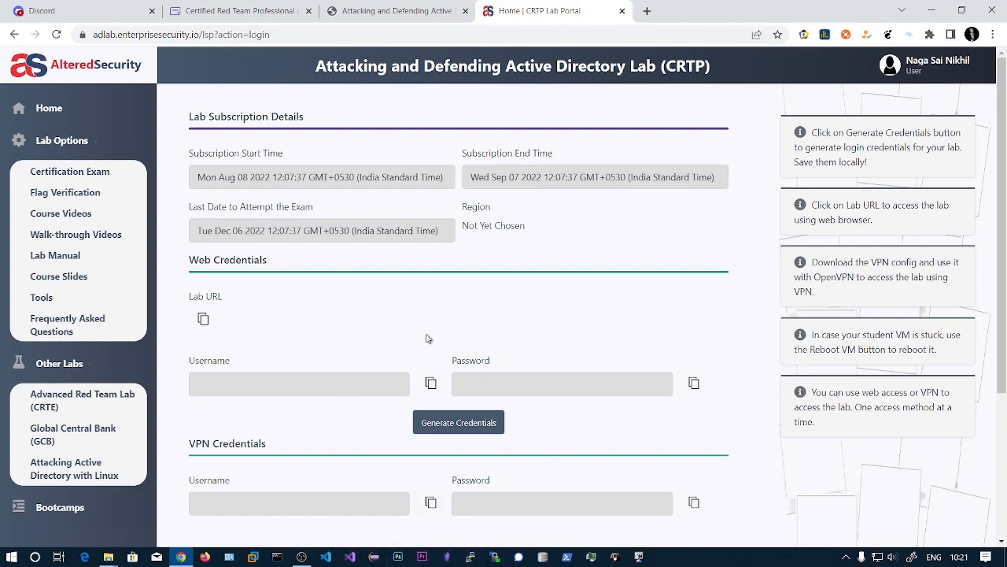
mouse_move(661, 6)
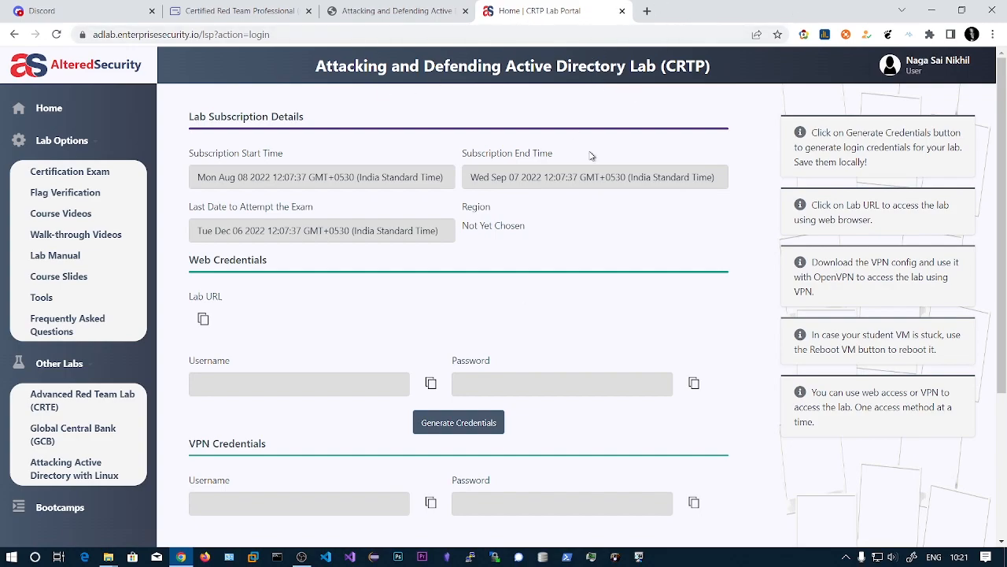
mouse_move(331, 230)
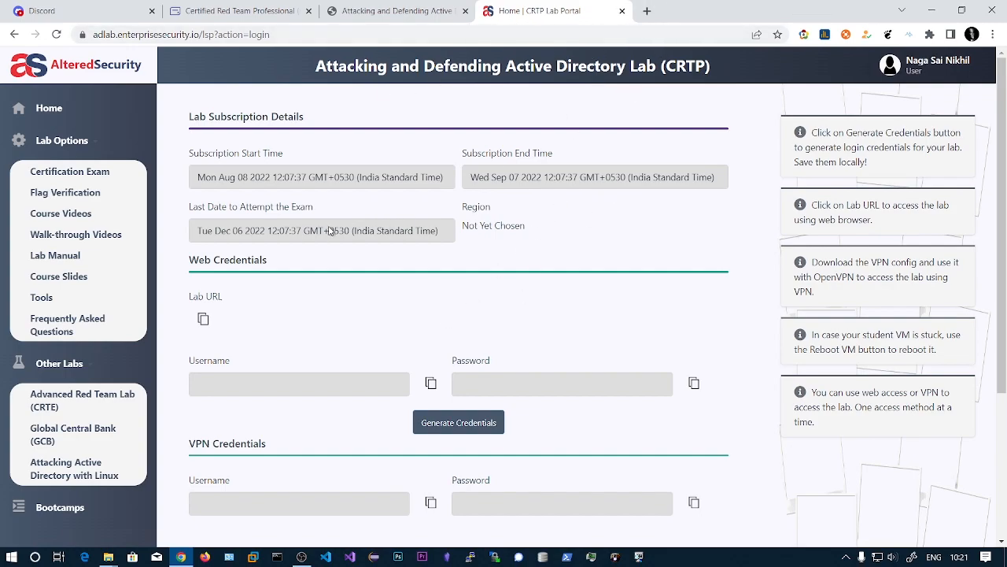
mouse_move(466, 328)
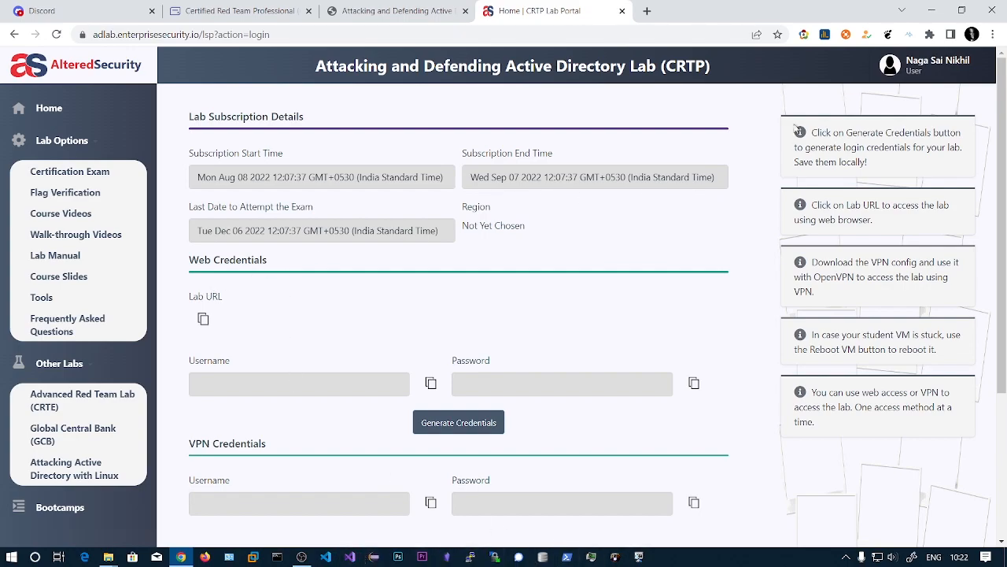
mouse_move(532, 295)
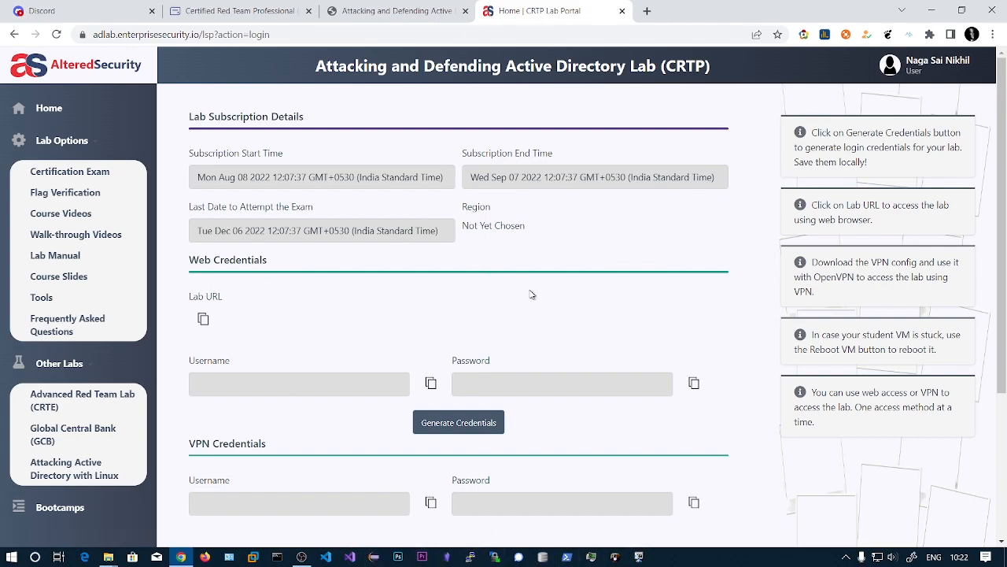
mouse_move(403, 283)
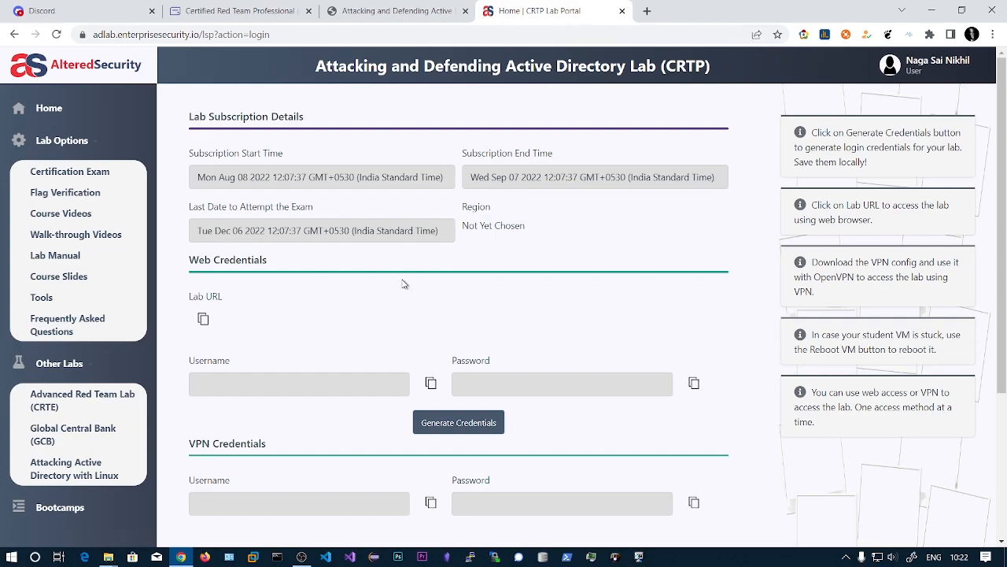
mouse_move(319, 321)
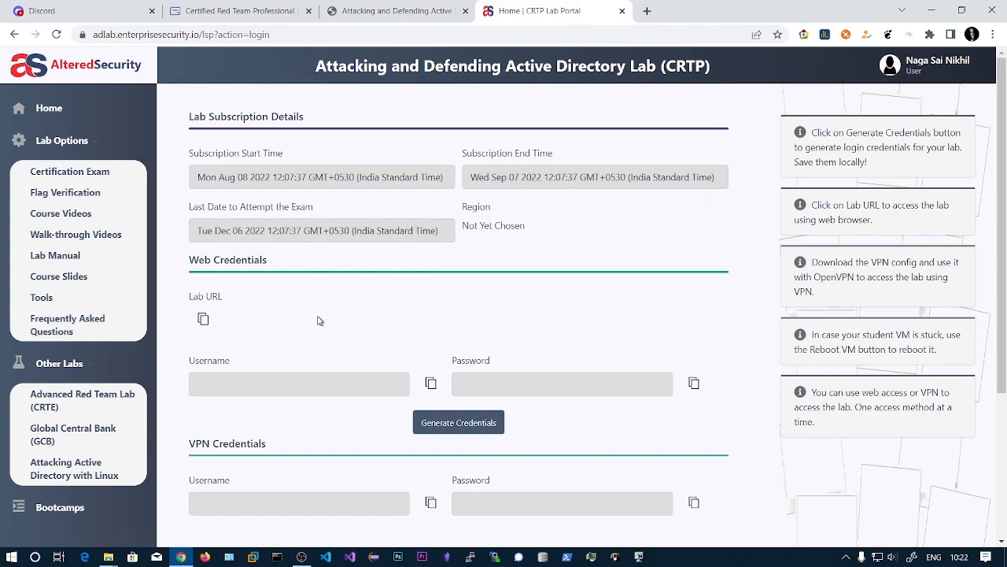
scroll("down", 3)
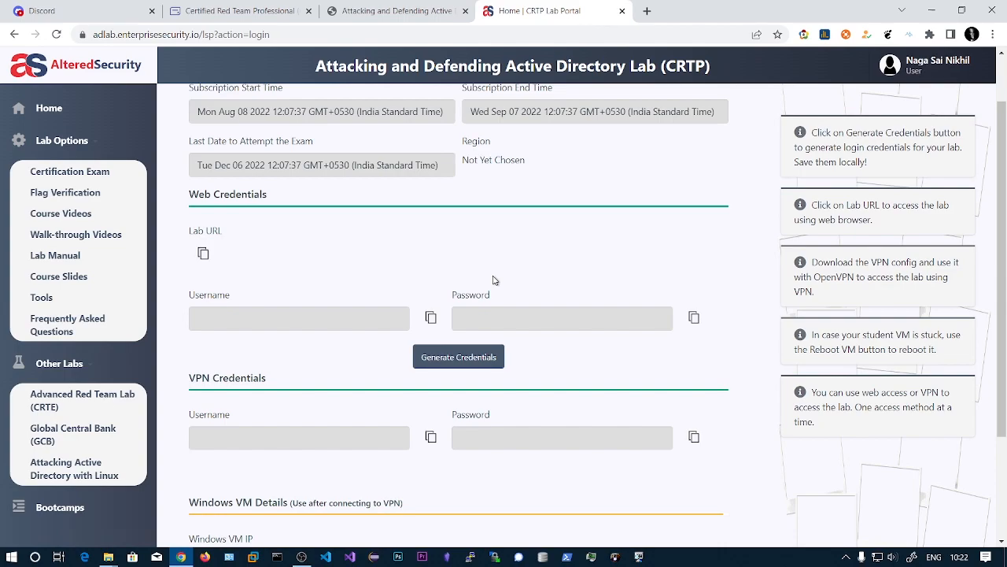
scroll("up", 3)
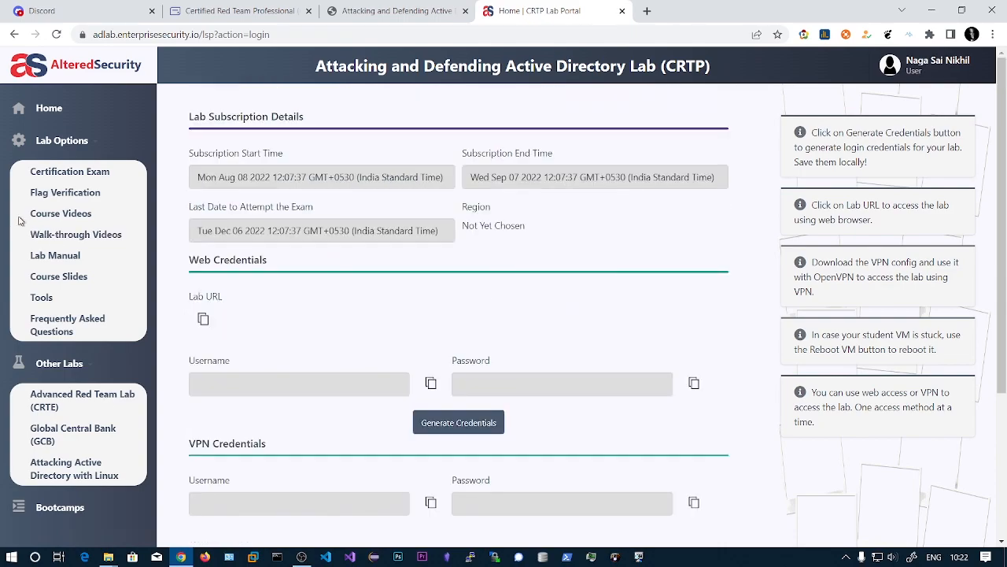
mouse_move(66, 192)
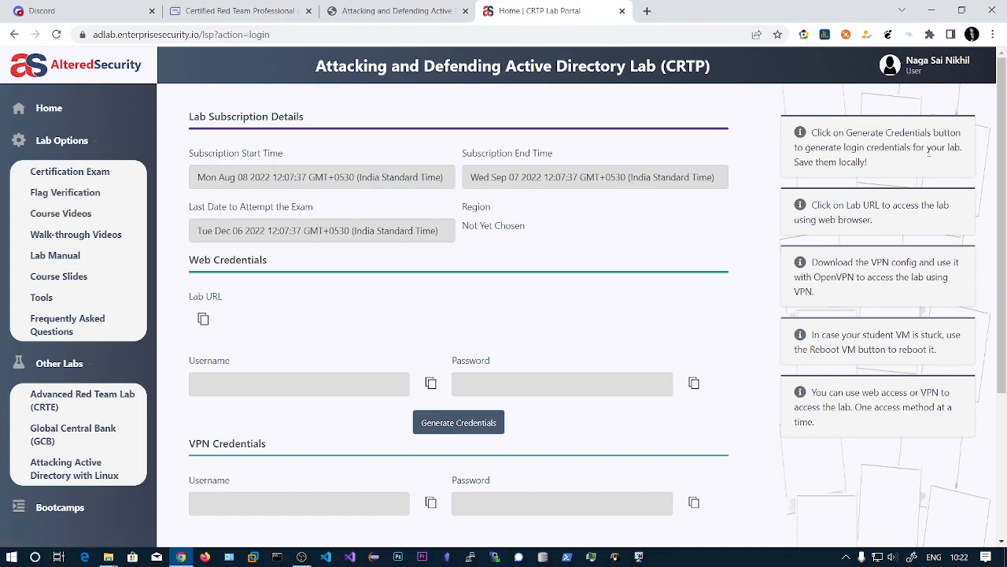
mouse_move(66, 192)
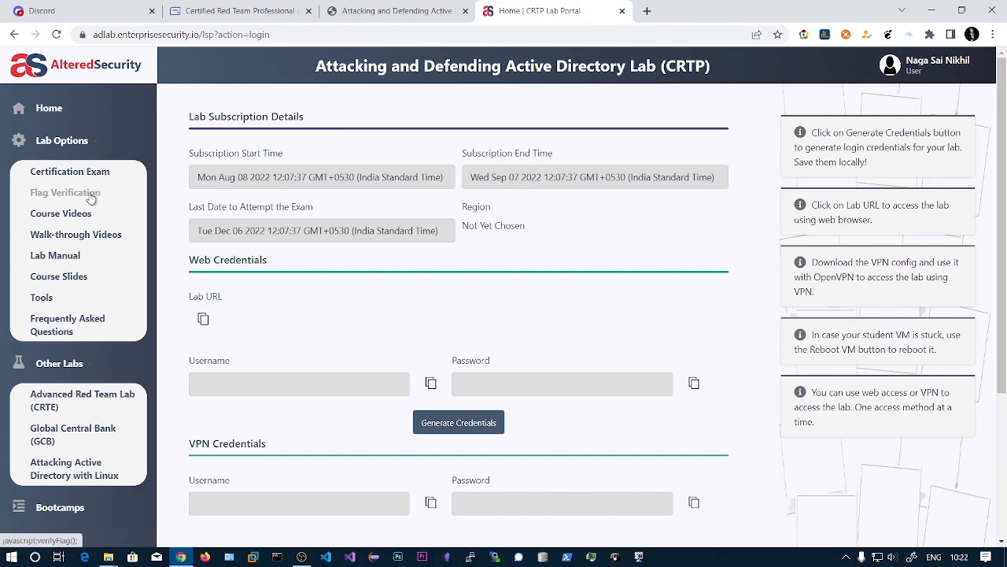
mouse_move(93, 203)
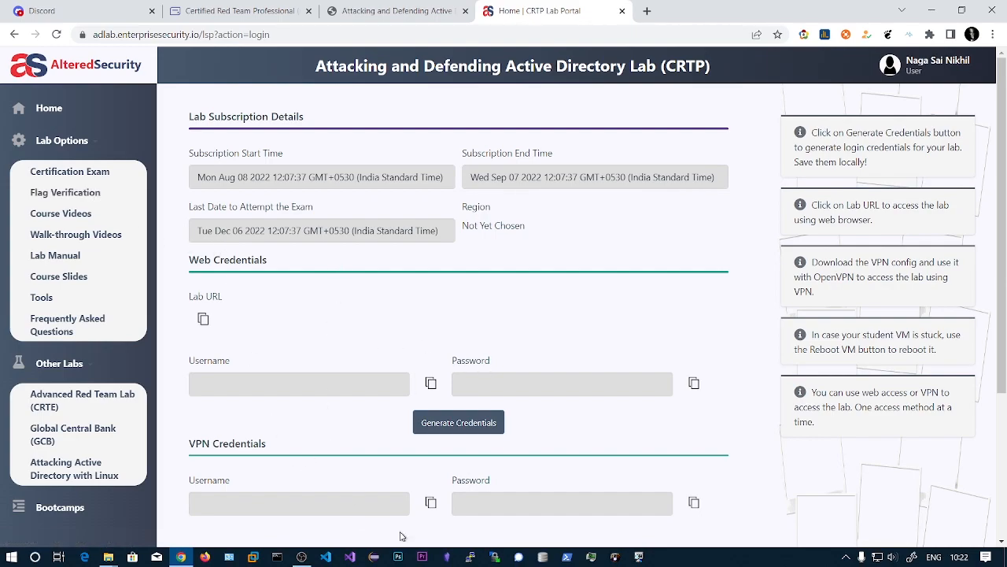
mouse_move(544, 391)
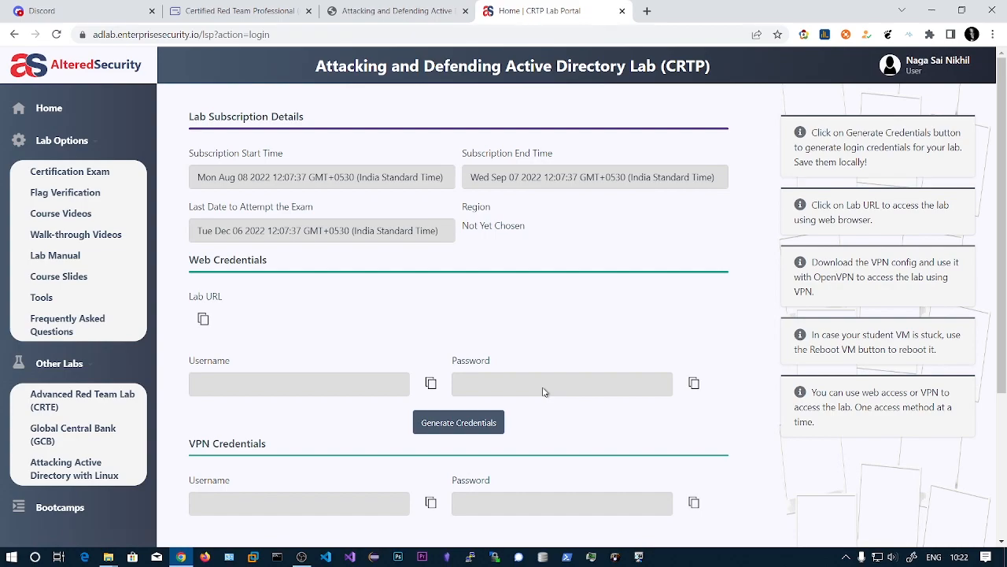
mouse_move(67, 192)
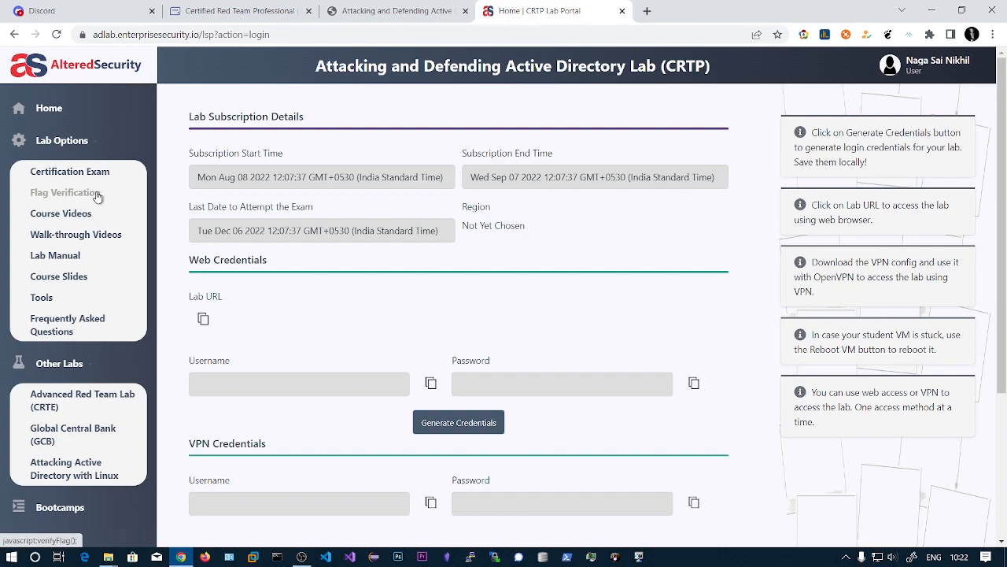
mouse_move(113, 200)
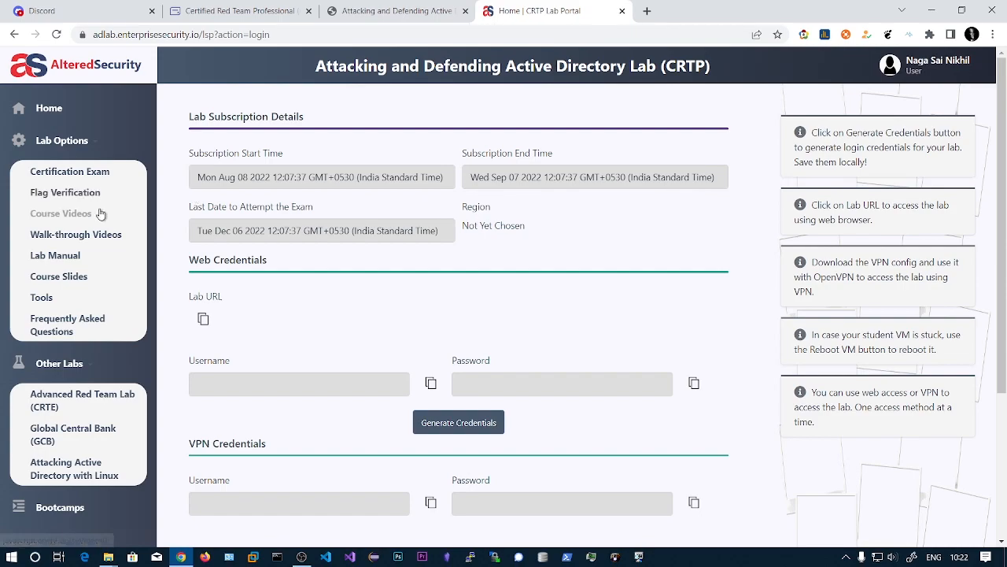
mouse_move(586, 182)
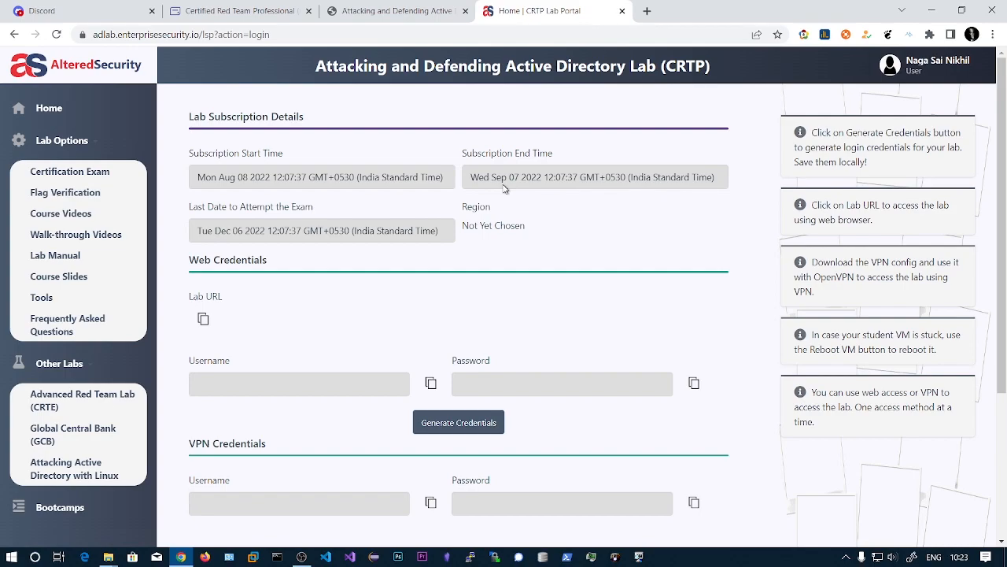
mouse_move(511, 214)
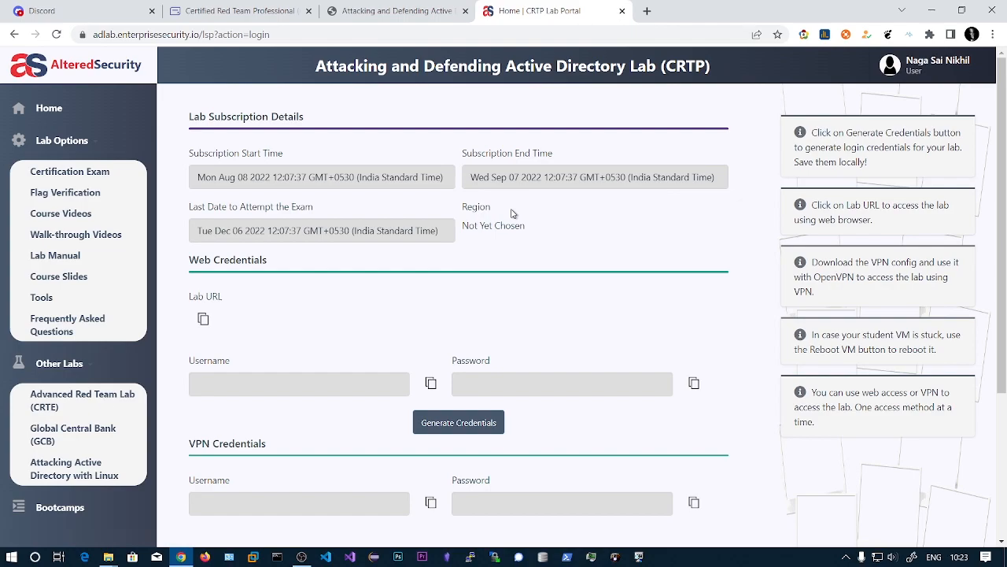
mouse_move(70, 171)
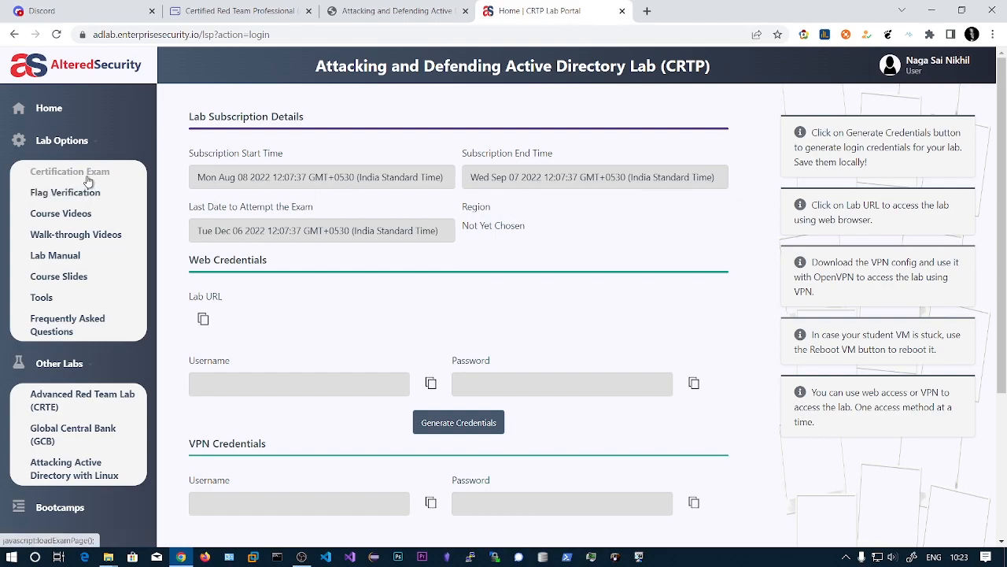
left_click(70, 170)
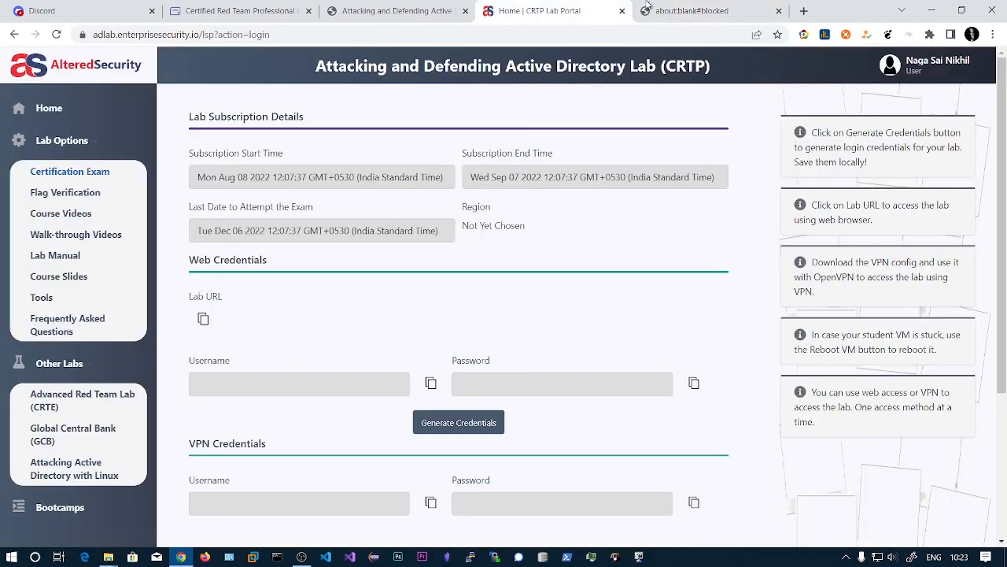
left_click(778, 10)
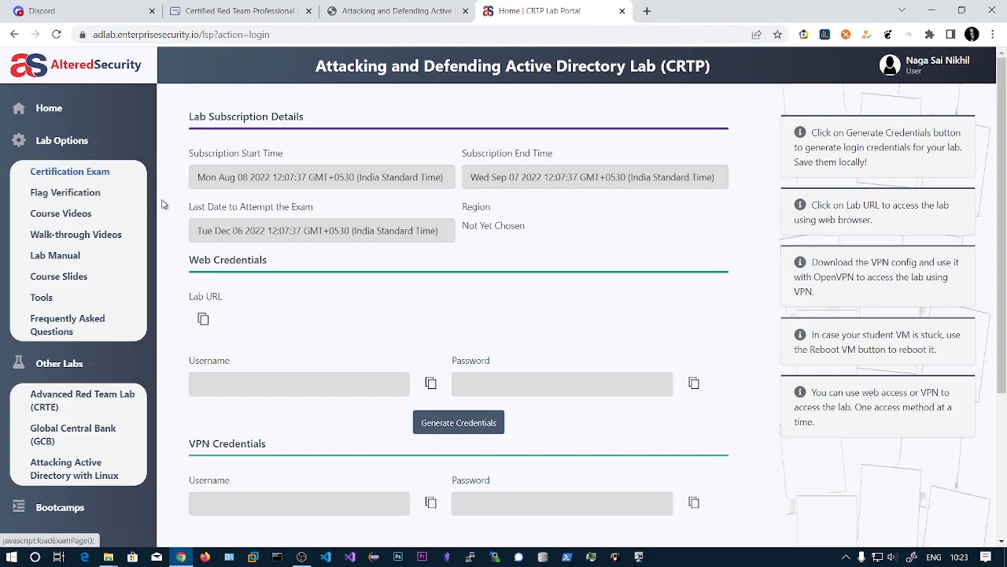
mouse_move(529, 166)
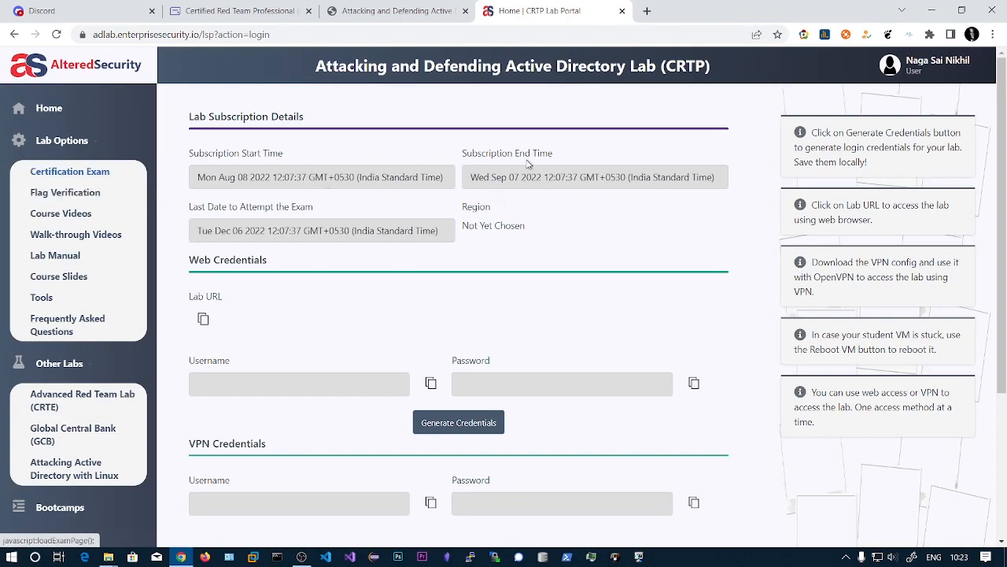
mouse_move(441, 192)
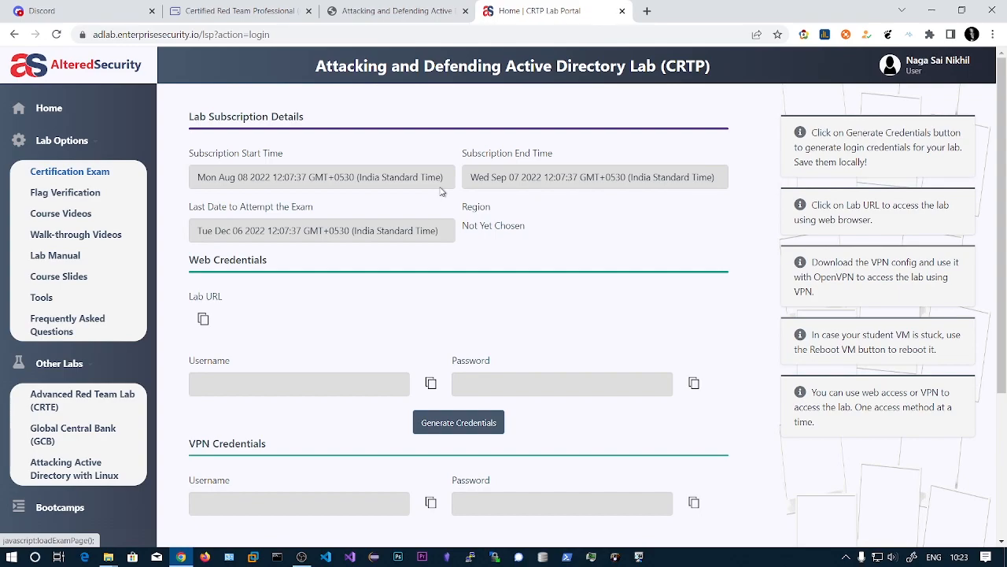
mouse_move(392, 181)
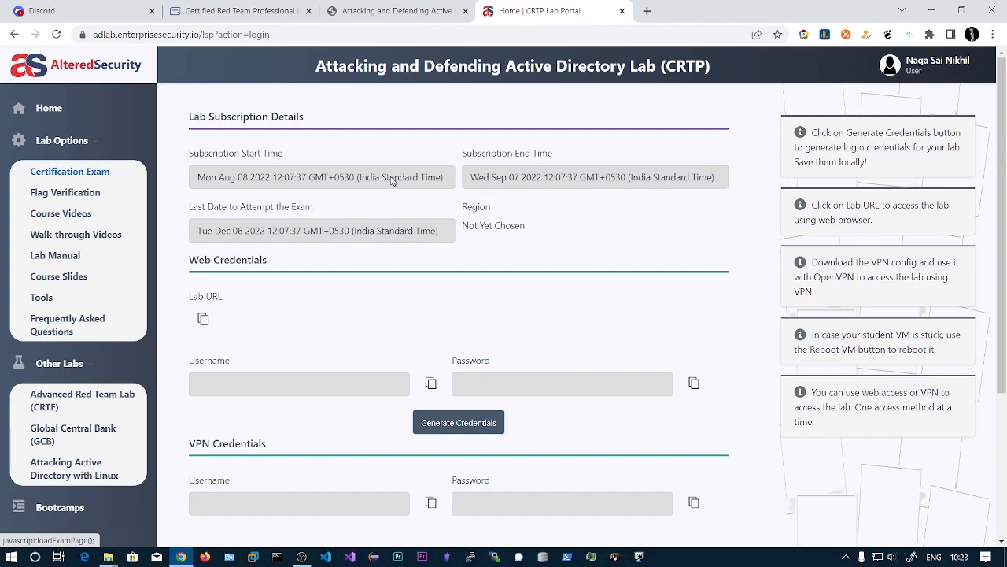
mouse_move(605, 7)
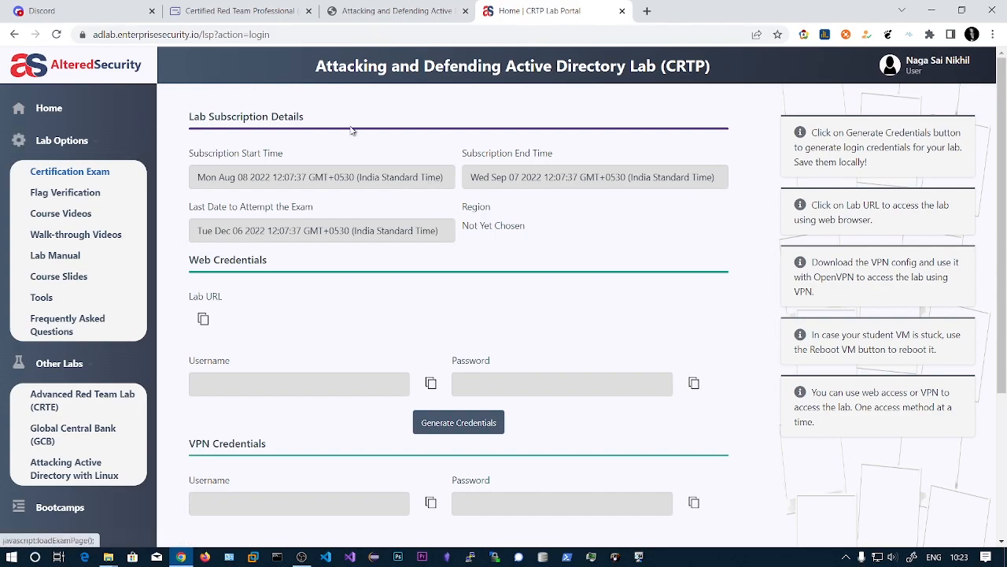
mouse_move(387, 160)
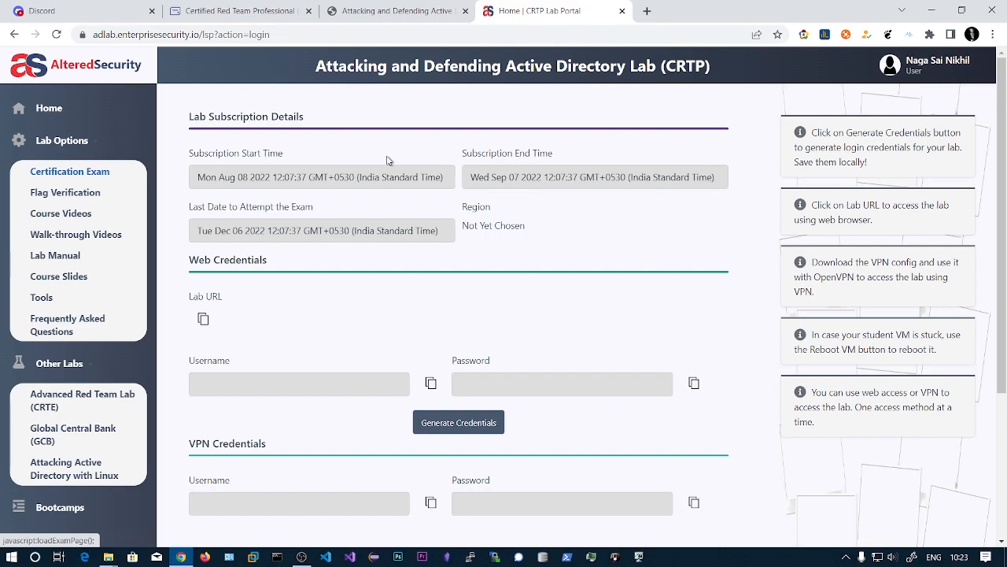
mouse_move(488, 154)
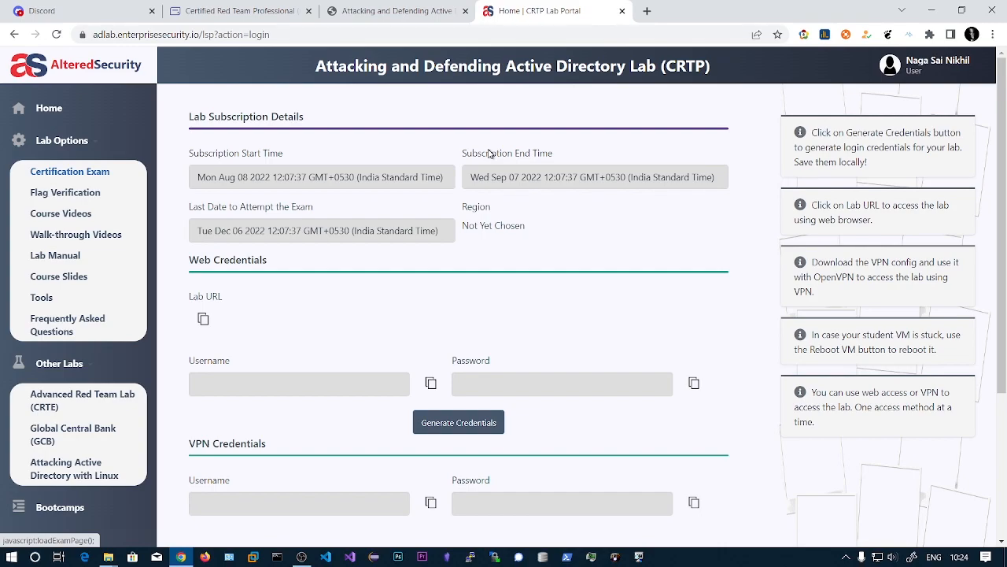
mouse_move(318, 180)
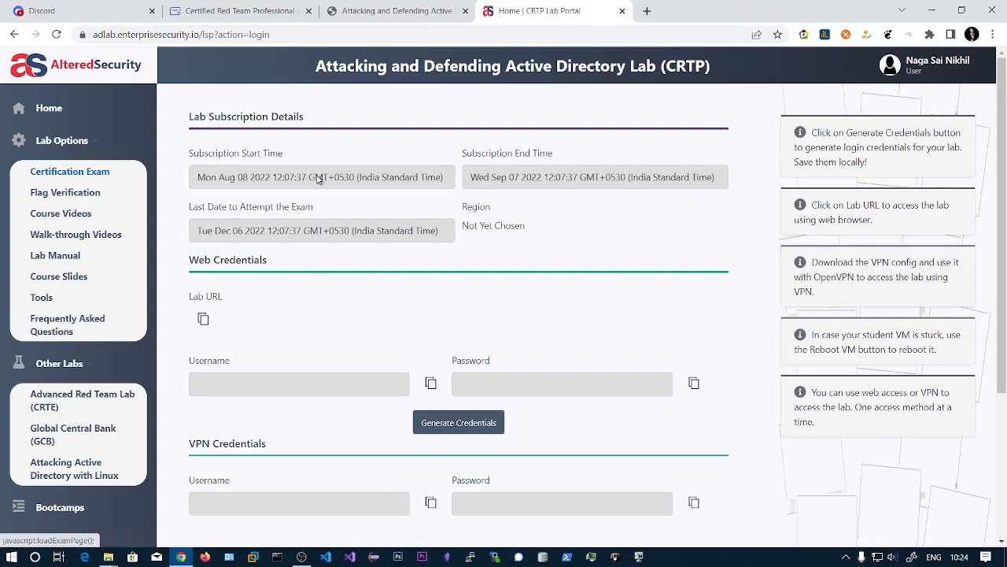
mouse_move(246, 337)
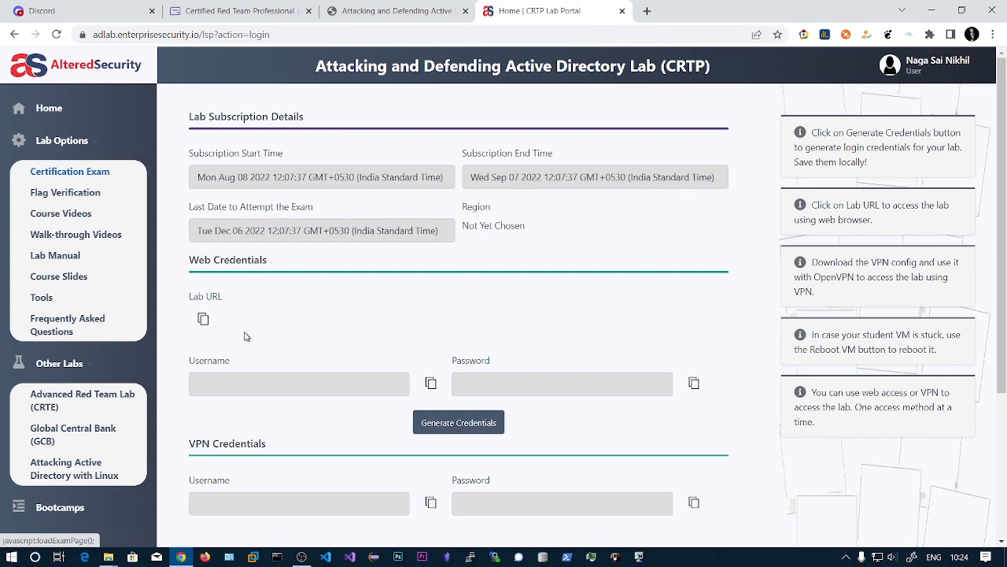
mouse_move(266, 299)
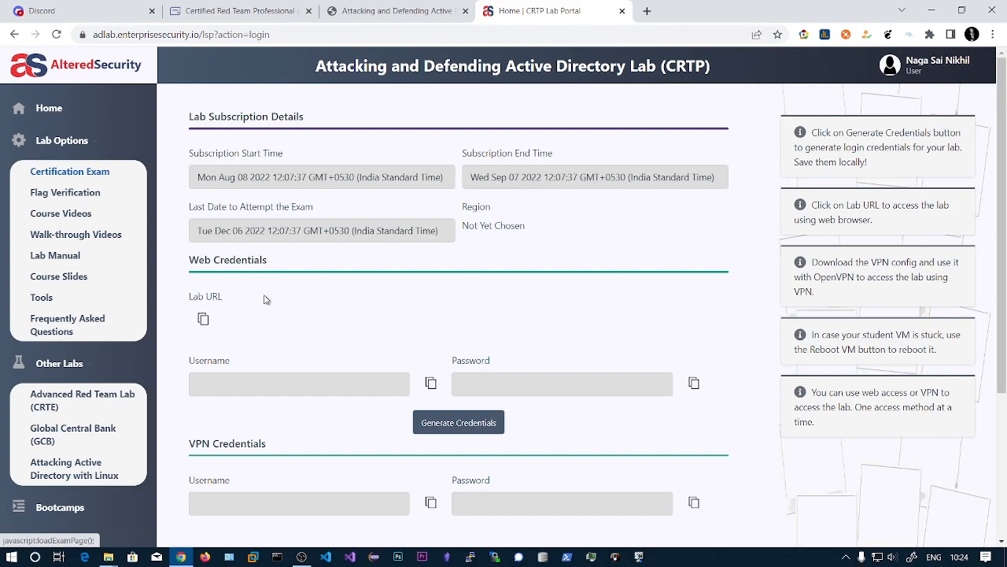
mouse_move(276, 283)
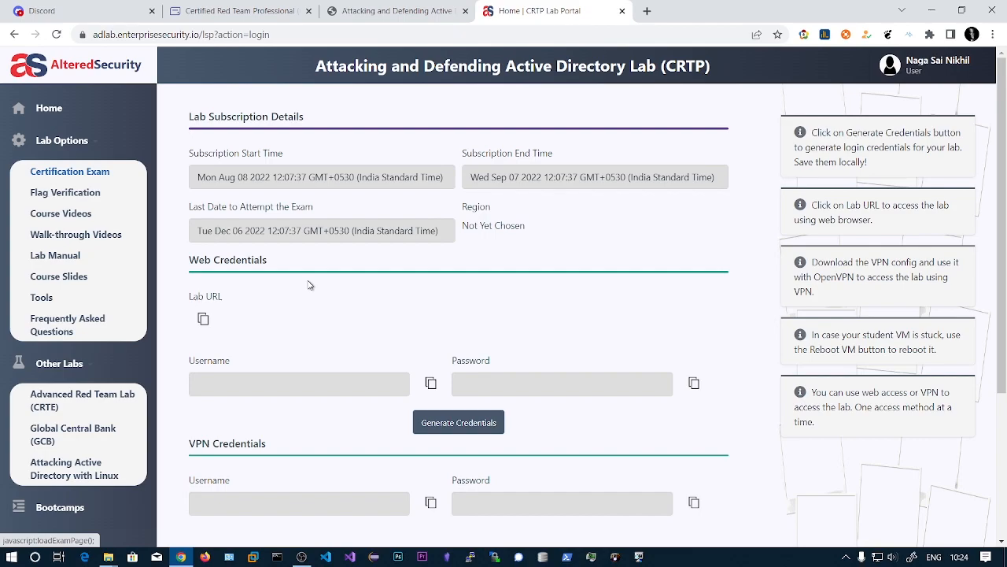
mouse_move(343, 321)
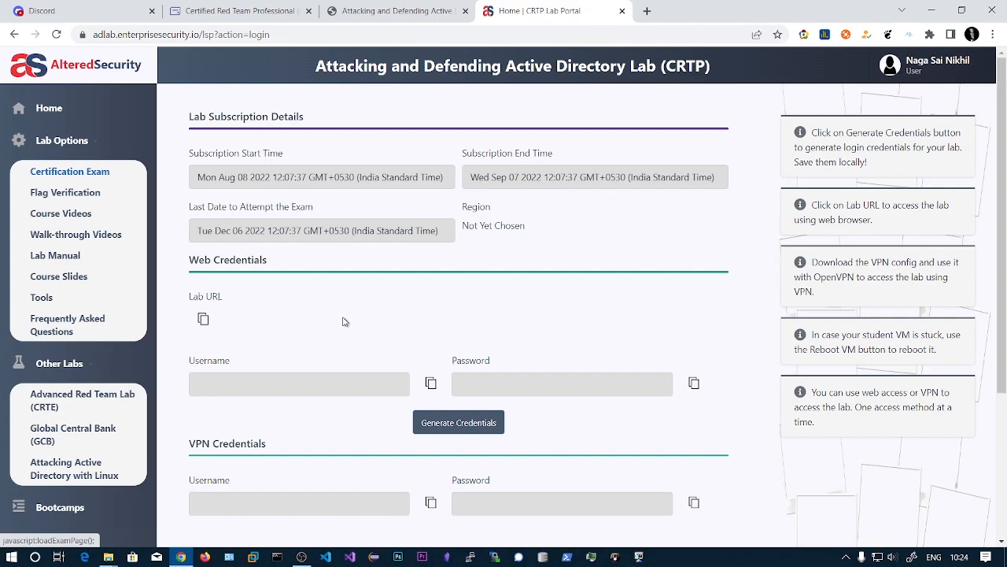
mouse_move(363, 318)
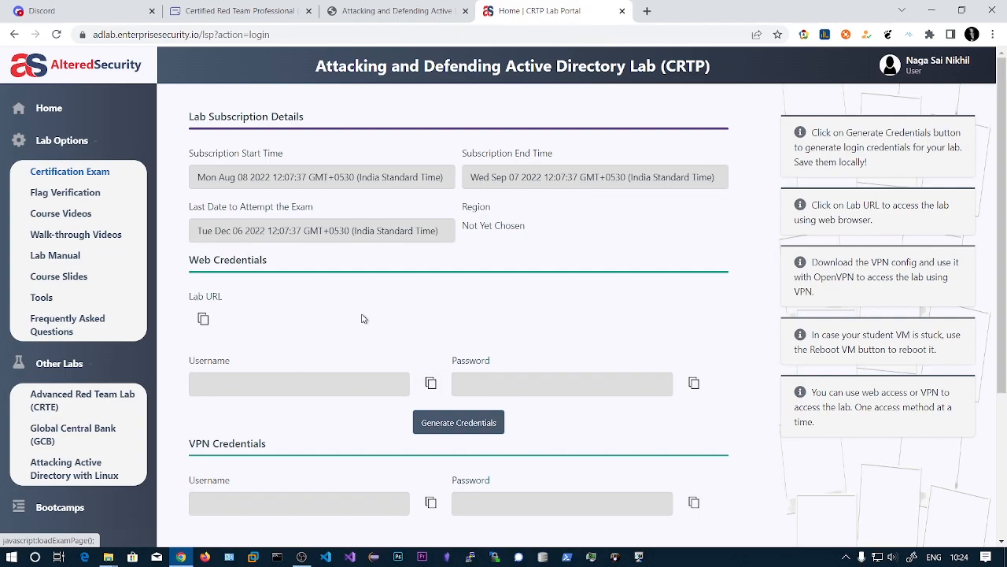
mouse_move(315, 312)
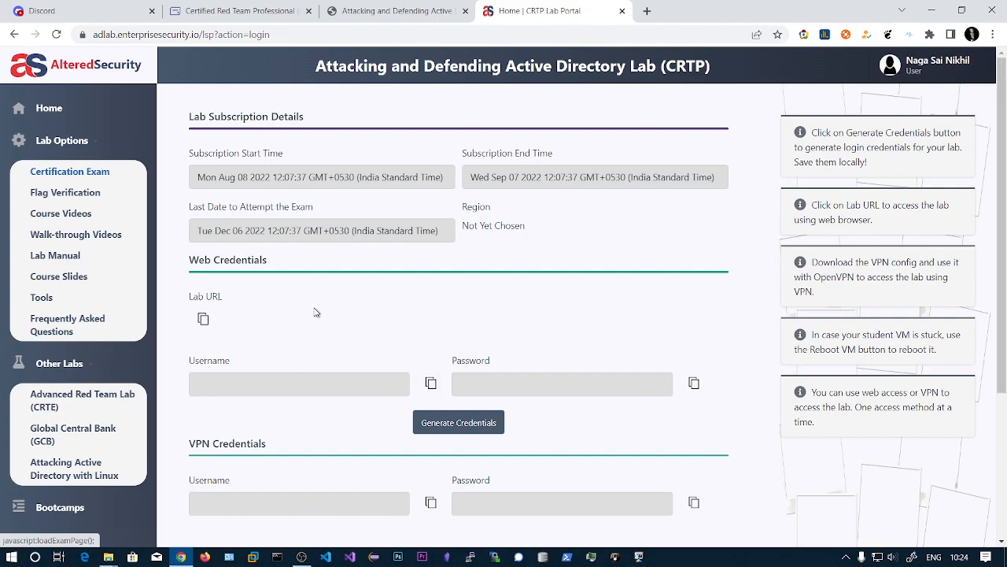
mouse_move(696, 24)
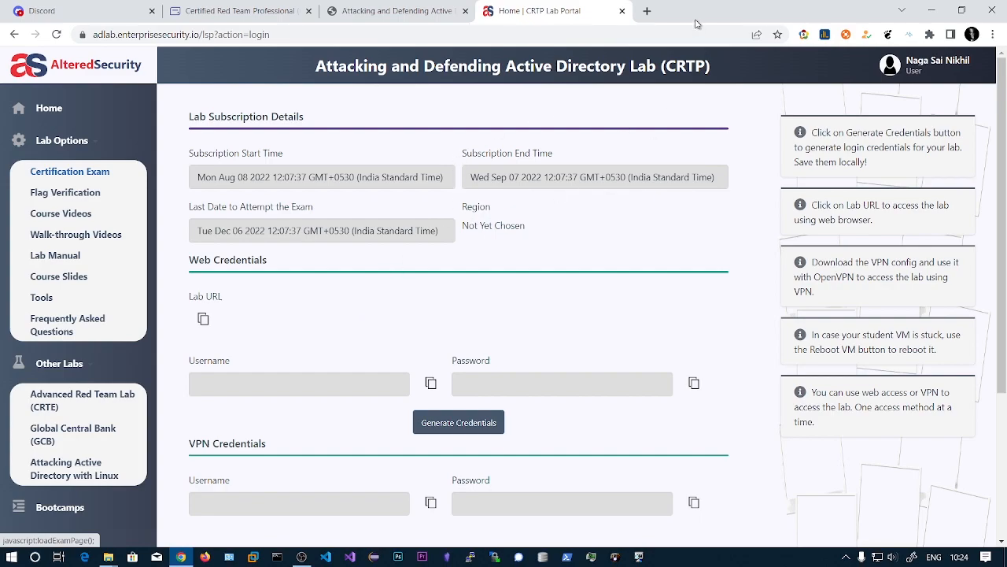
mouse_move(429, 322)
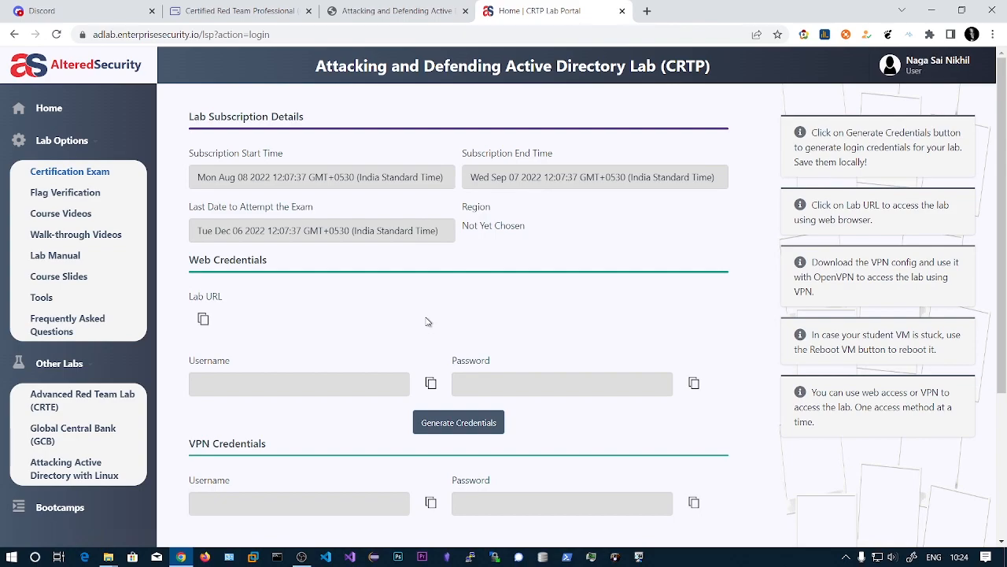
mouse_move(350, 307)
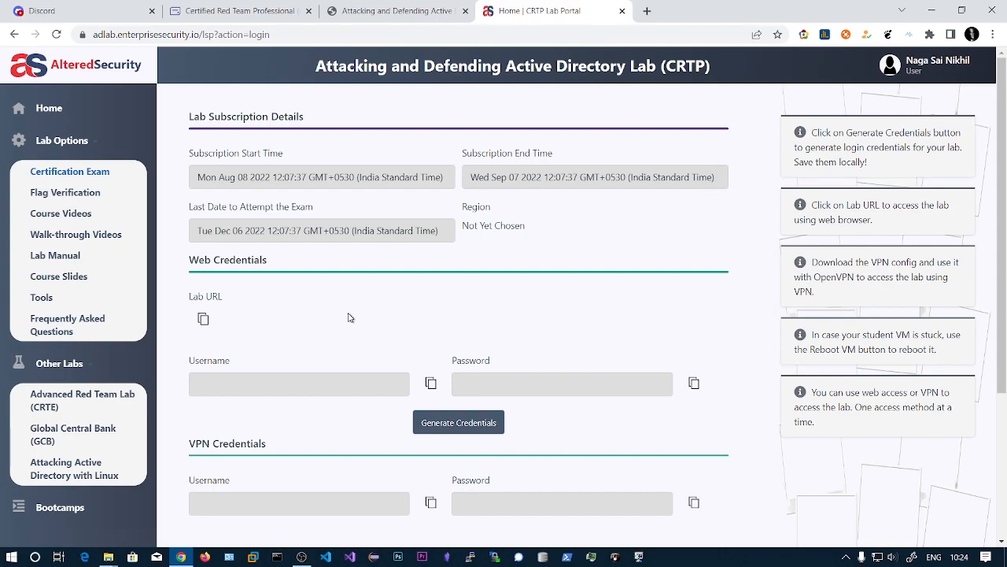
mouse_move(66, 192)
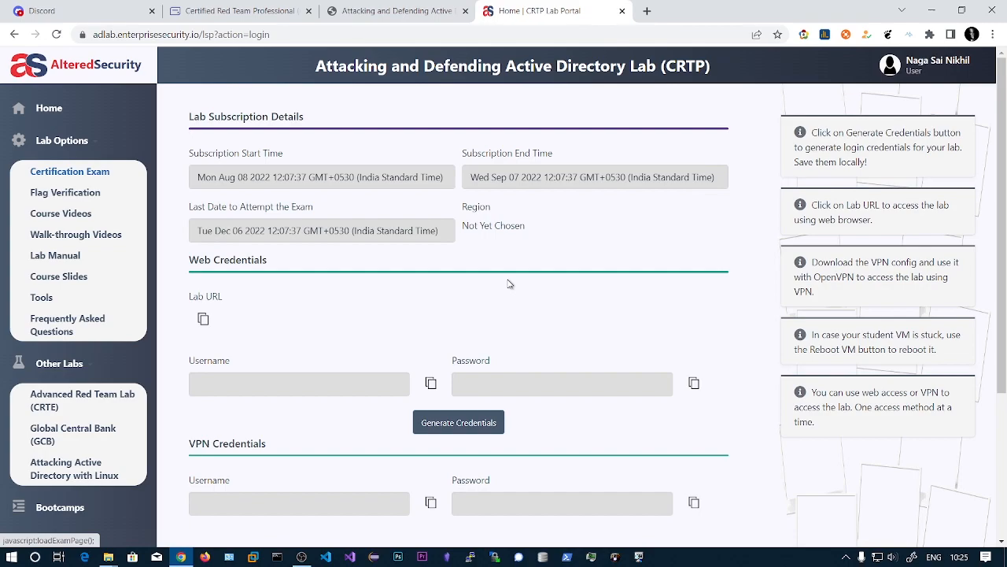
mouse_move(307, 234)
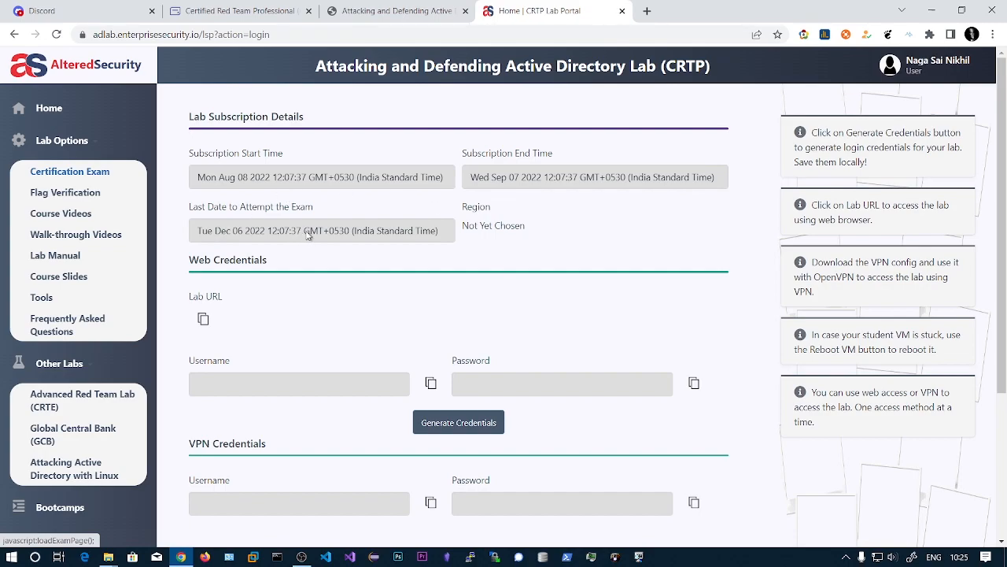
mouse_move(438, 277)
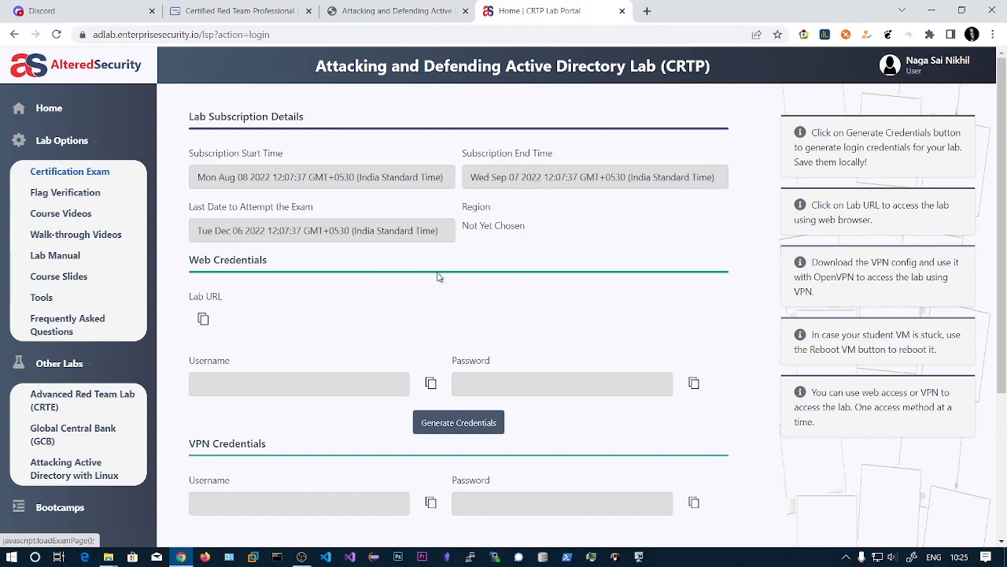
mouse_move(434, 296)
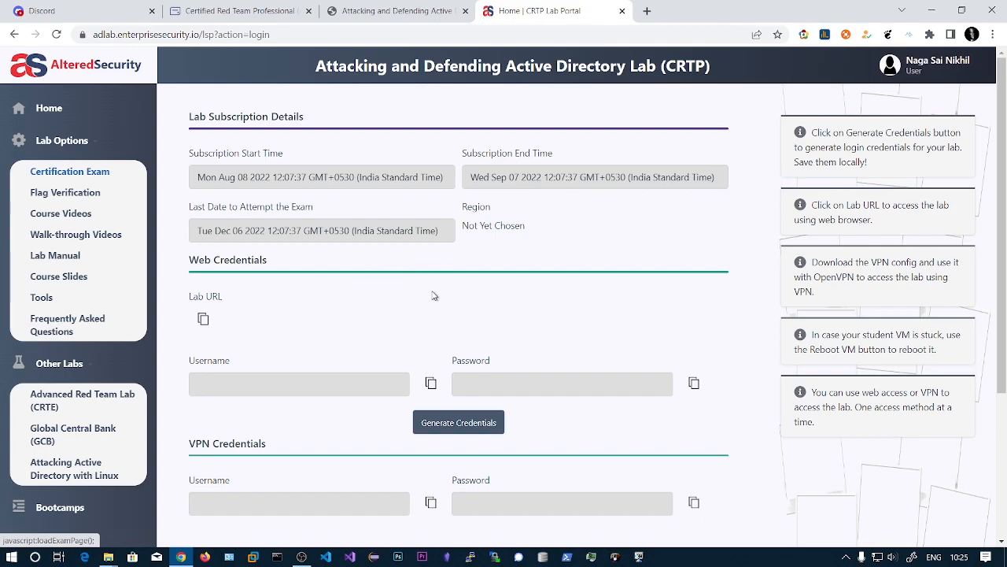
mouse_move(478, 120)
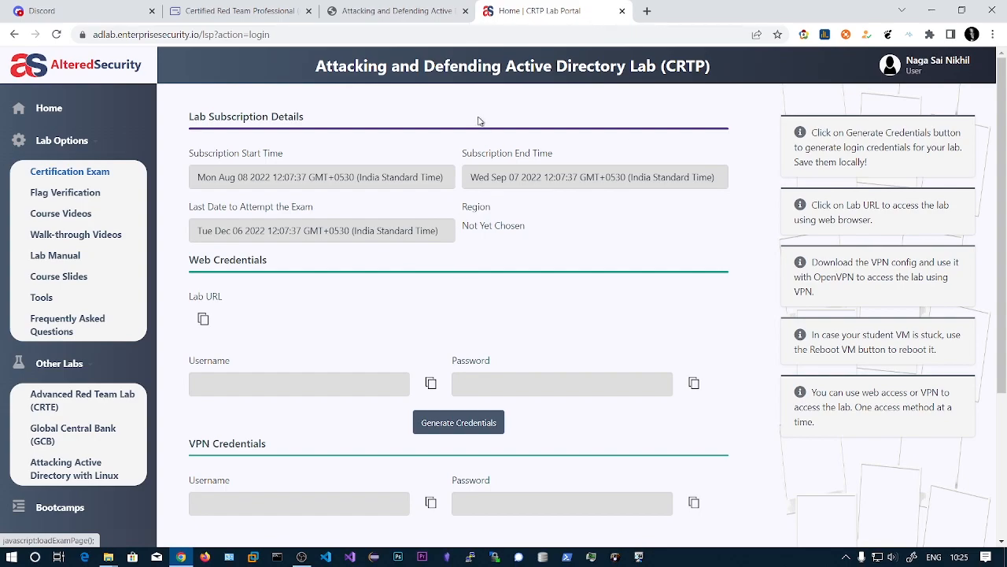
mouse_move(559, 277)
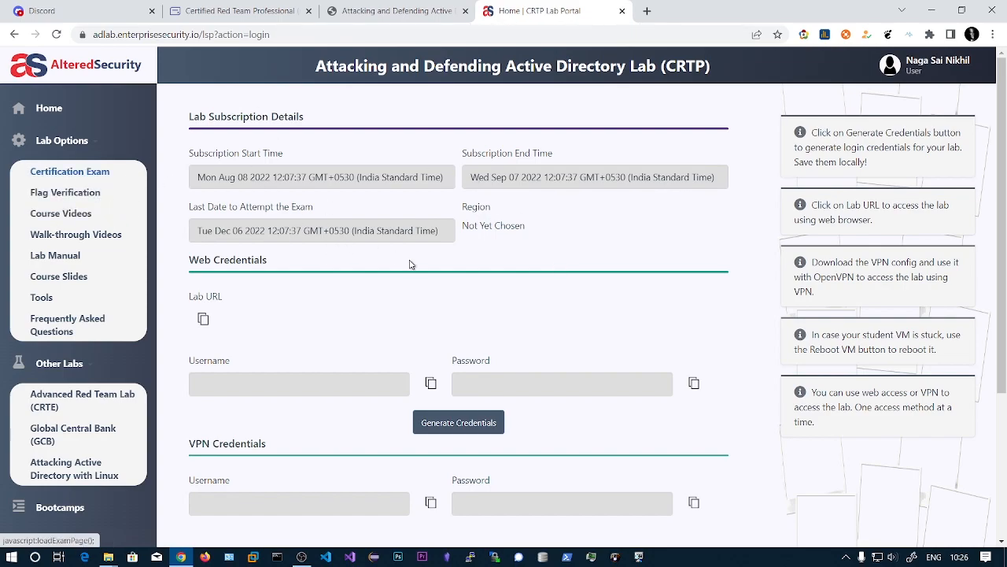
mouse_move(380, 267)
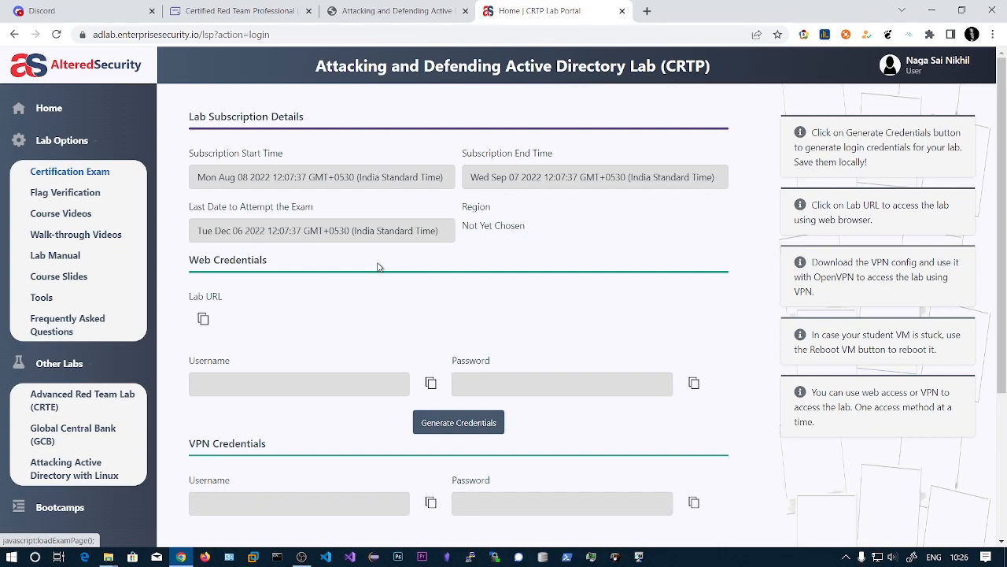
mouse_move(482, 256)
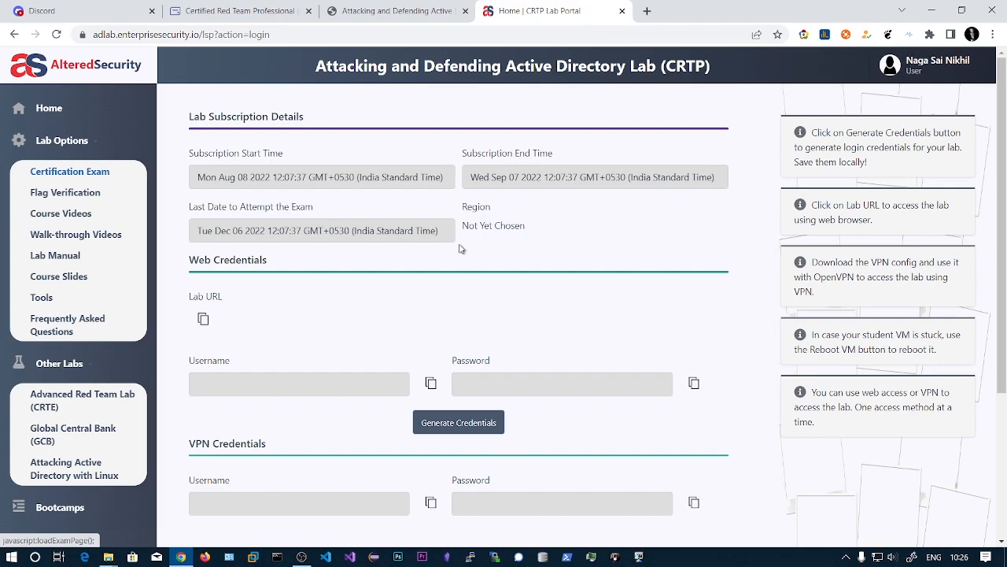
Scroll the exam page to the empty VPN Credentials and Windows VM Details sections
scroll("down", 3)
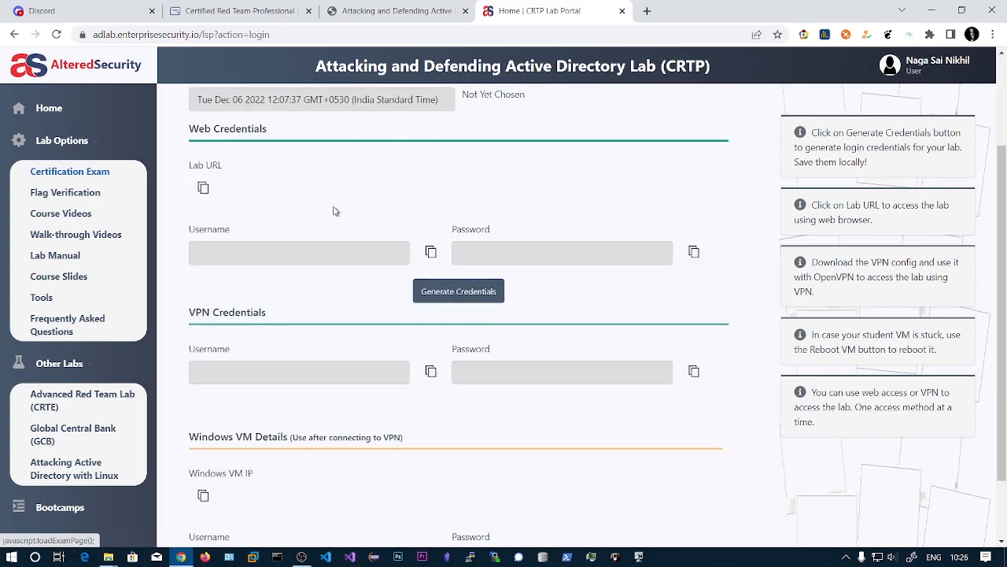
mouse_move(252, 282)
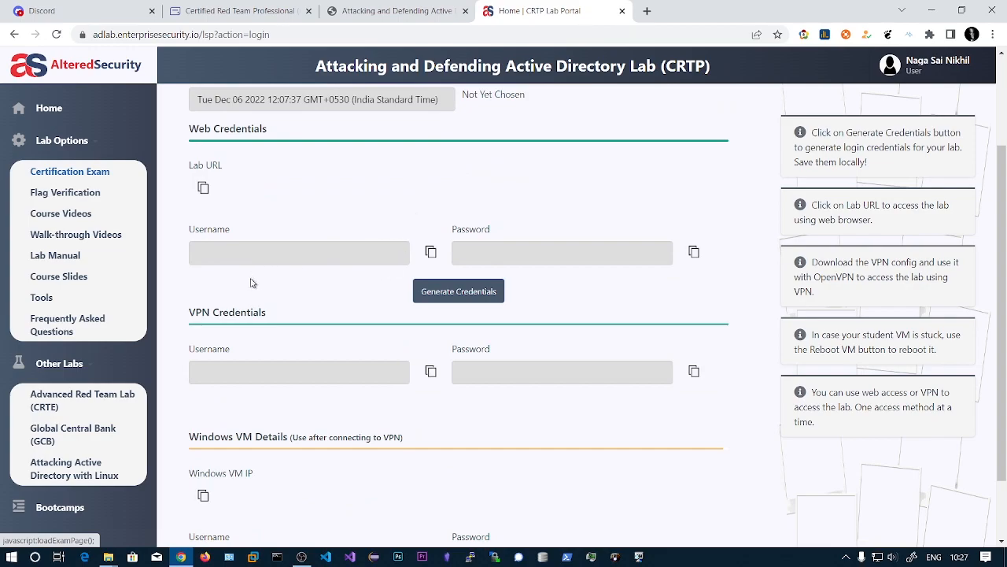
mouse_move(466, 277)
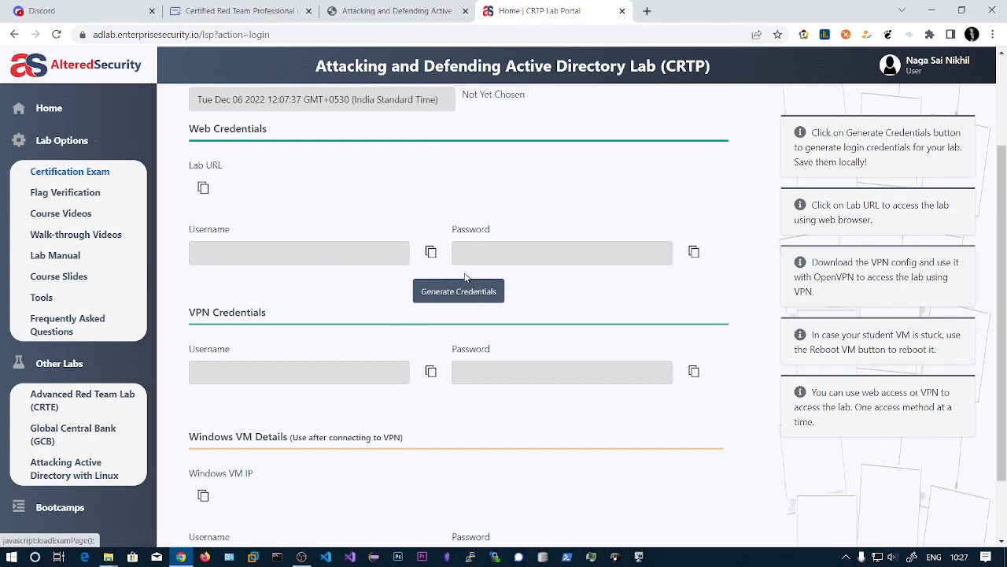
mouse_move(275, 296)
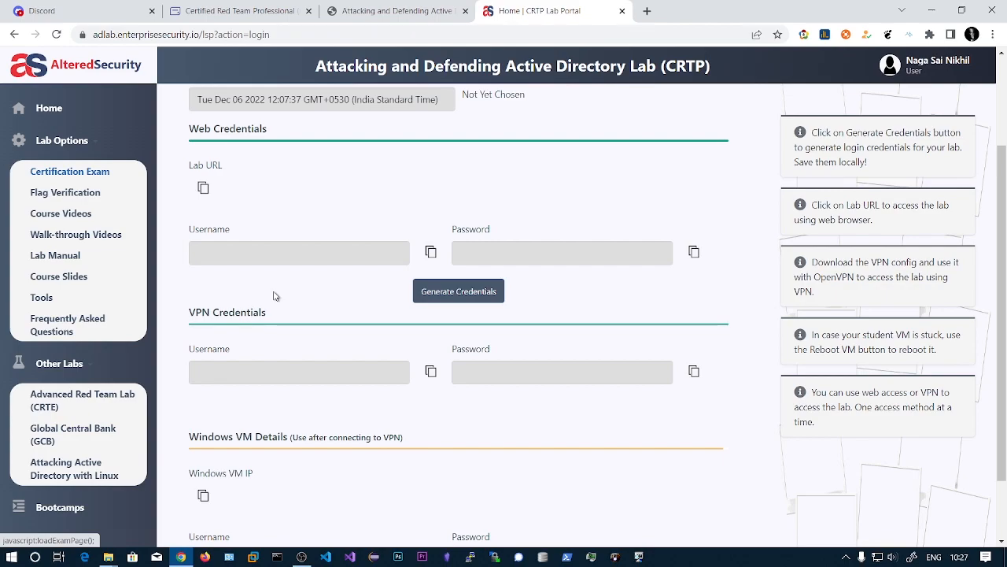
mouse_move(539, 189)
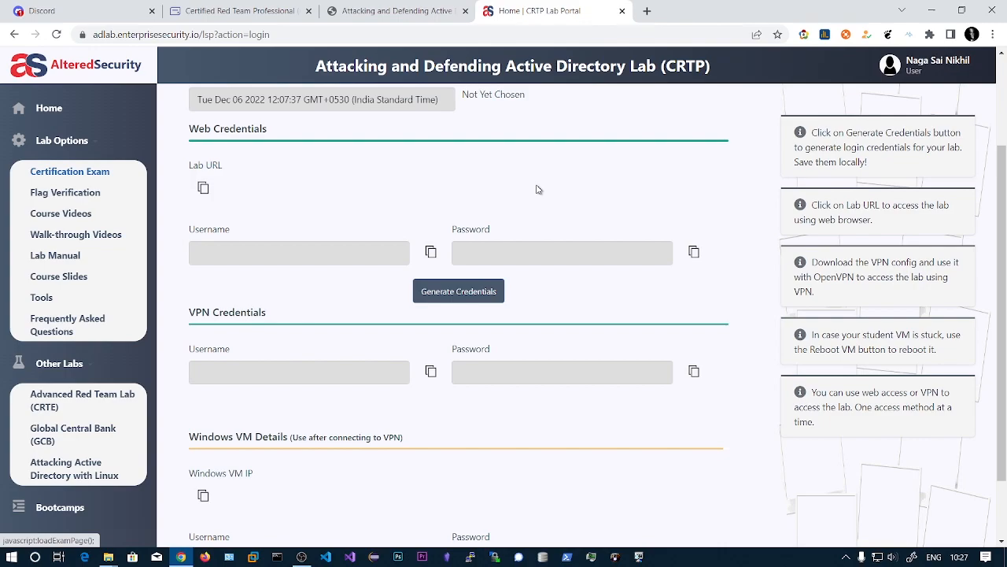
Scroll back to the Lab Subscription Details at the top of the exam page
scroll("up", 3)
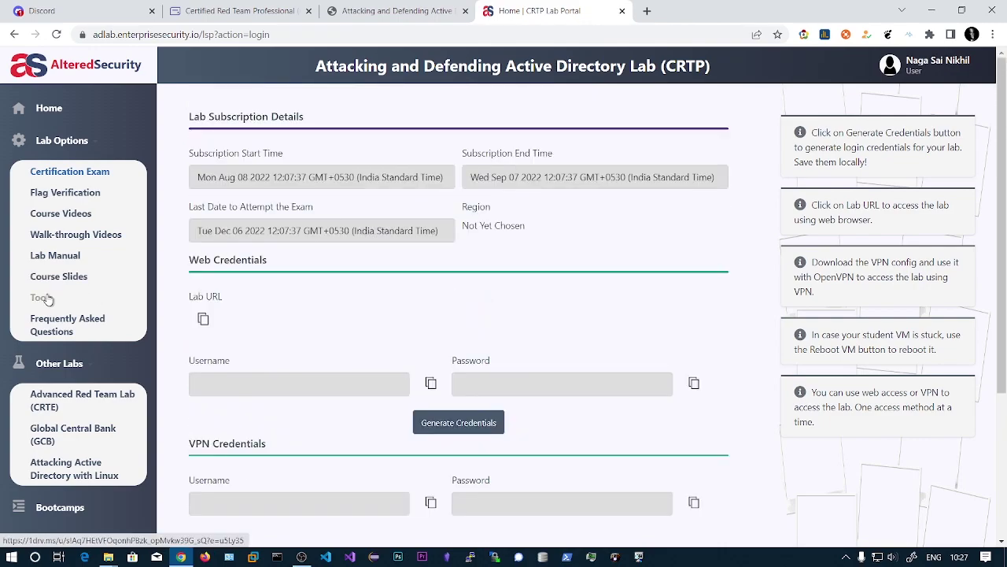
mouse_move(484, 318)
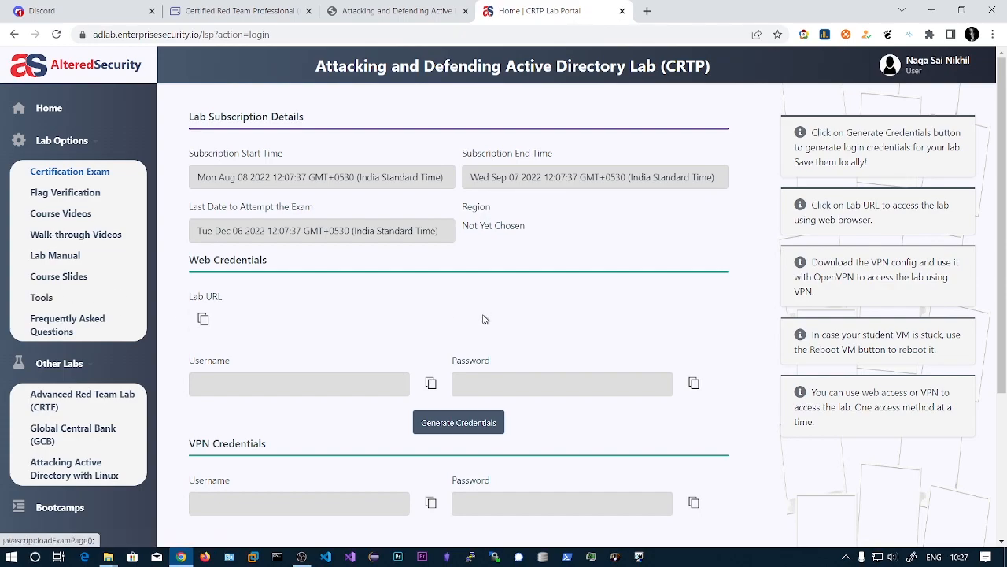
mouse_move(434, 258)
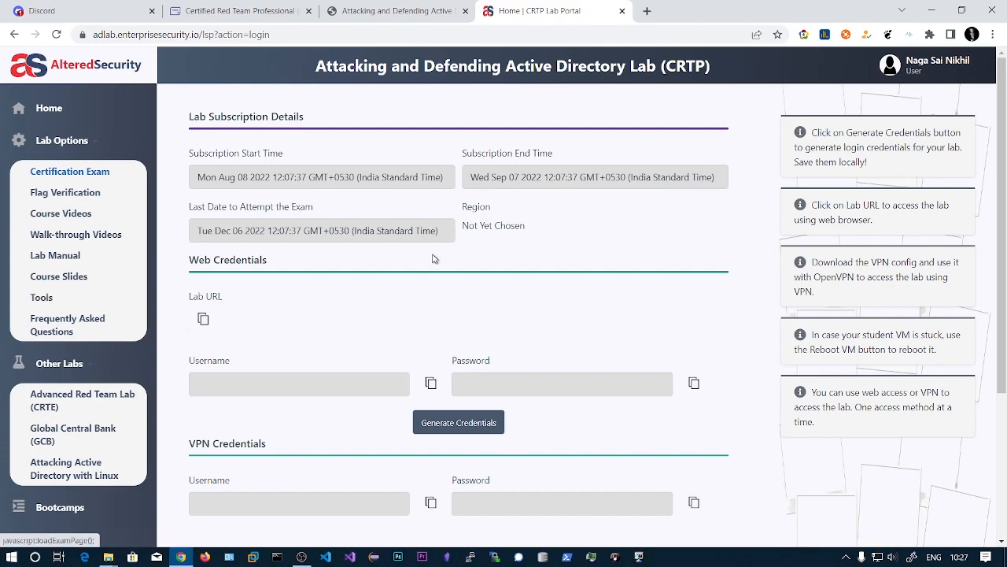
mouse_move(437, 304)
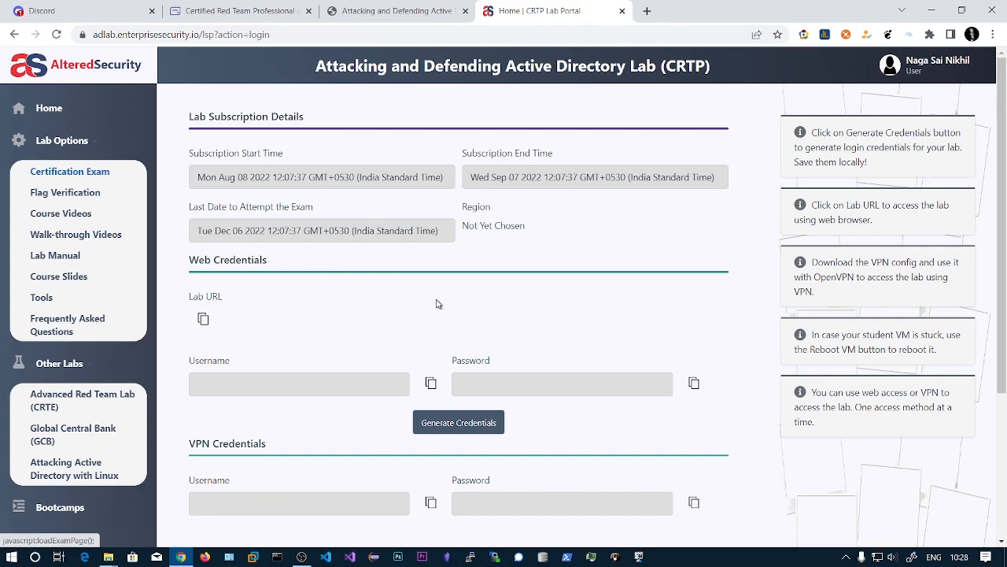
mouse_move(396, 305)
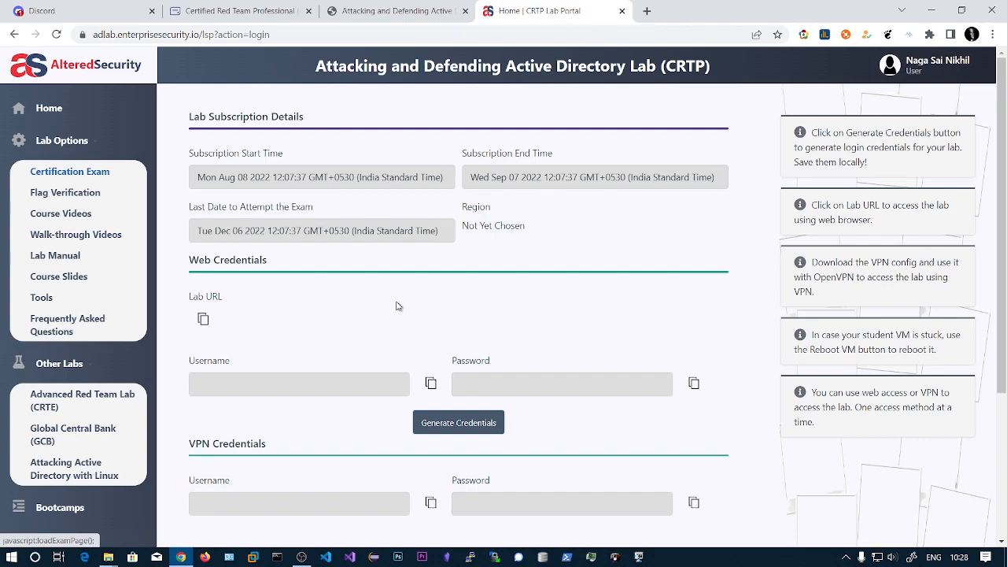
mouse_move(190, 305)
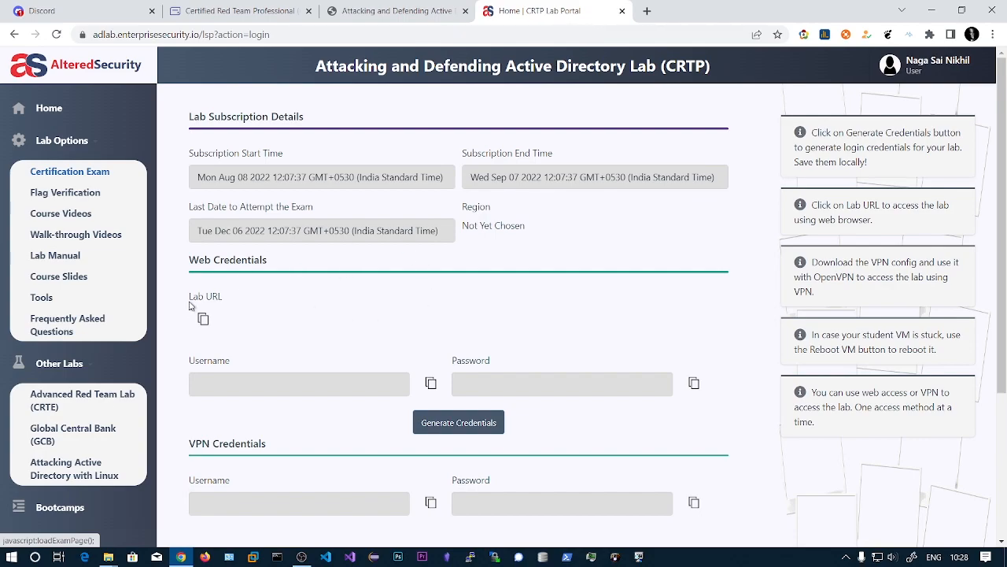
mouse_move(479, 299)
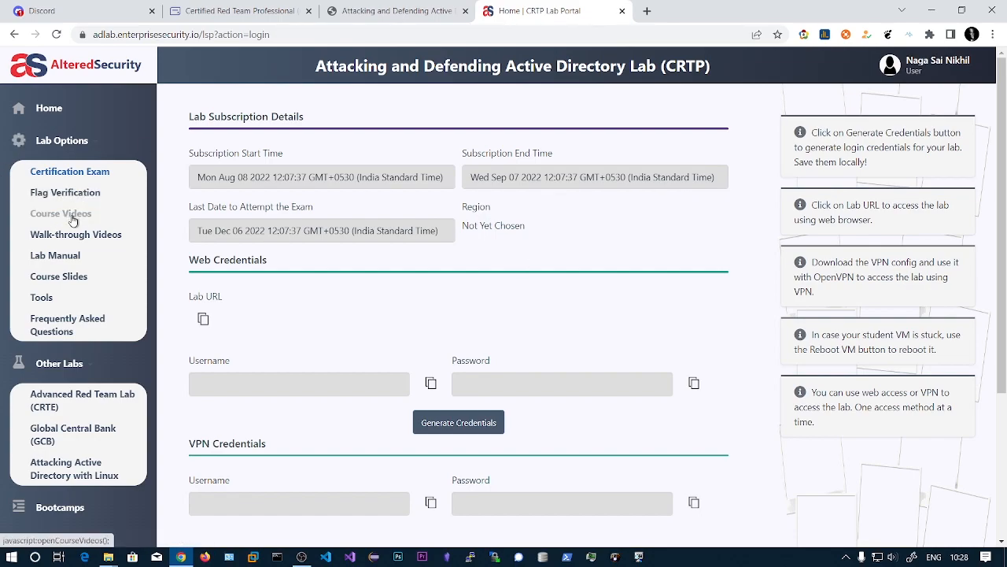
mouse_move(55, 255)
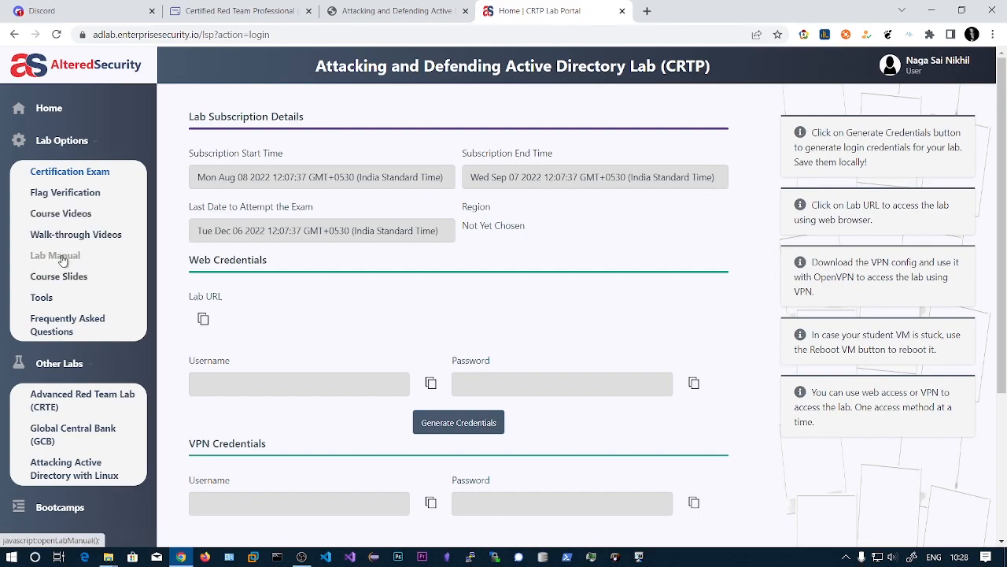
mouse_move(337, 265)
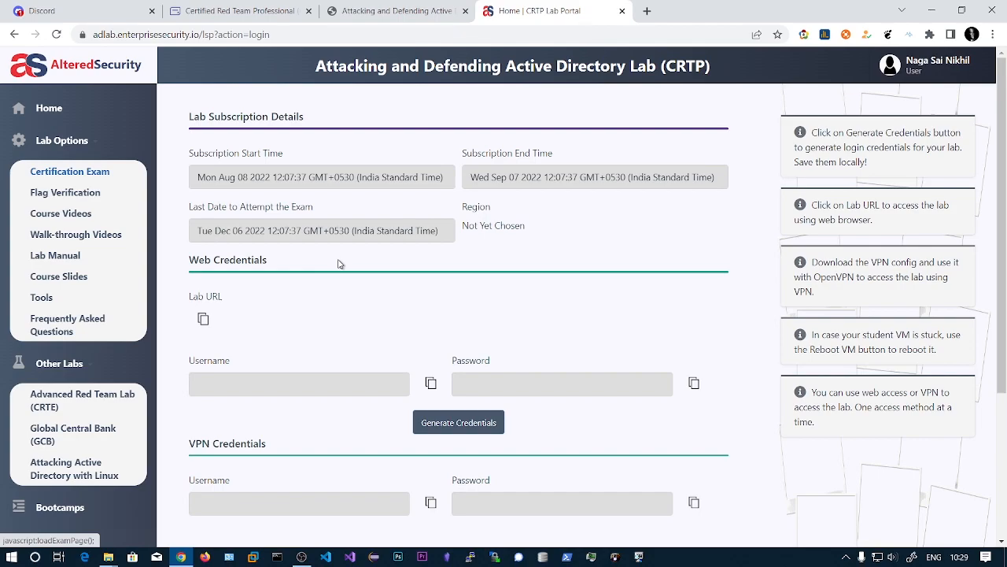
mouse_move(234, 236)
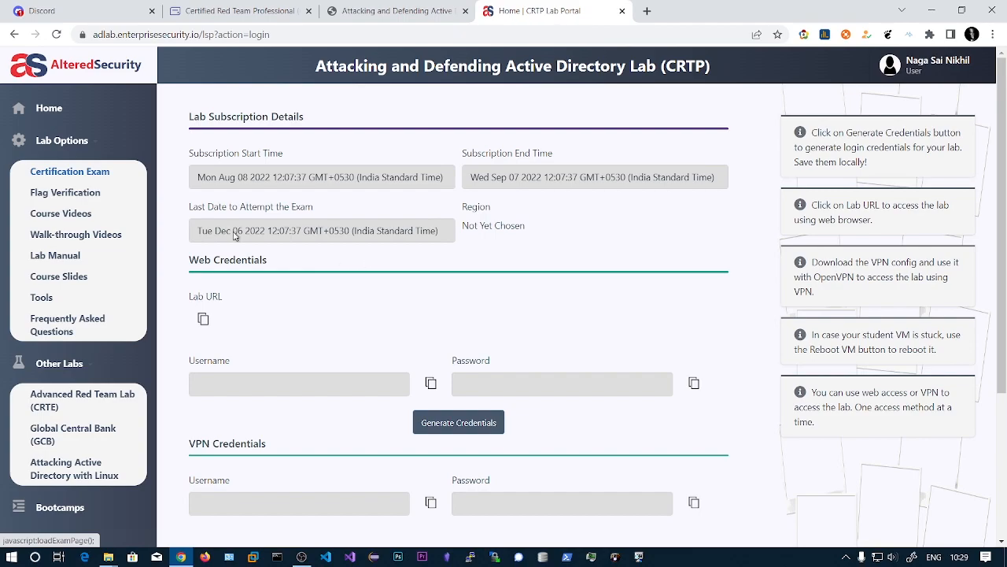
mouse_move(59, 214)
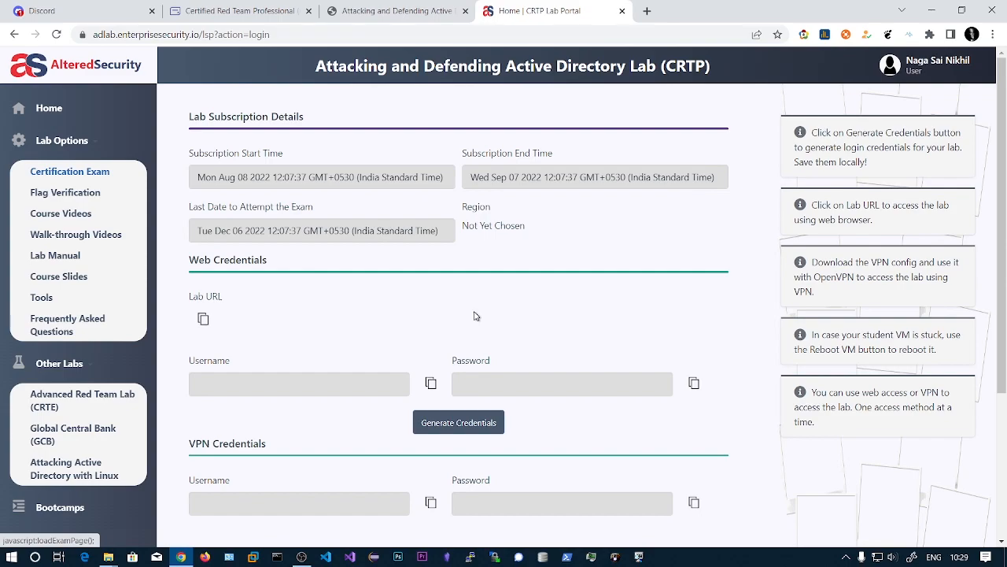
mouse_move(481, 296)
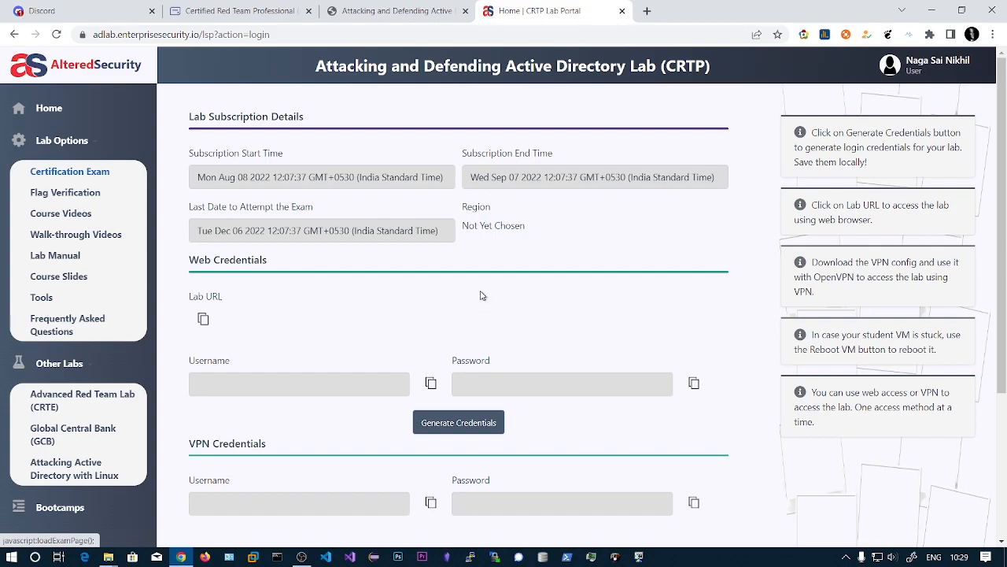
mouse_move(374, 278)
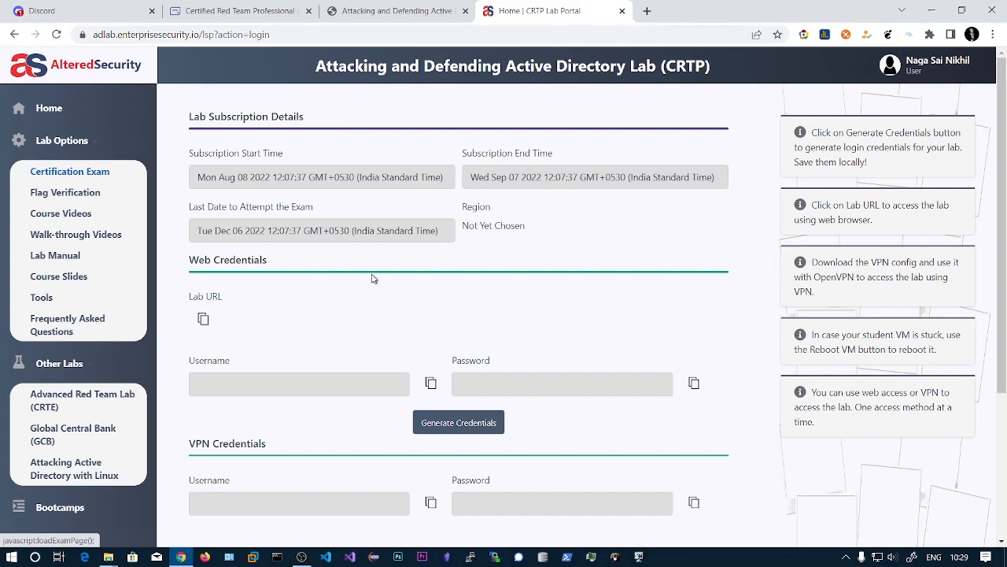
mouse_move(384, 277)
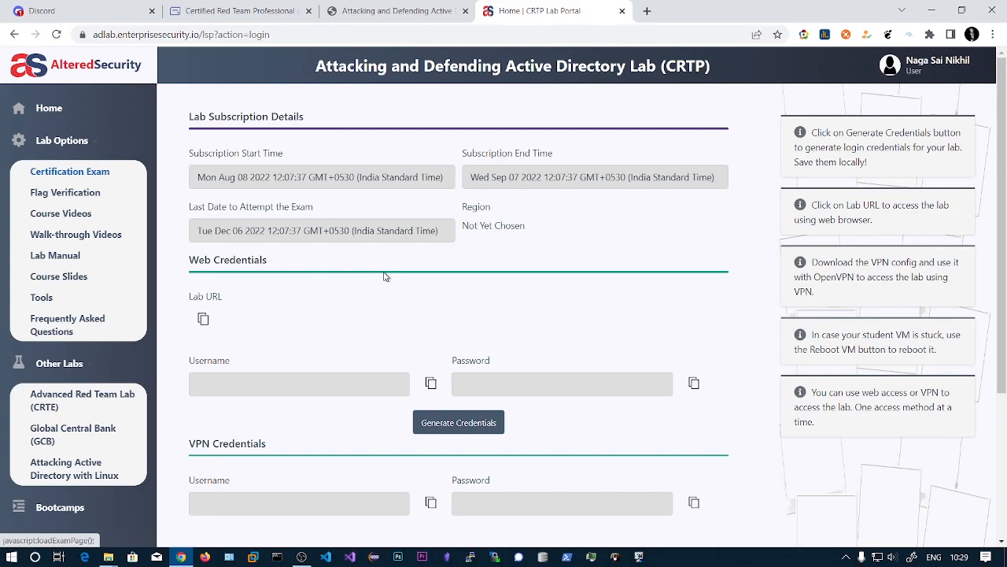
mouse_move(164, 258)
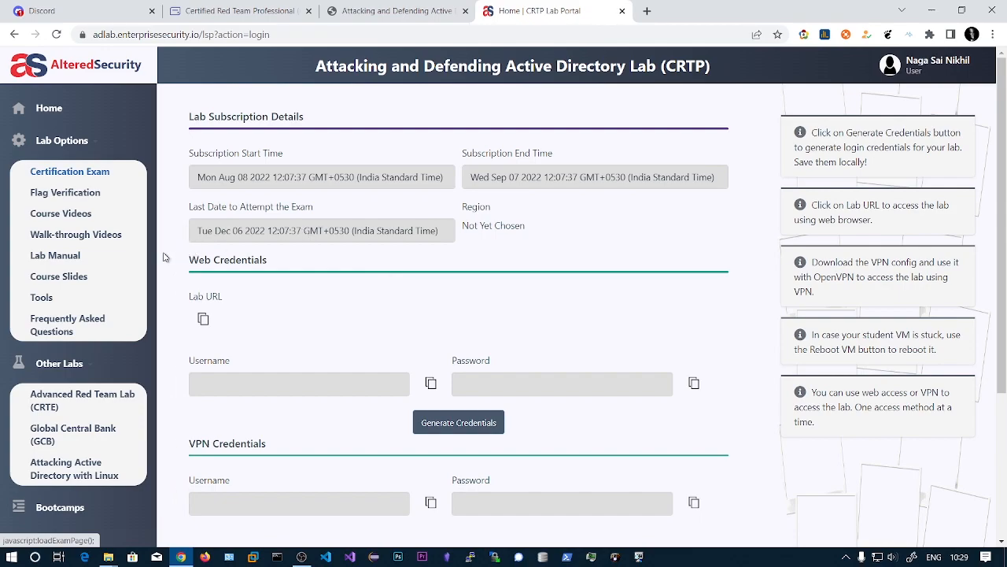
mouse_move(274, 264)
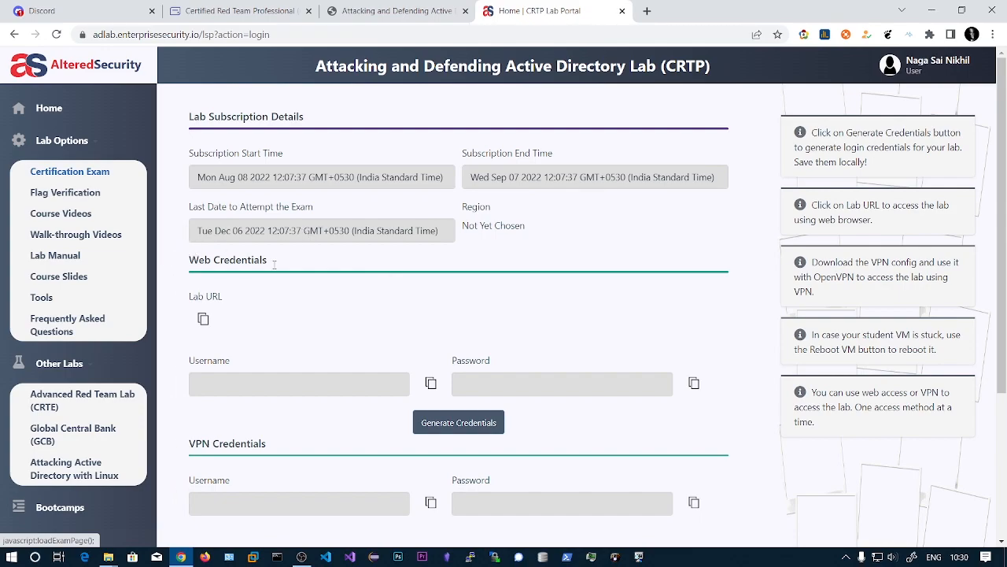
mouse_move(277, 307)
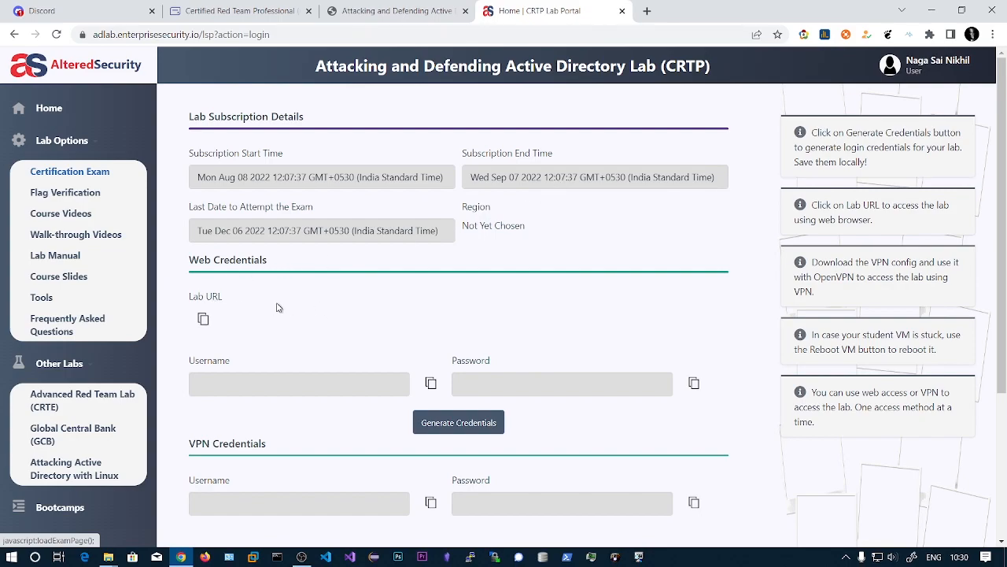
mouse_move(387, 325)
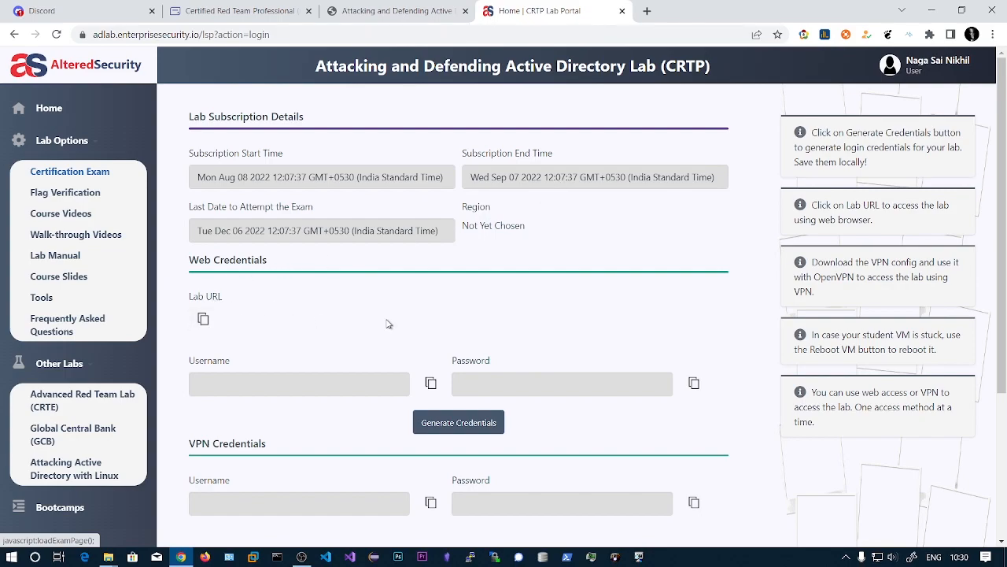
mouse_move(58, 277)
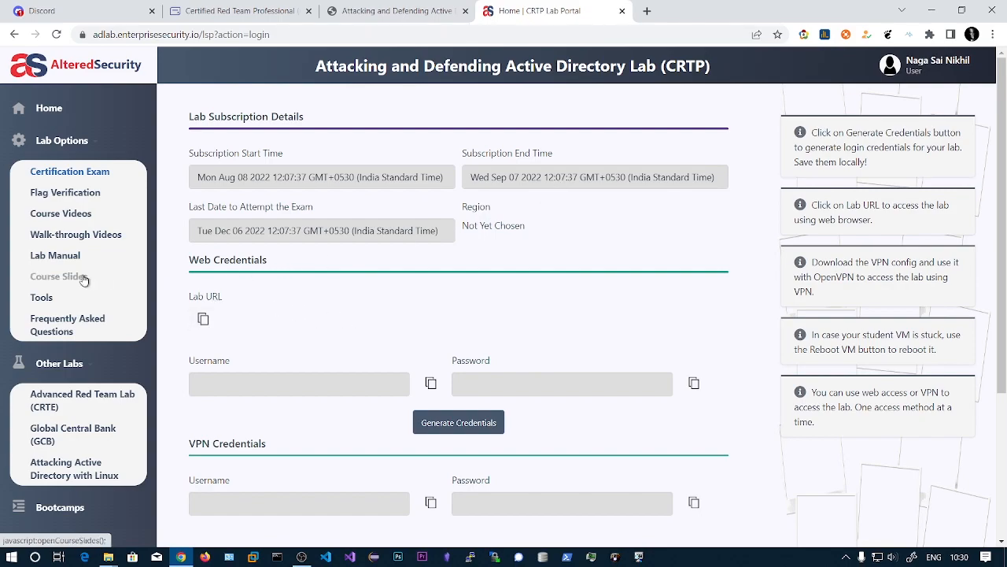
mouse_move(40, 296)
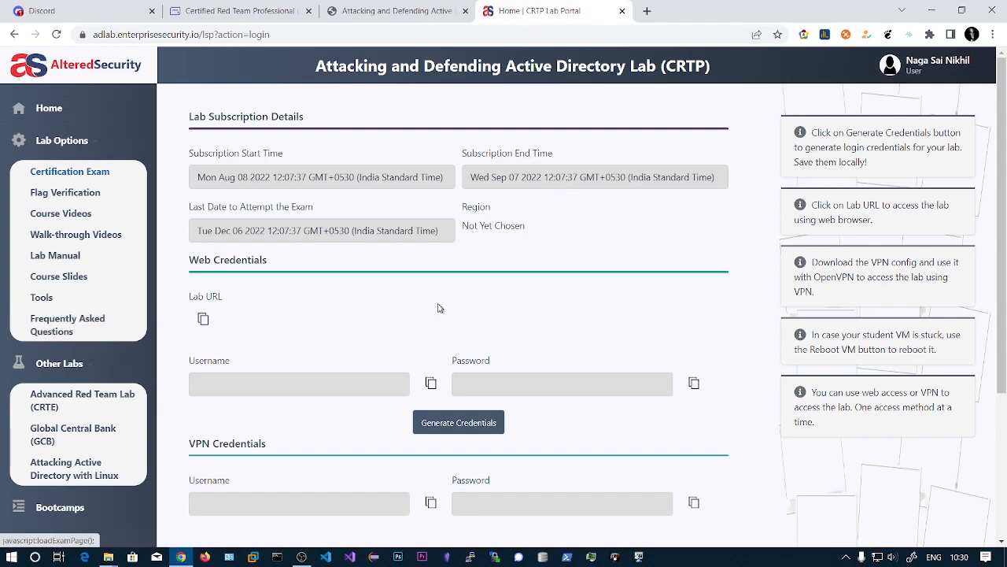
mouse_move(371, 305)
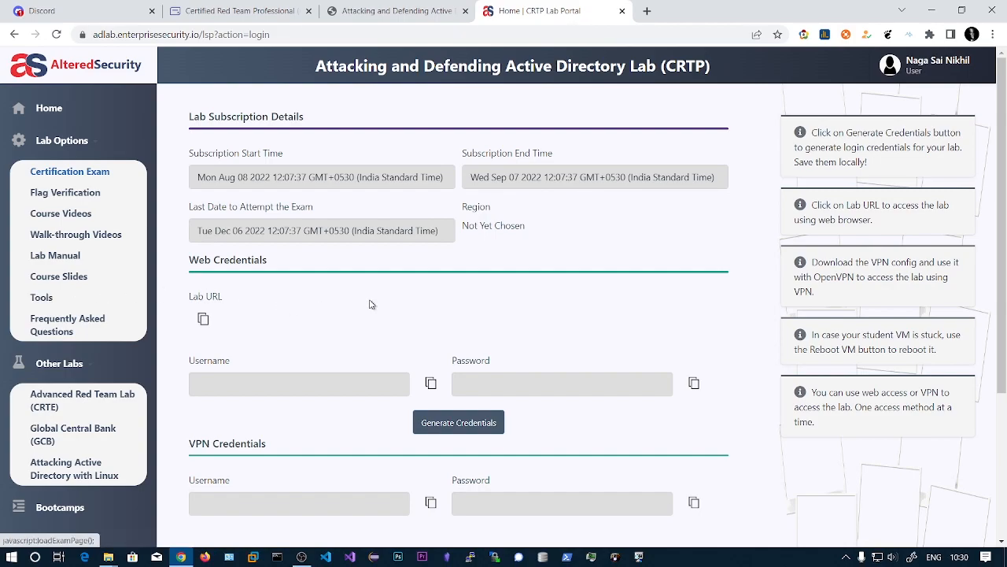
mouse_move(441, 295)
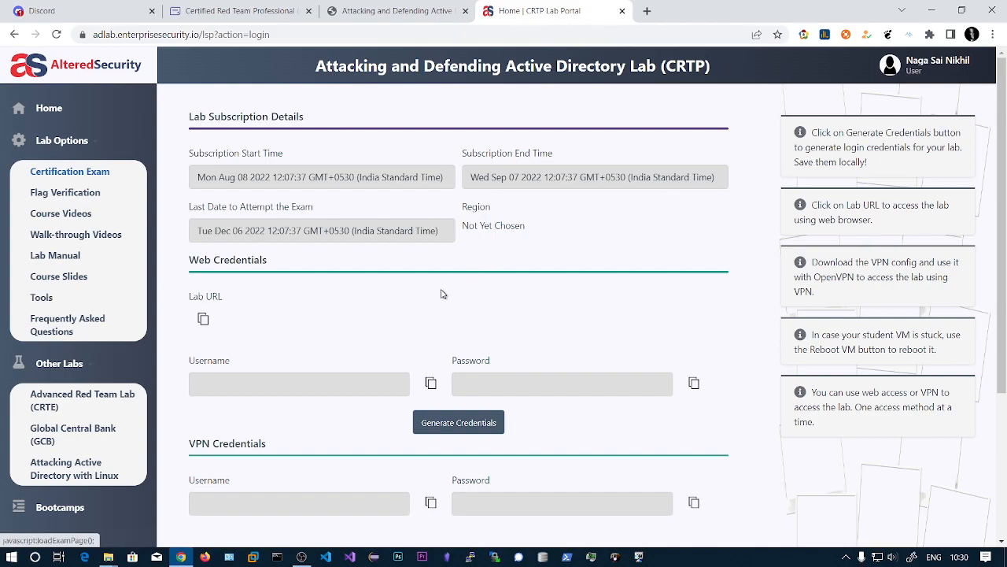
mouse_move(387, 261)
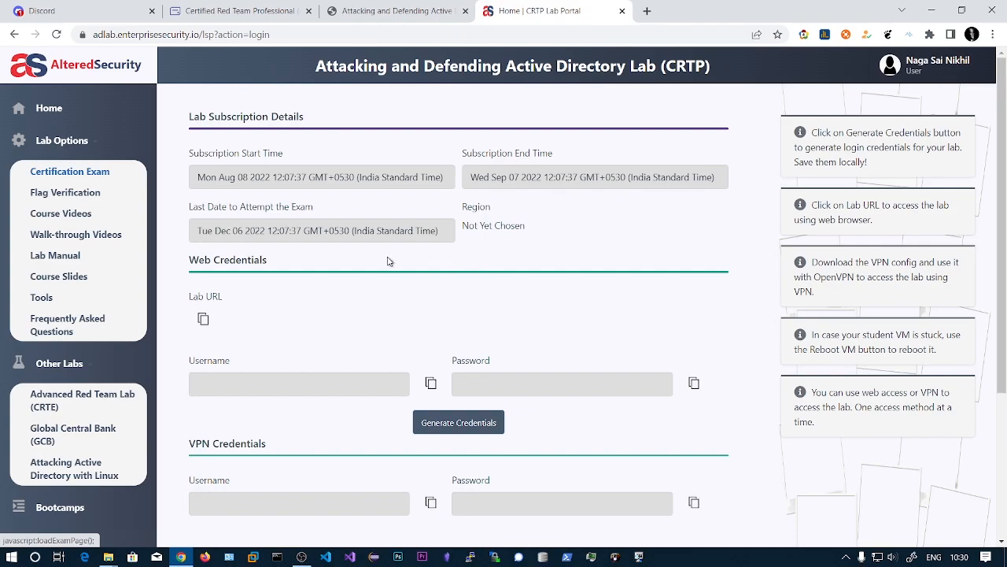
mouse_move(321, 310)
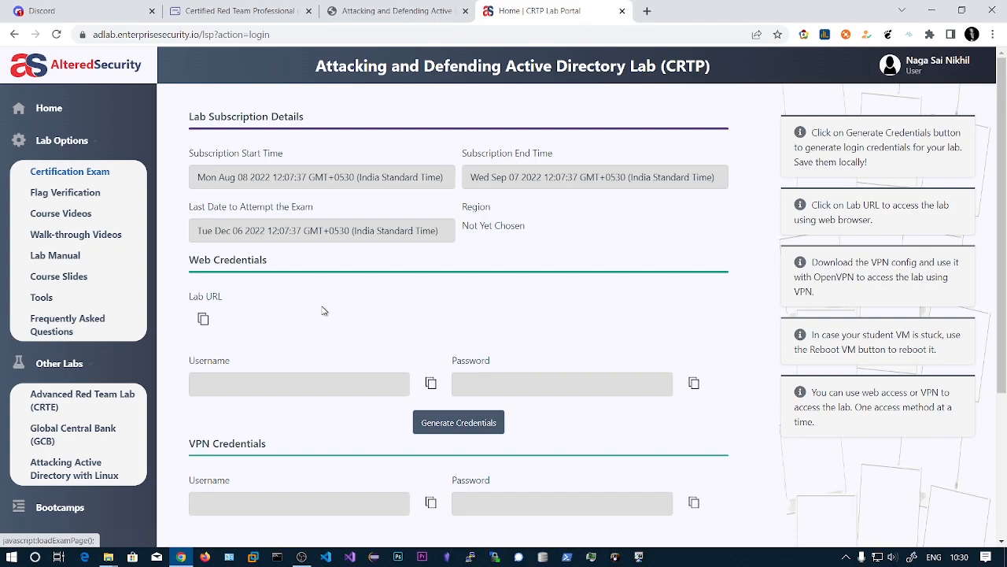
mouse_move(60, 214)
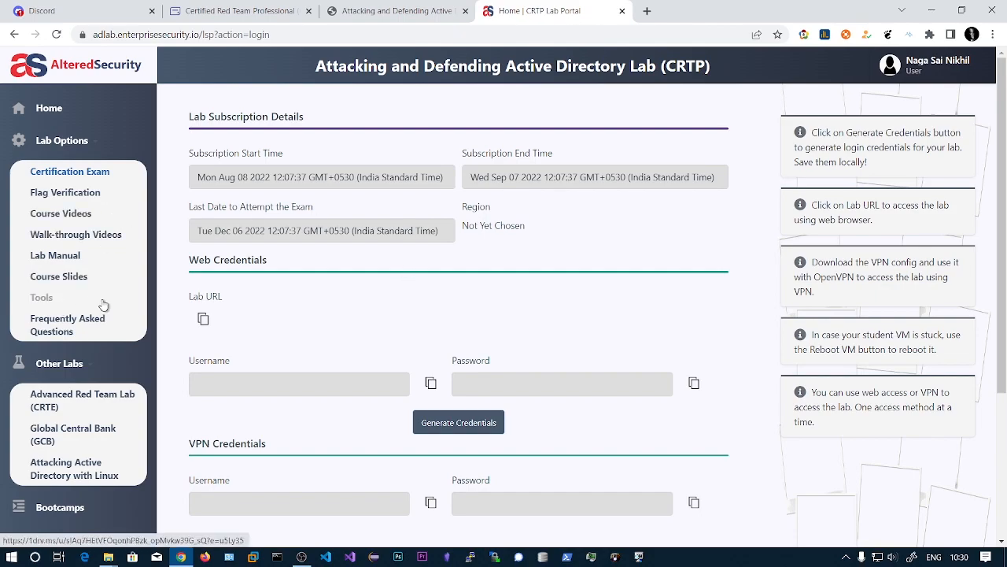
mouse_move(141, 300)
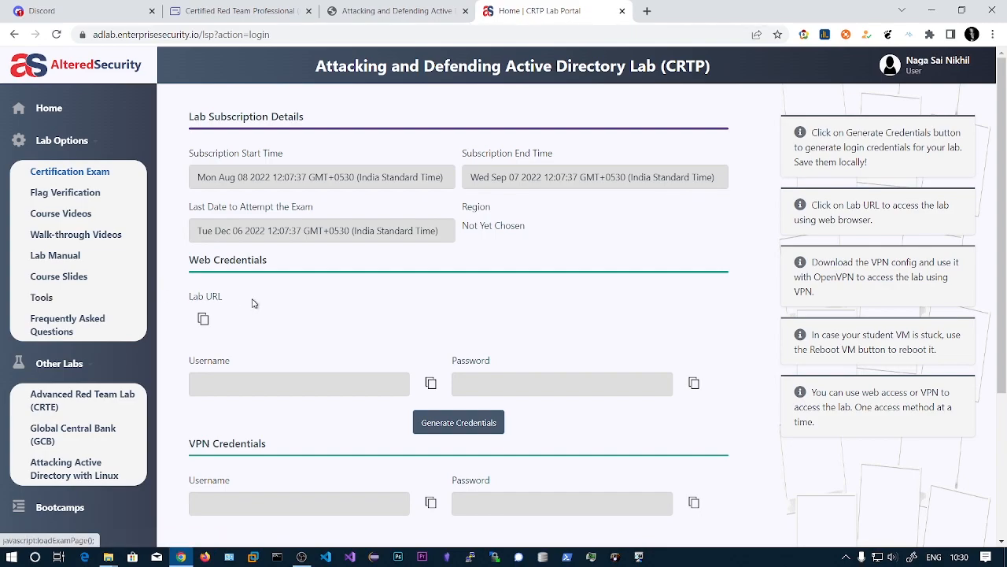
mouse_move(201, 315)
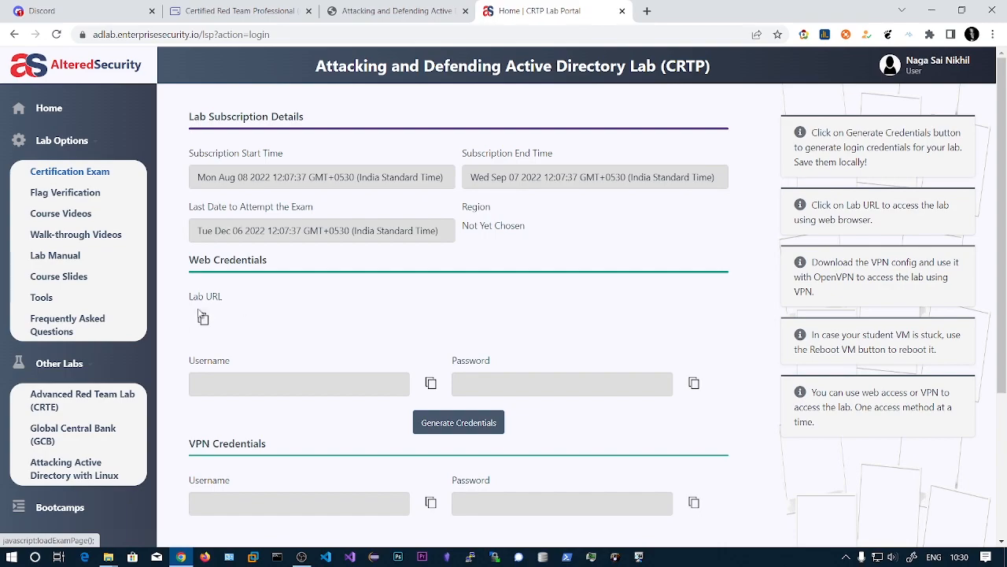
mouse_move(274, 310)
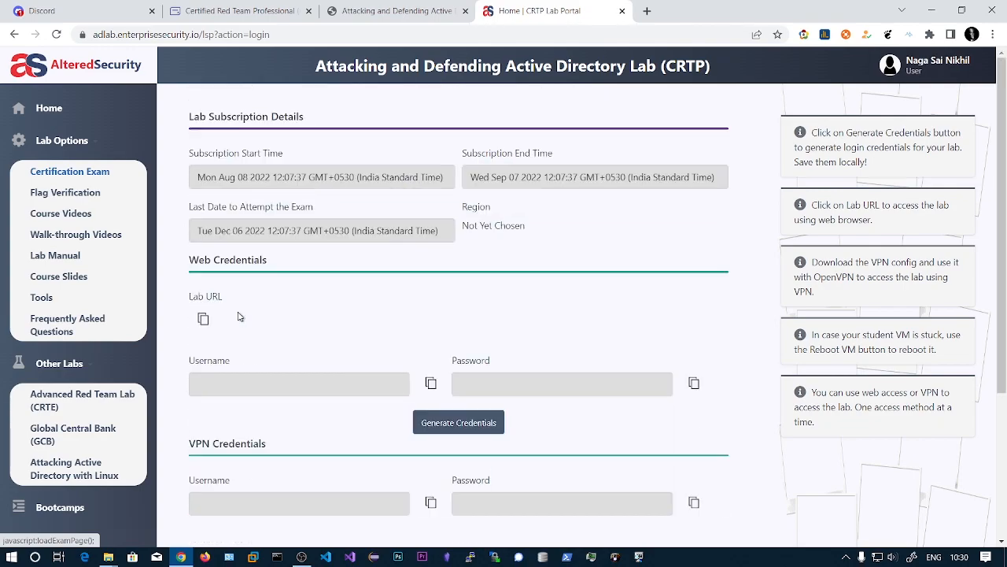
mouse_move(161, 291)
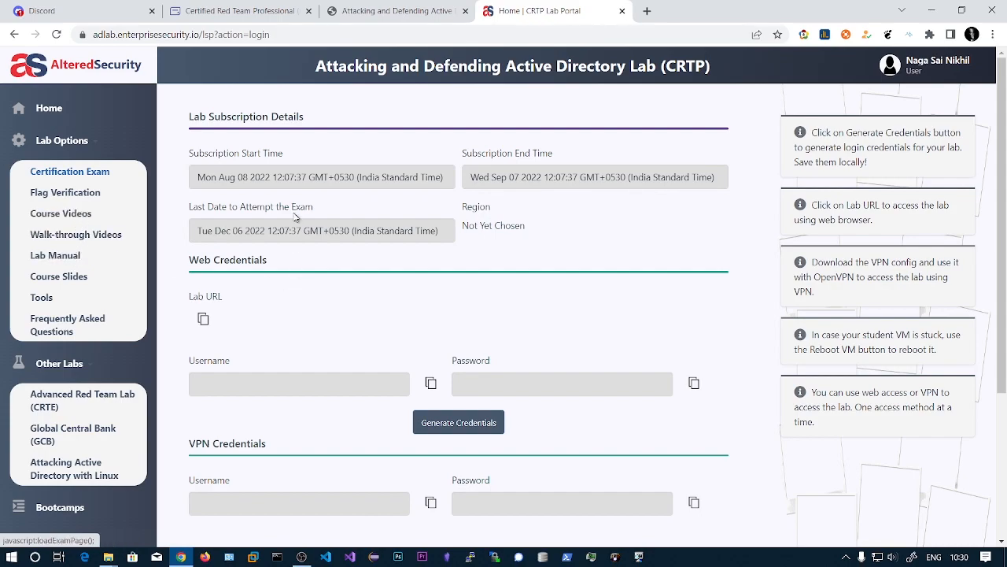
mouse_move(387, 312)
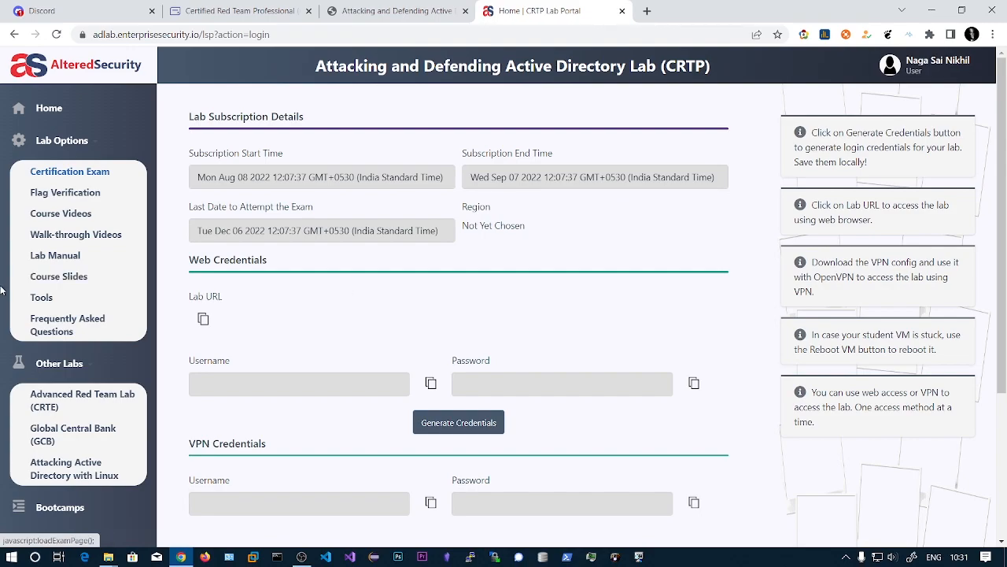
mouse_move(282, 302)
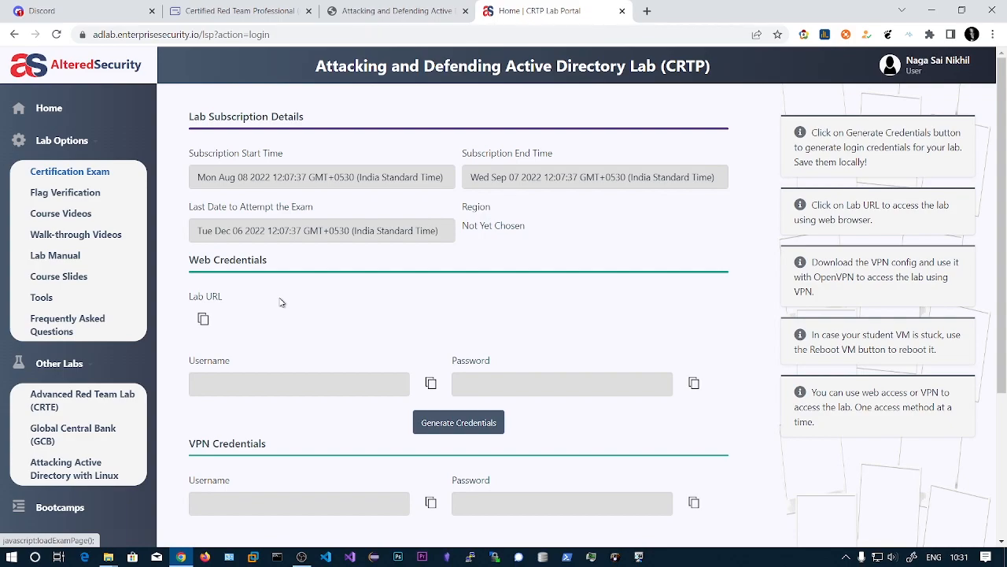
mouse_move(291, 312)
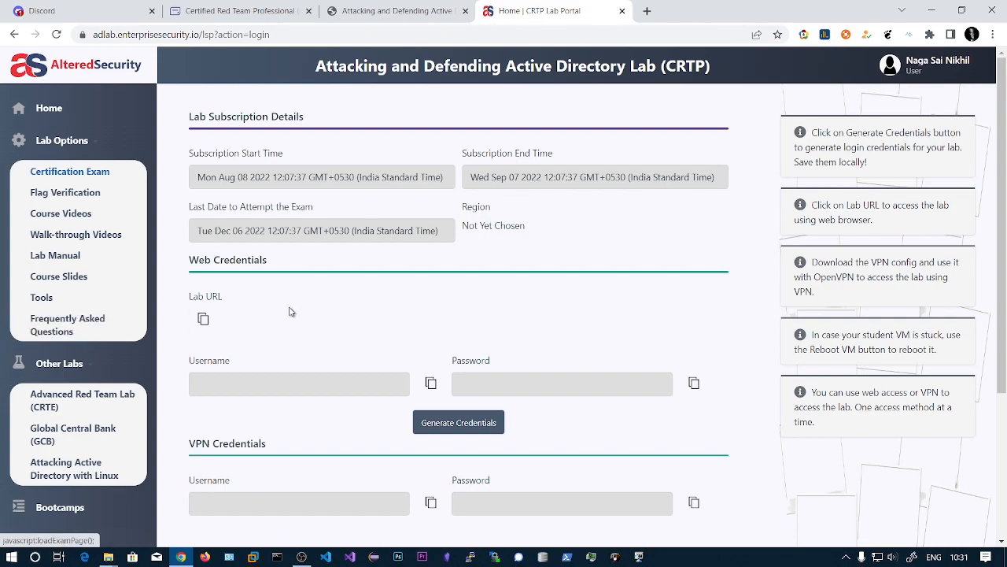
mouse_move(630, 282)
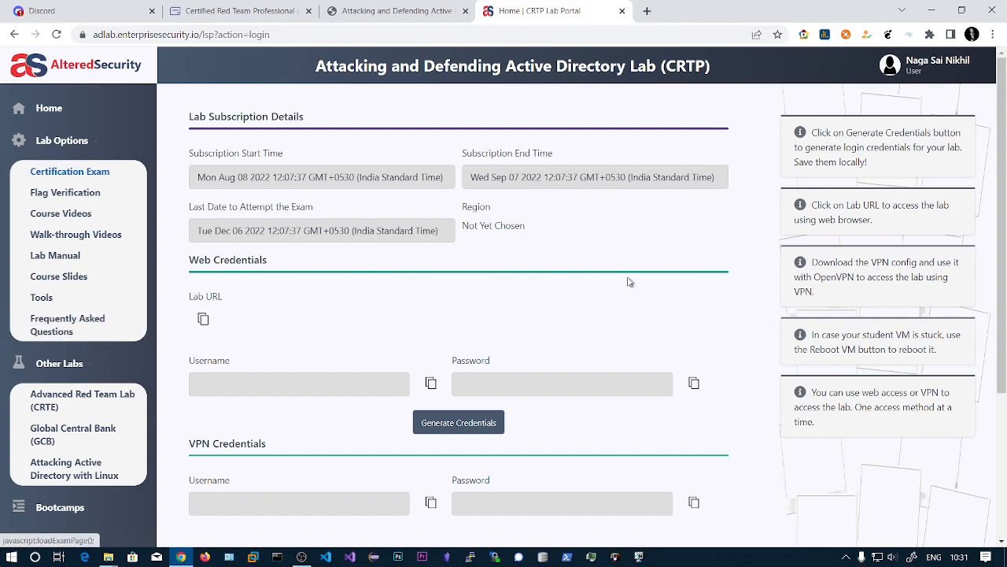
mouse_move(396, 343)
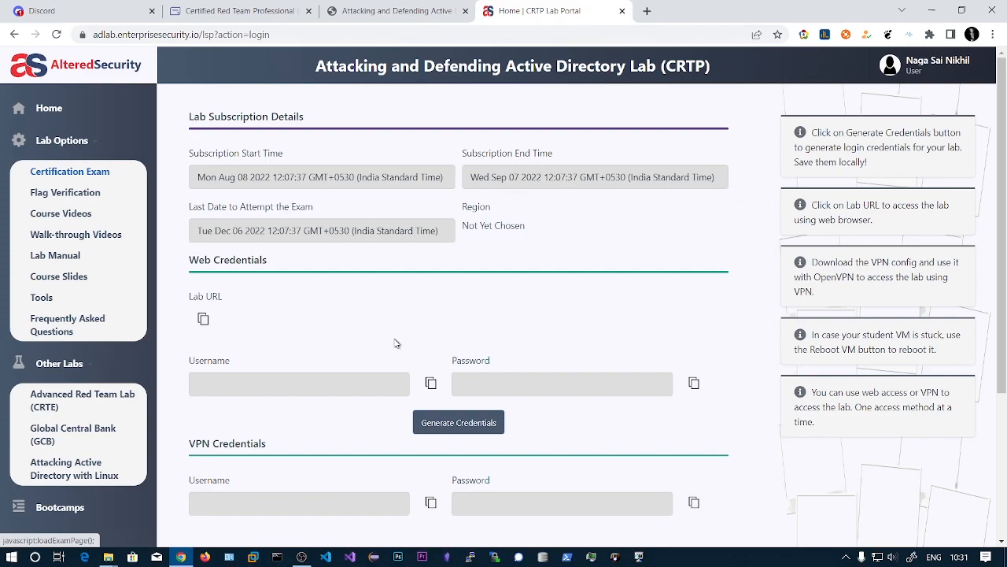
scroll("down", 3)
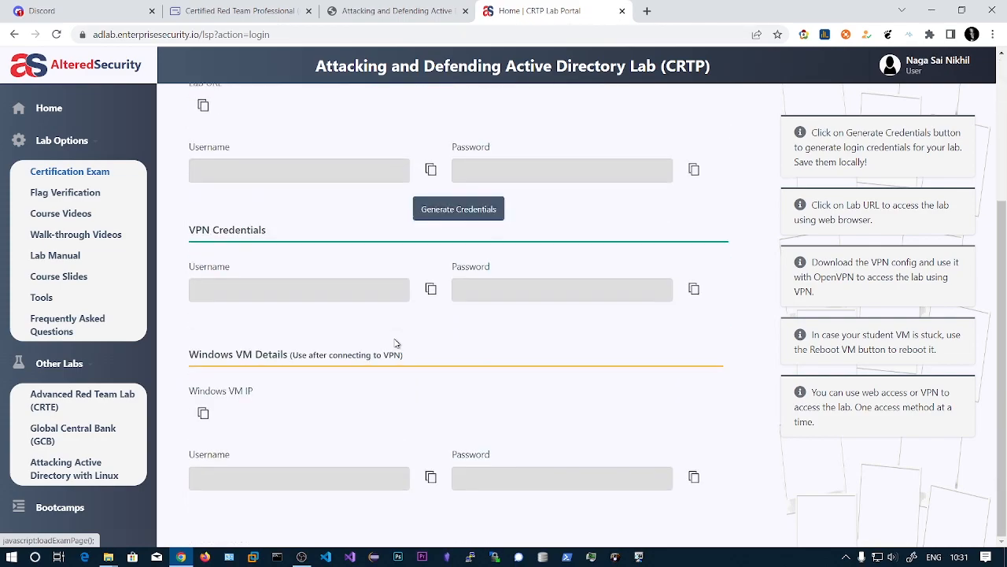
scroll("up", 3)
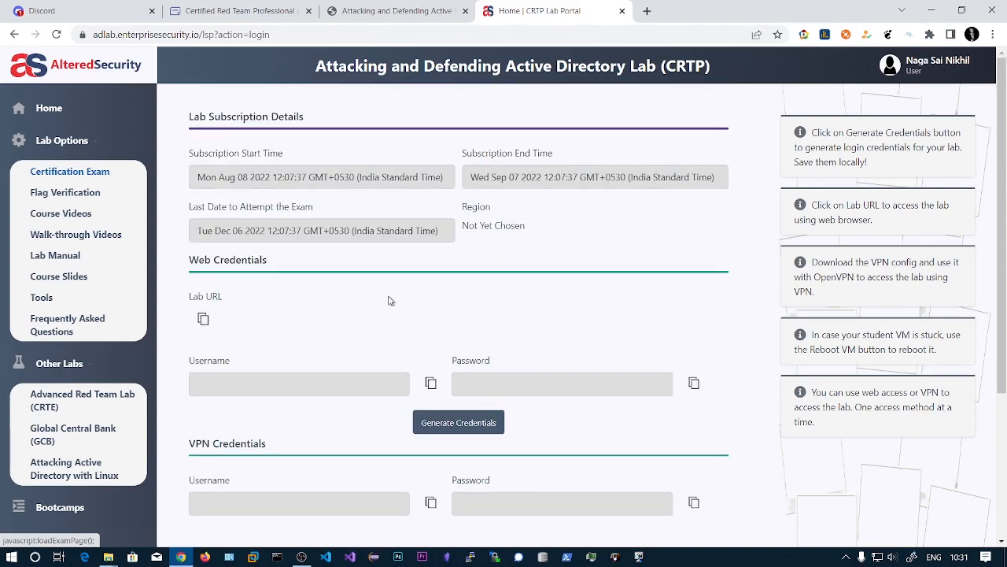
mouse_move(349, 313)
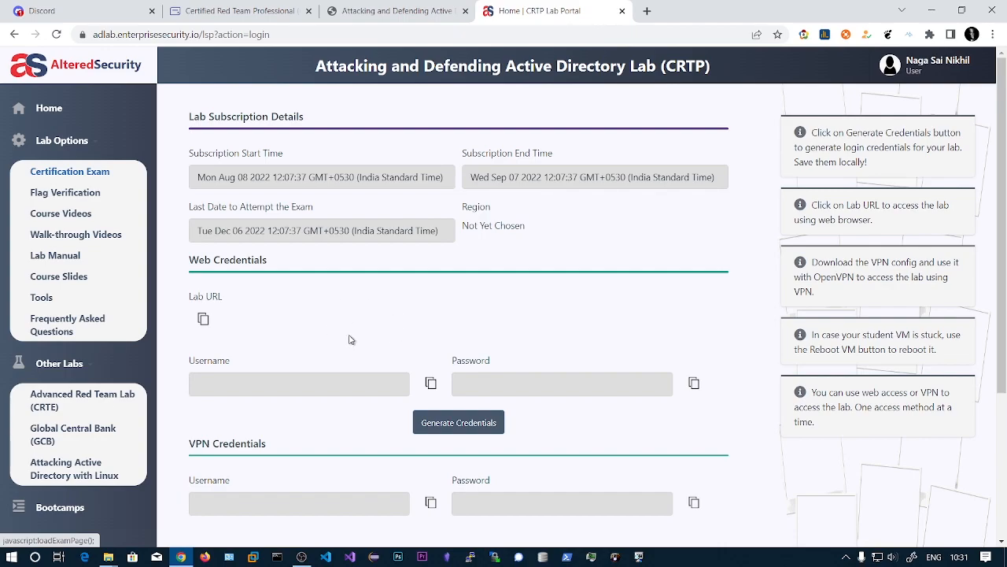
mouse_move(386, 336)
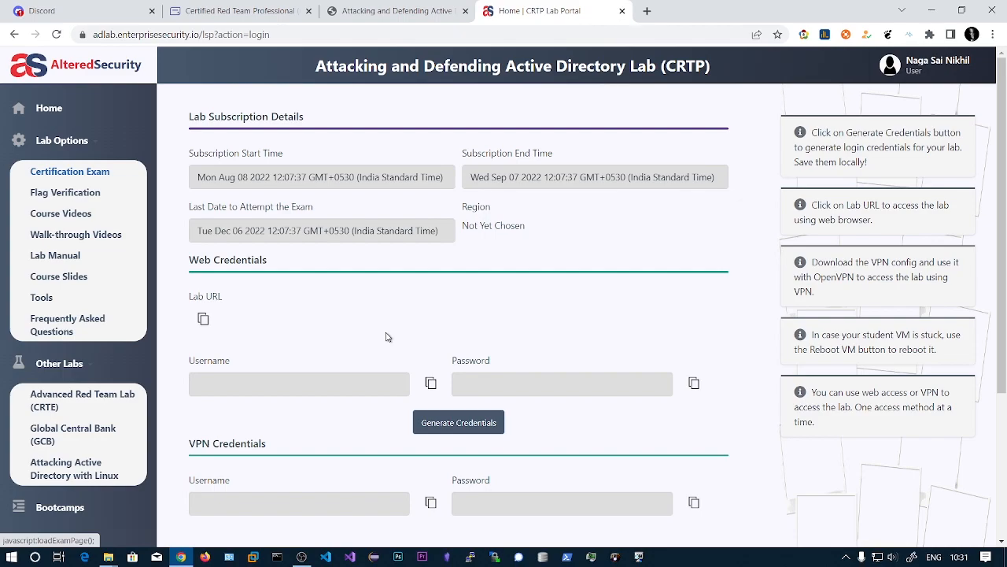
mouse_move(230, 334)
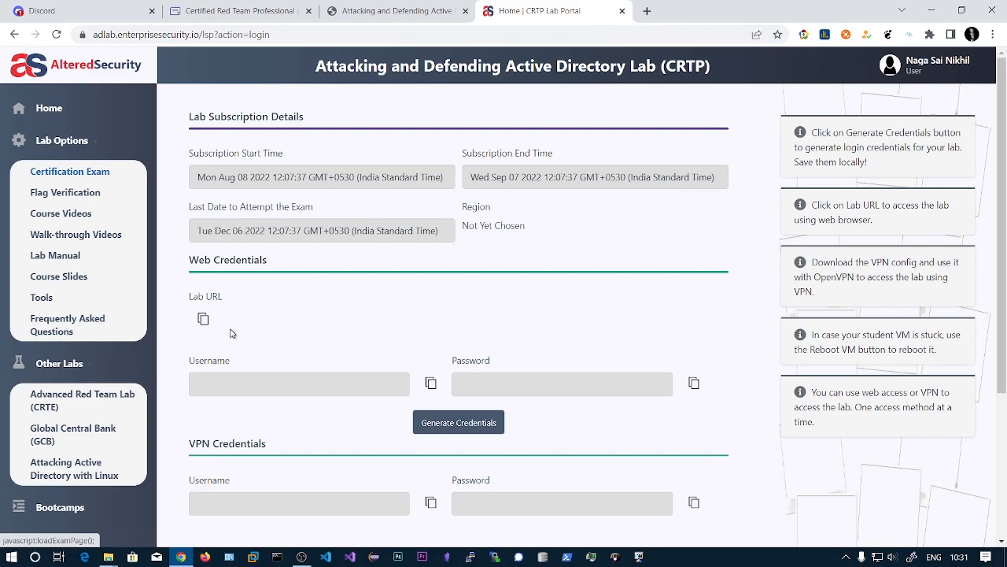
Switch to the Pentester Academy tab showing the 30/60/90-day lab pricing table
left_click(397, 9)
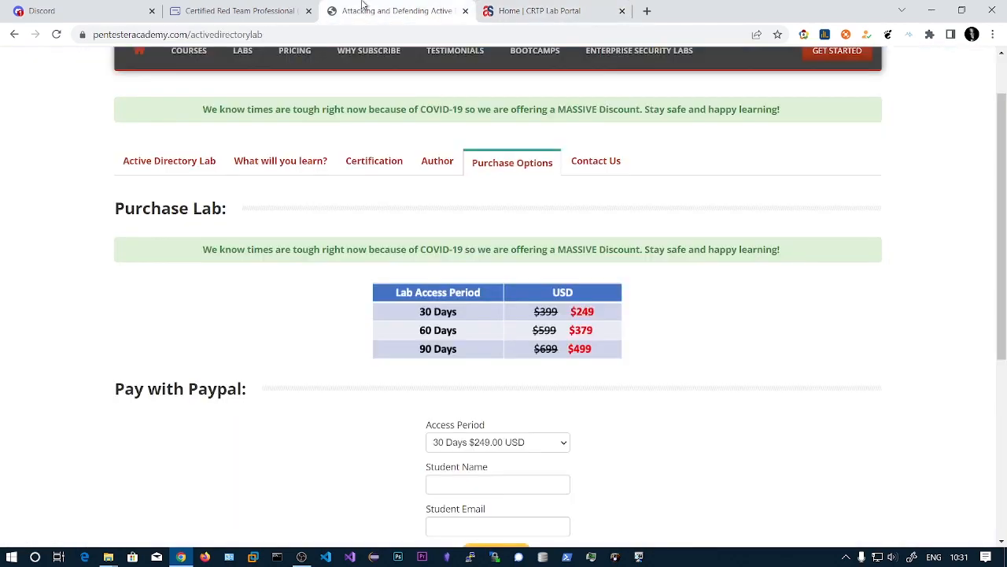
mouse_move(604, 315)
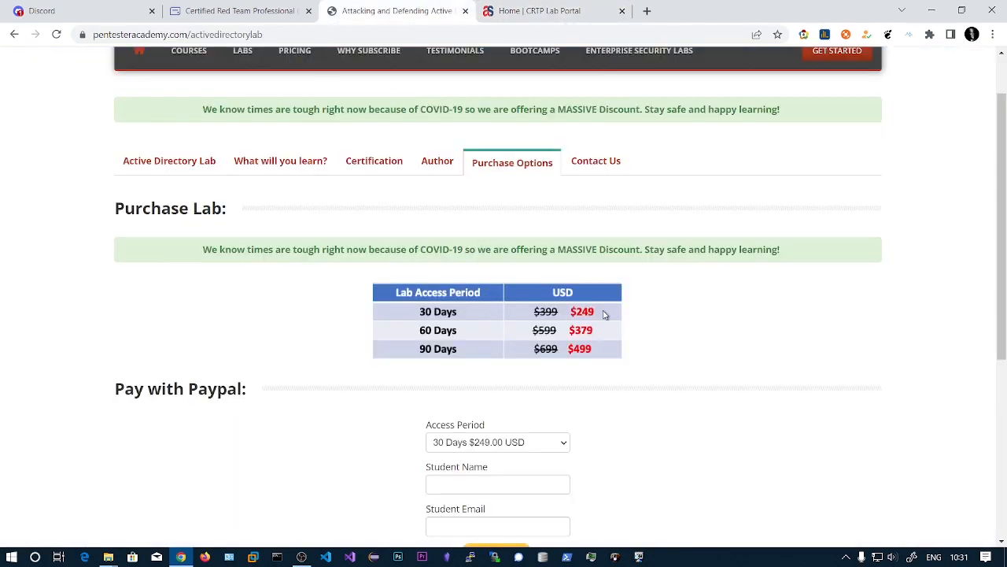
mouse_move(570, 7)
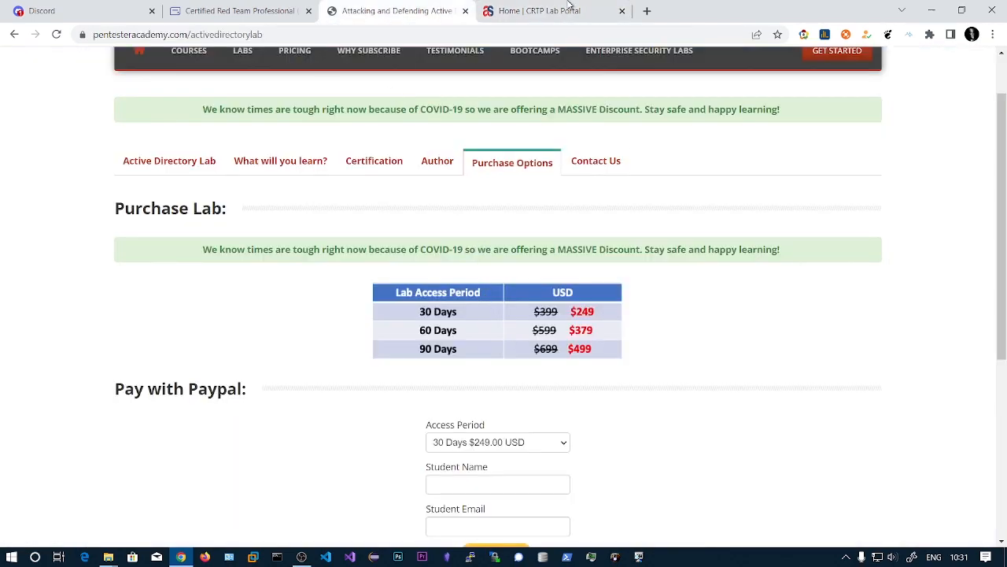